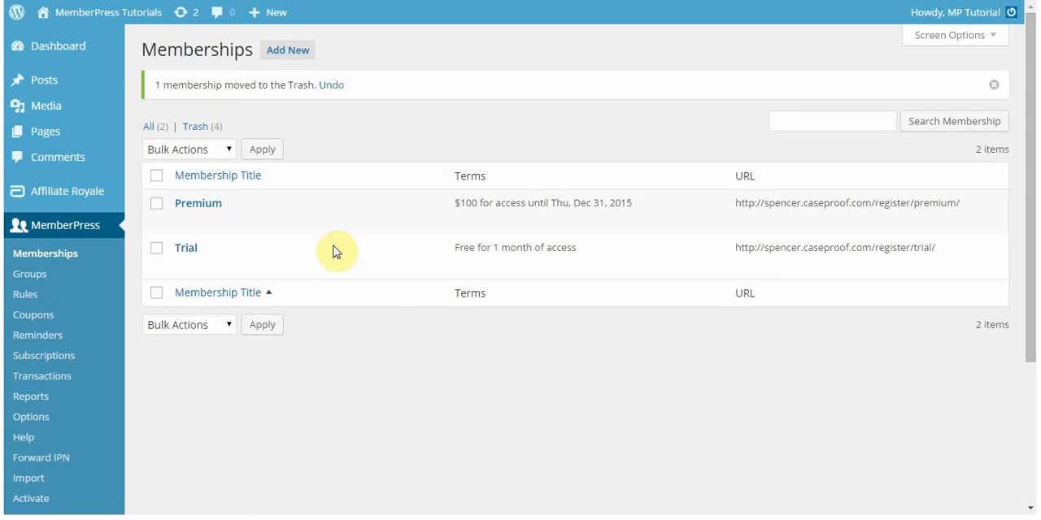
{"action": "mouse_move", "coordinate": [392, 129]}
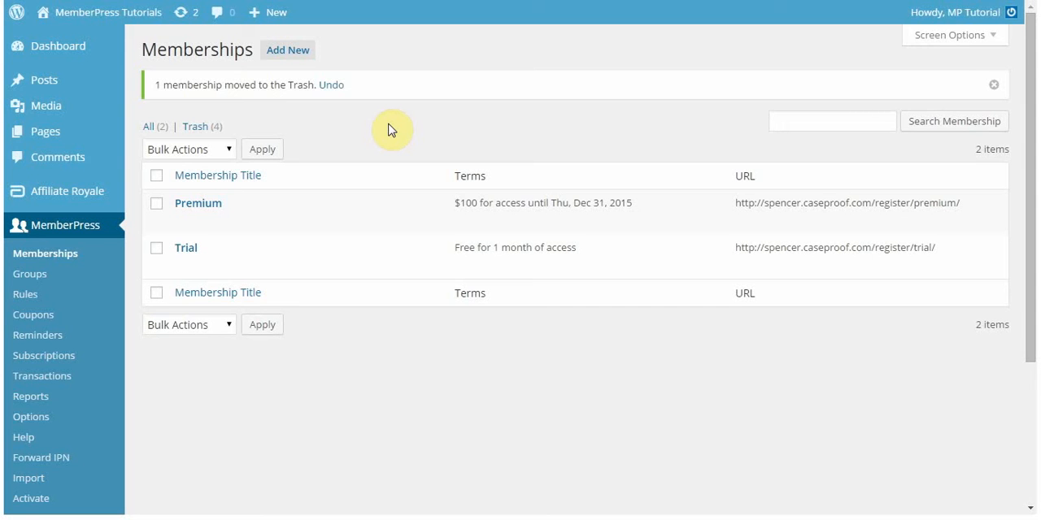
{"action": "mouse_move", "coordinate": [290, 61]}
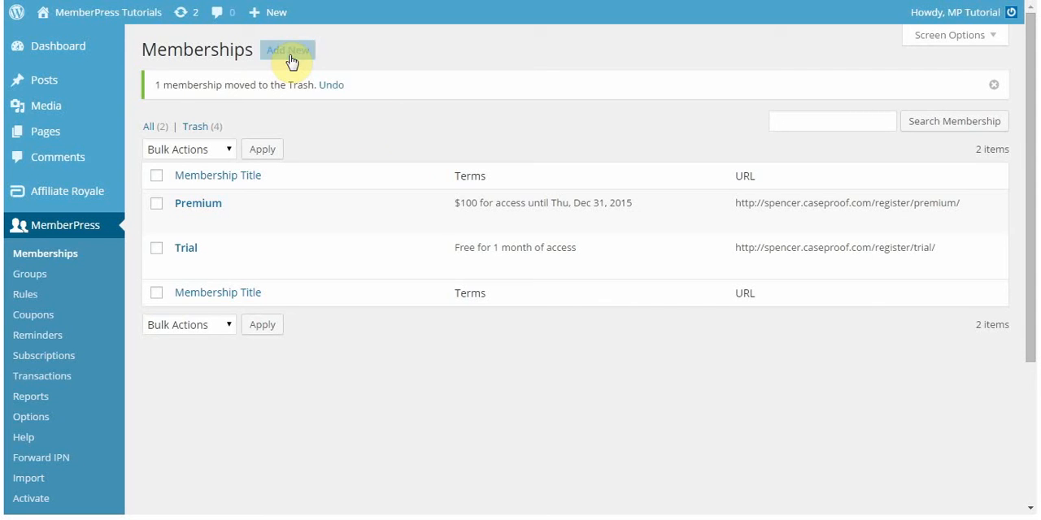
- Add a new MemberPress membership titled 'Silver'
{"action": "left_click", "coordinate": [287, 50]}
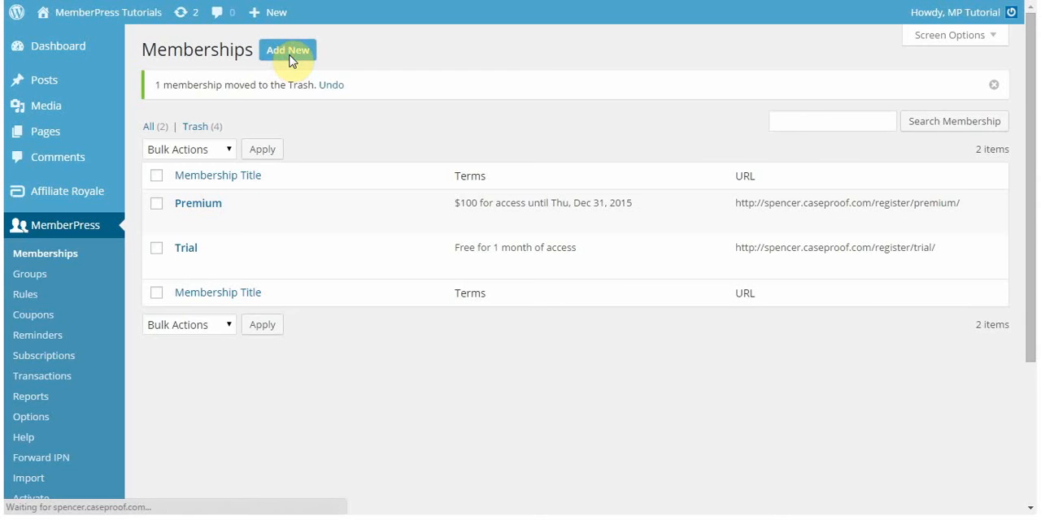
{"action": "left_click", "coordinate": [287, 50]}
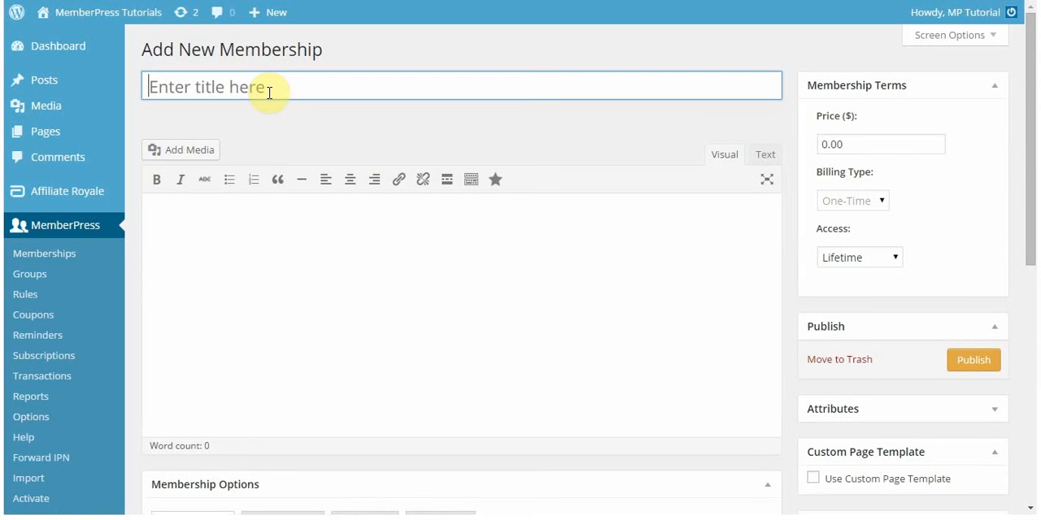
{"action": "left_click", "coordinate": [268, 90]}
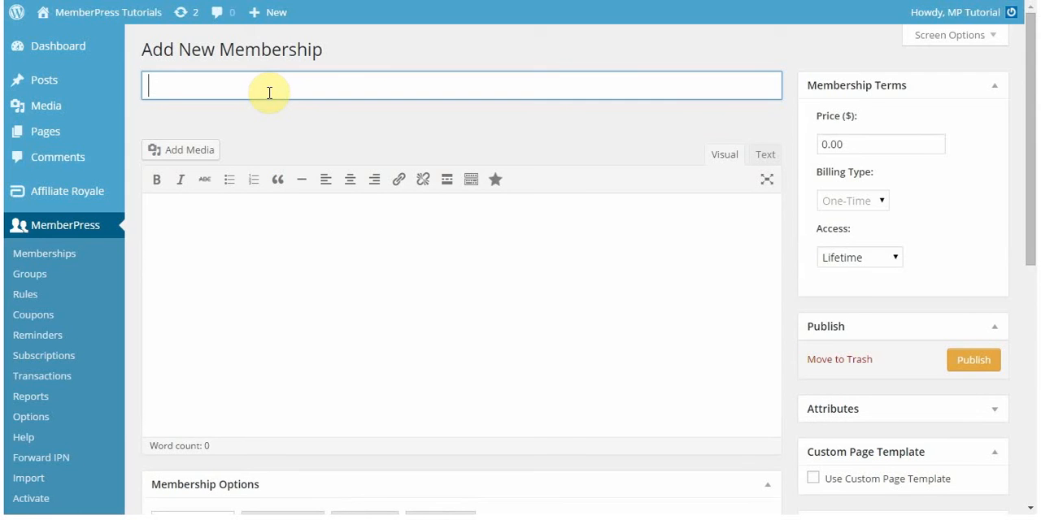
{"action": "type", "text": "Silver"}
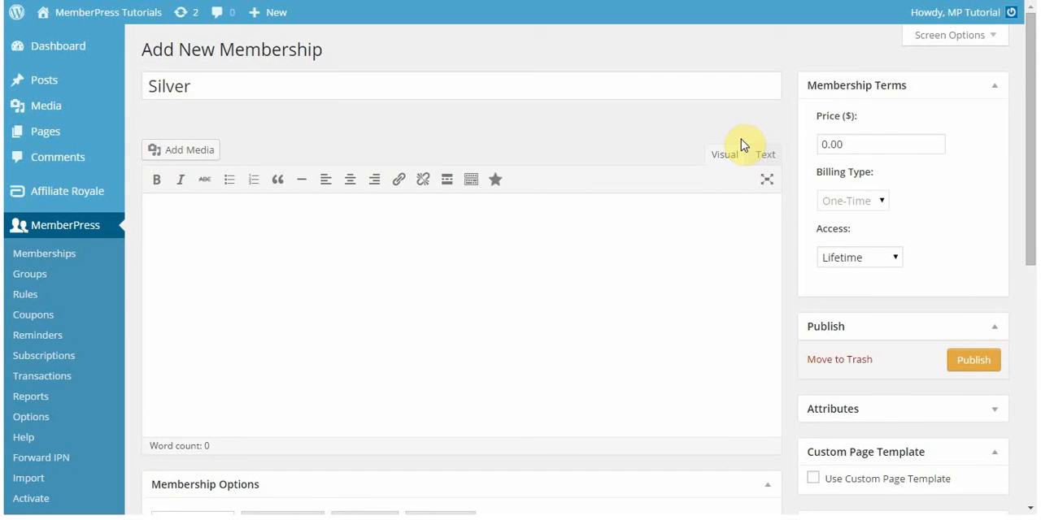
{"action": "mouse_move", "coordinate": [795, 105]}
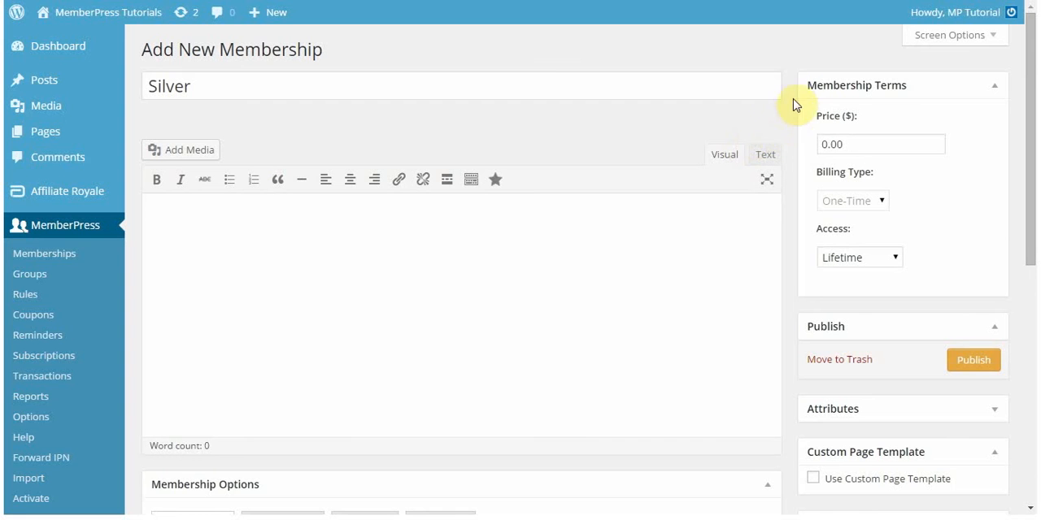
{"action": "mouse_move", "coordinate": [310, 451]}
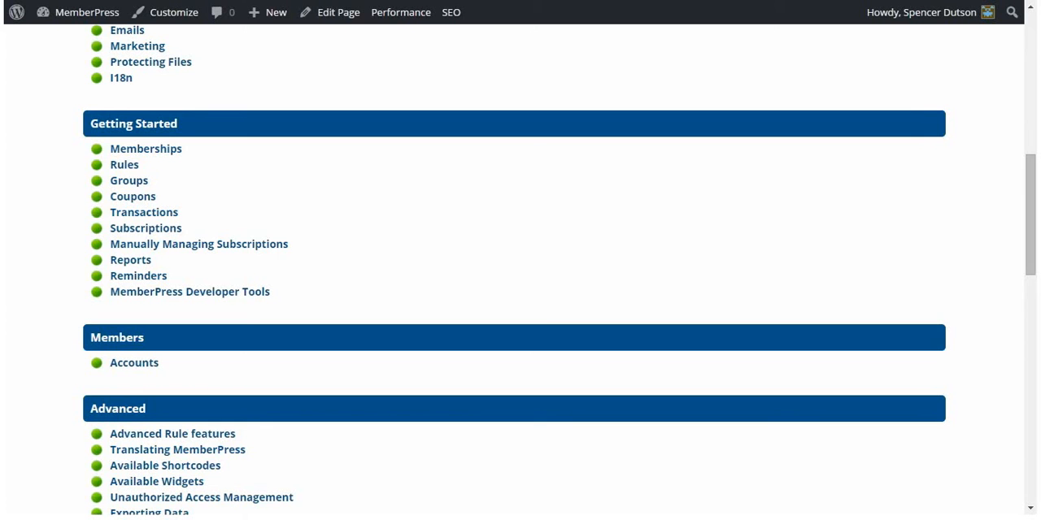
{"action": "mouse_move", "coordinate": [221, 146]}
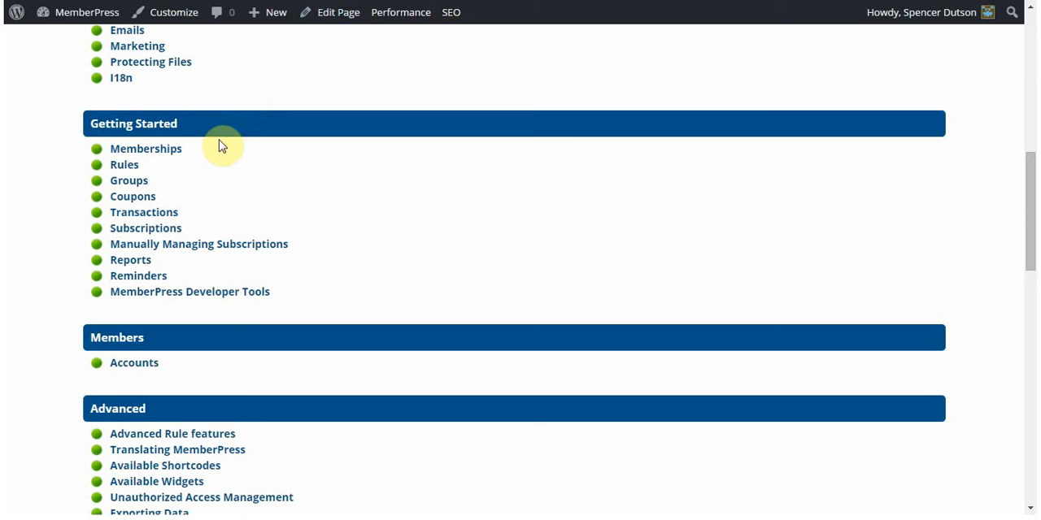
{"action": "mouse_move", "coordinate": [199, 158]}
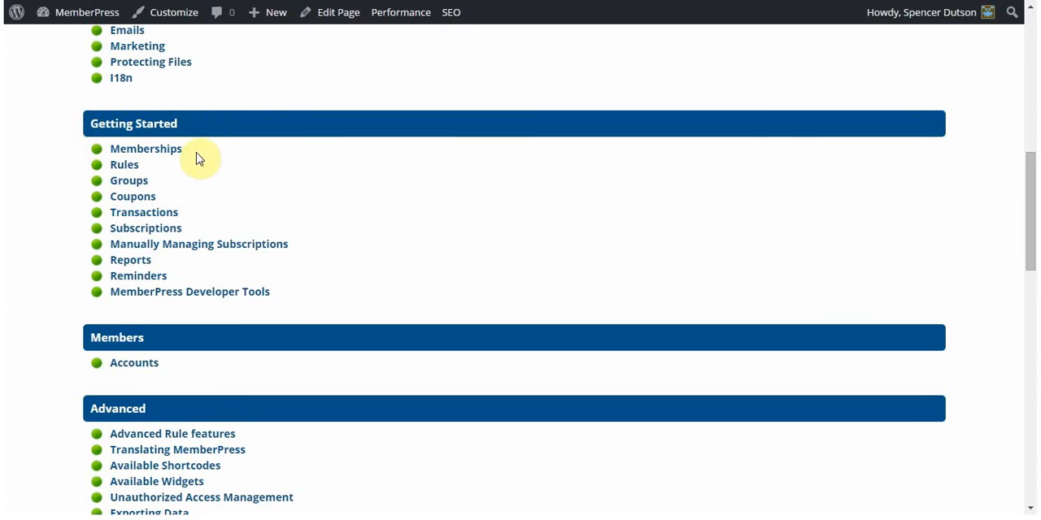
{"action": "left_click", "coordinate": [146, 149]}
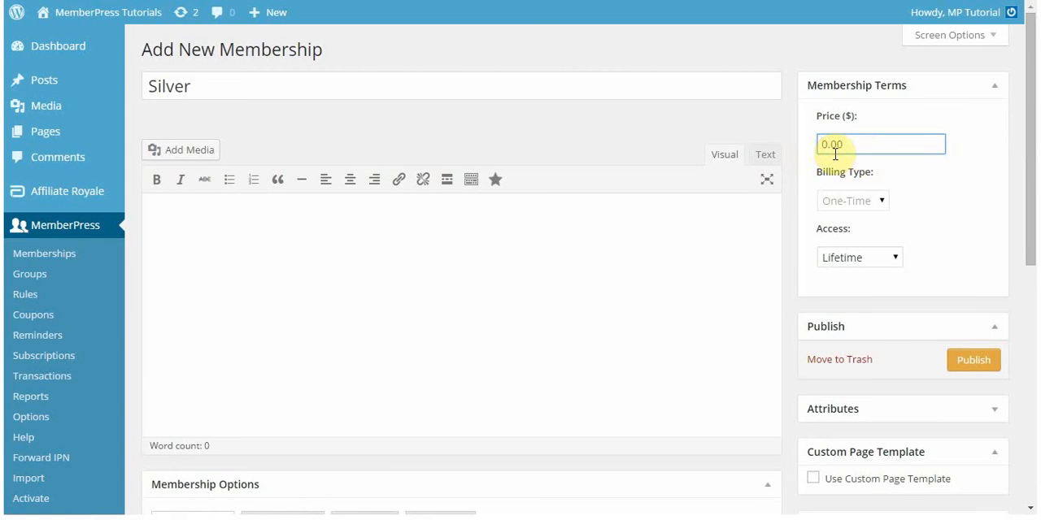
- Set Silver's price to 10.00, preview recurring billing, then return to One-Time billing
{"action": "type", "text": "10.00"}
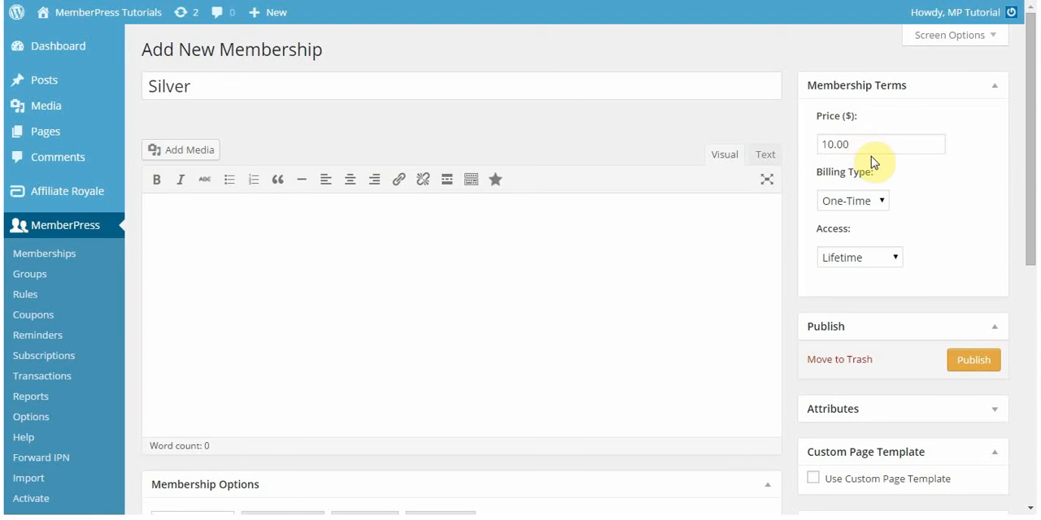
{"action": "left_click", "coordinate": [851, 200]}
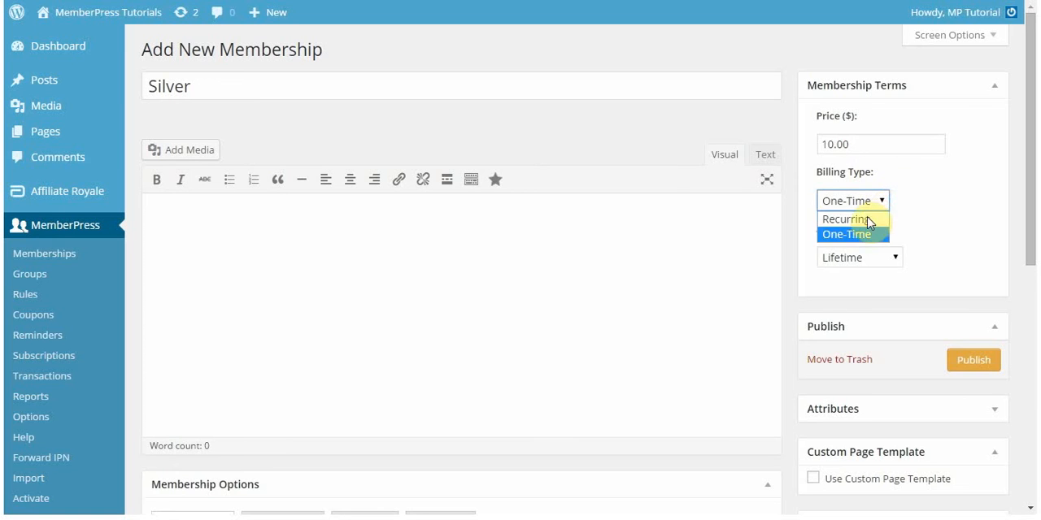
{"action": "left_click", "coordinate": [845, 218]}
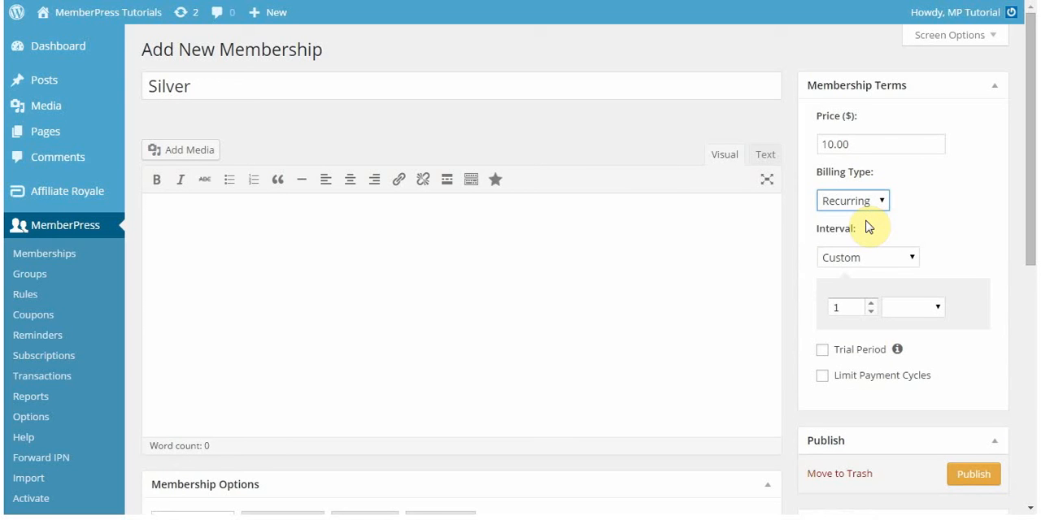
{"action": "left_click", "coordinate": [867, 257]}
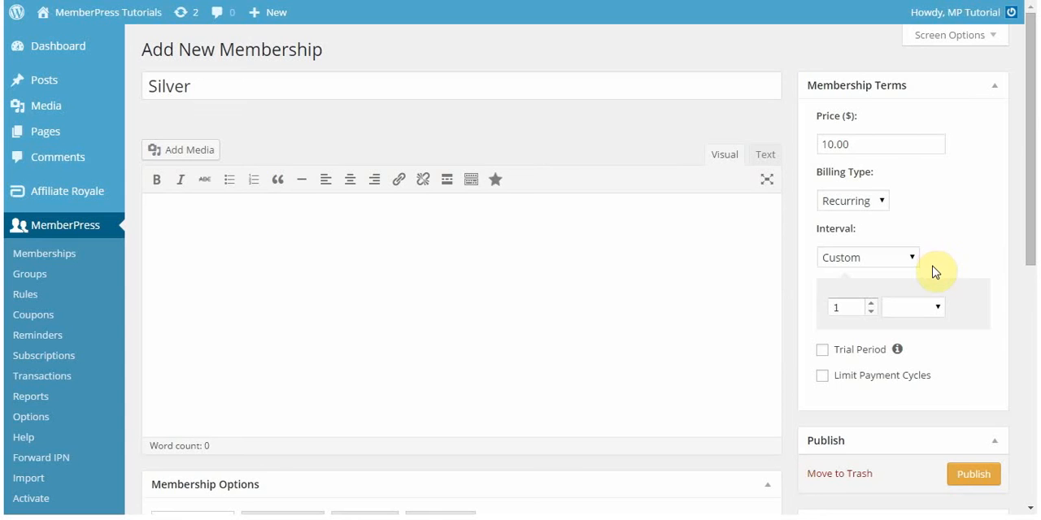
{"action": "mouse_move", "coordinate": [908, 345]}
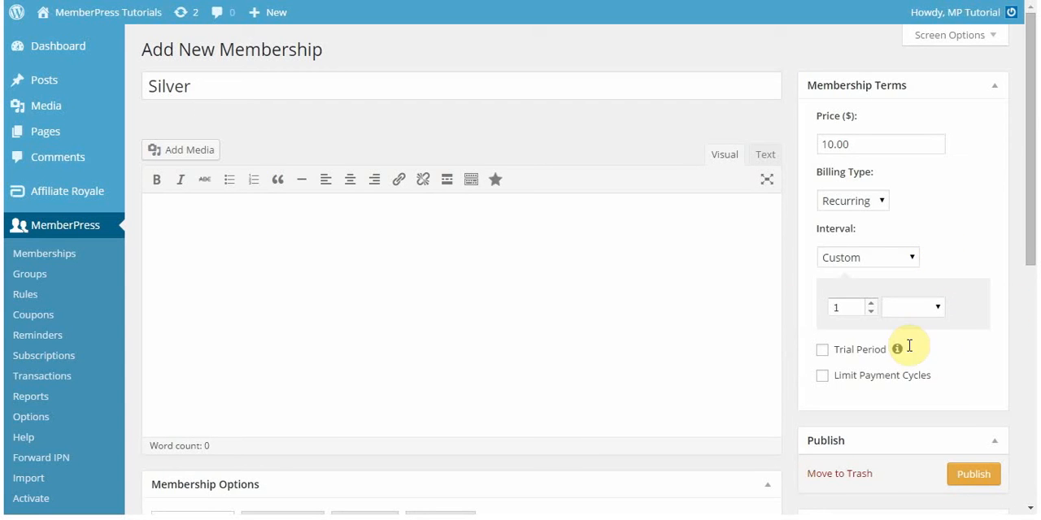
{"action": "left_click", "coordinate": [851, 200]}
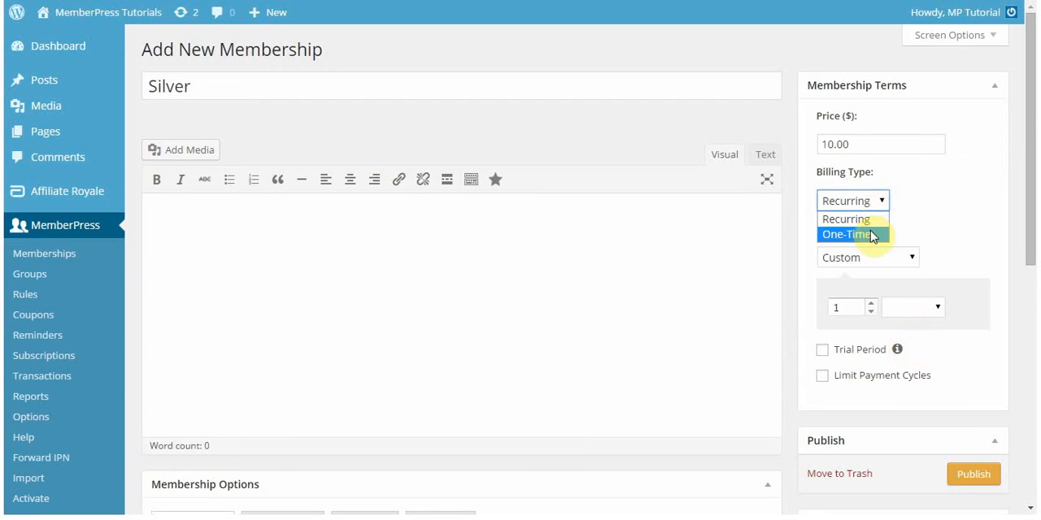
{"action": "left_click", "coordinate": [847, 234]}
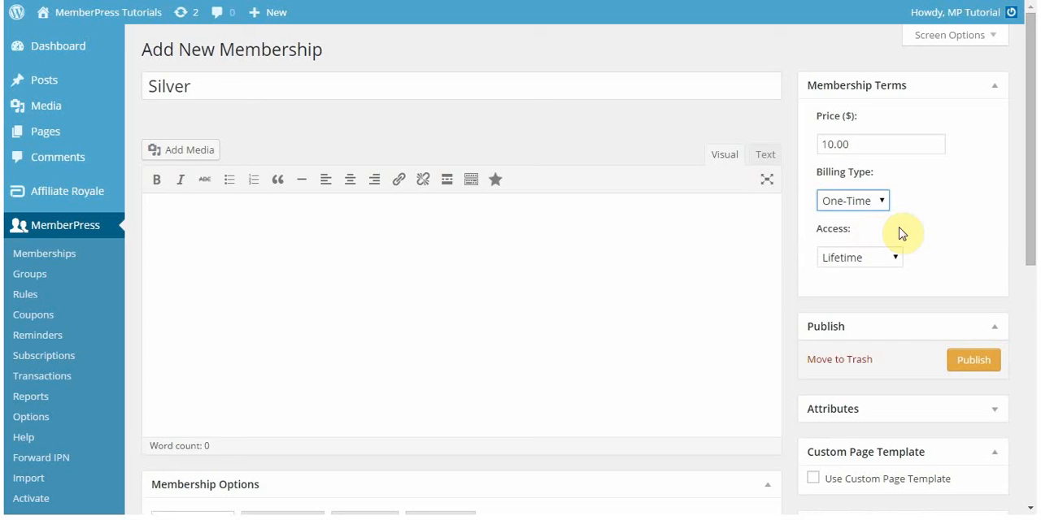
{"action": "mouse_move", "coordinate": [902, 267]}
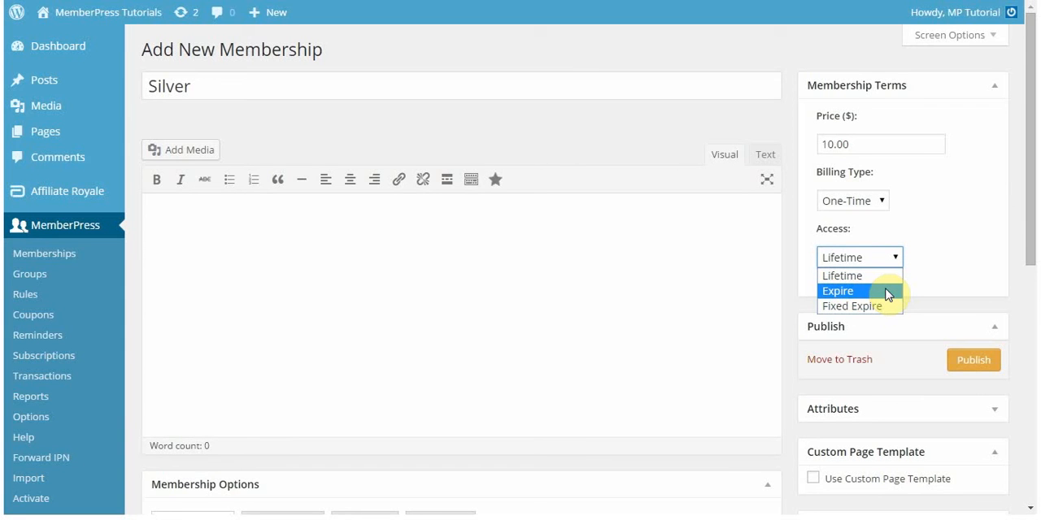
{"action": "mouse_move", "coordinate": [886, 306]}
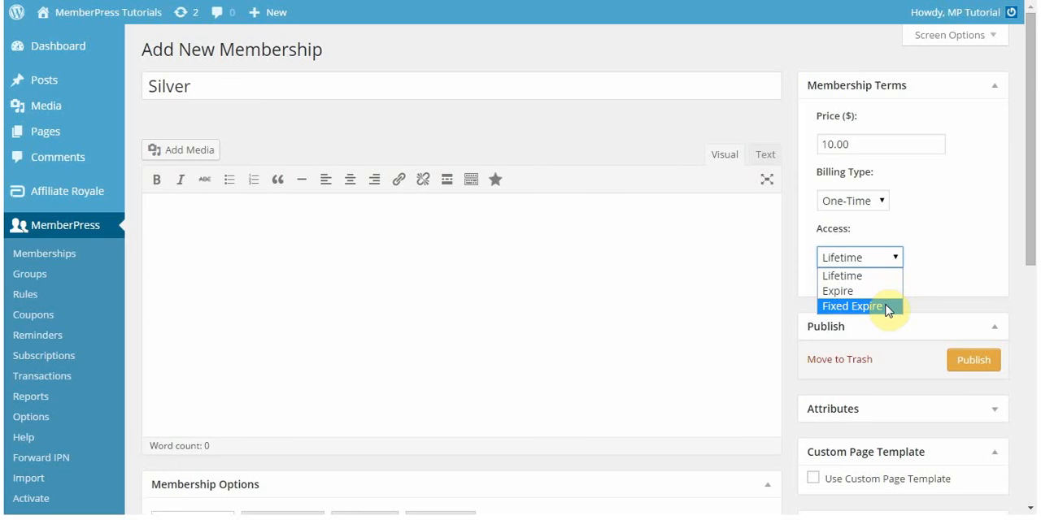
- Make Silver access expire after 1 year with renewals allowed, and publish it
{"action": "left_click", "coordinate": [838, 290]}
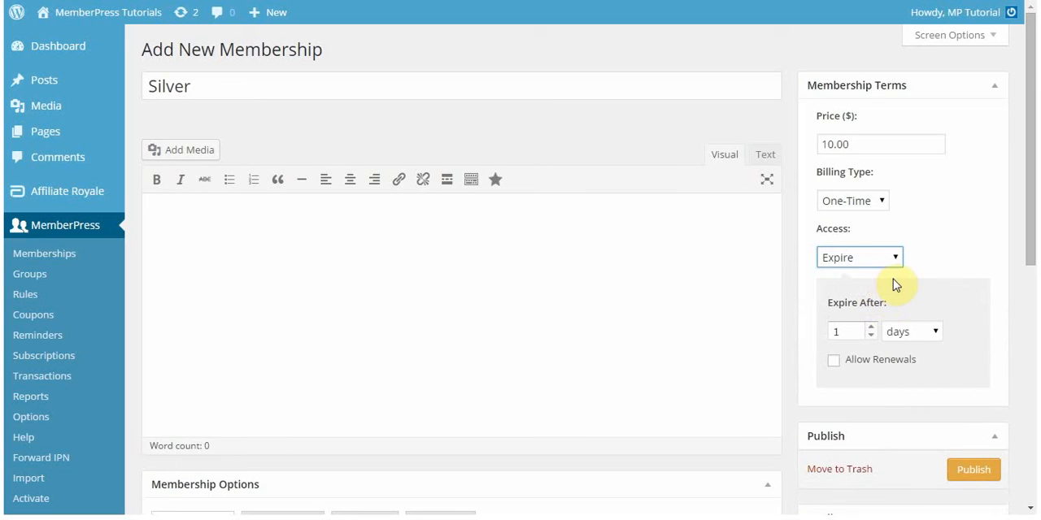
{"action": "left_click", "coordinate": [913, 330]}
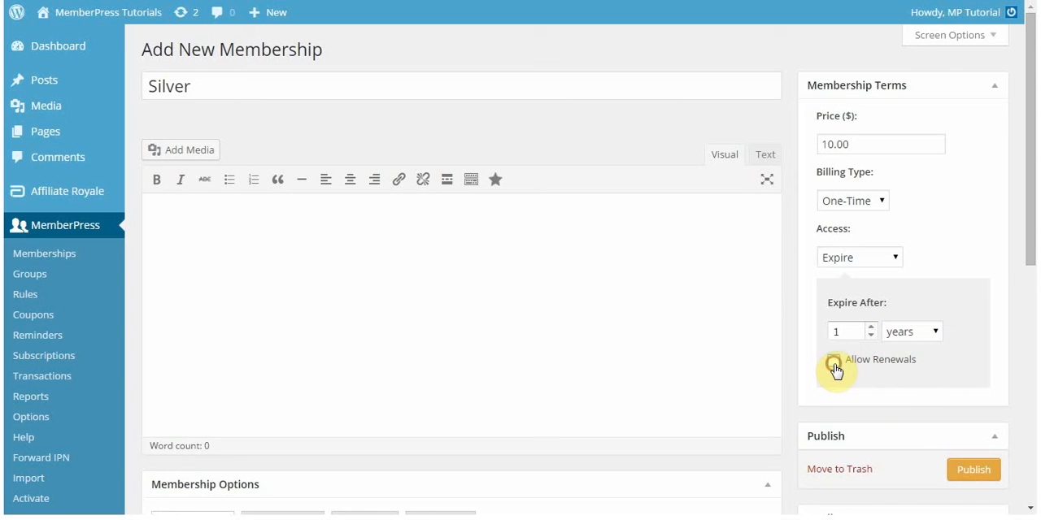
{"action": "left_click", "coordinate": [834, 361]}
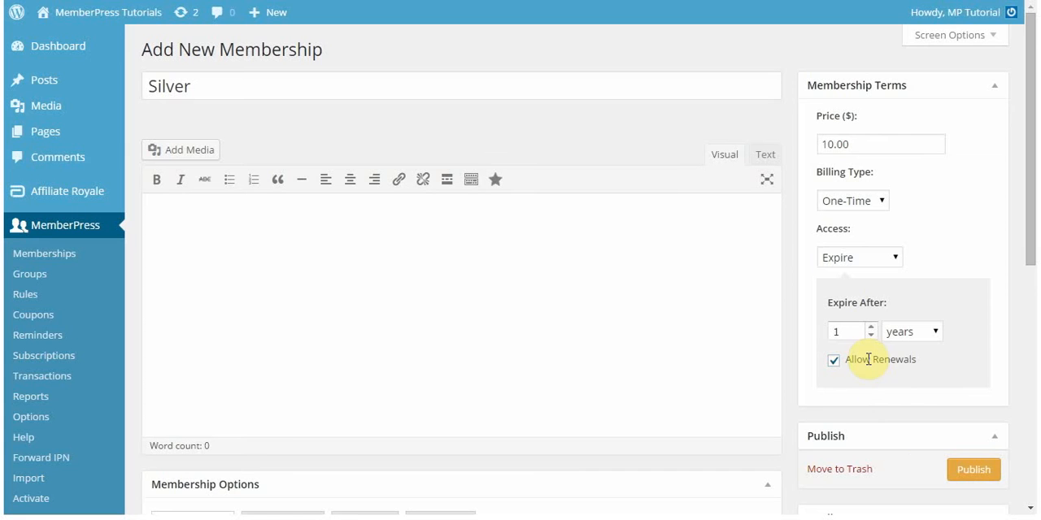
{"action": "left_click", "coordinate": [980, 471]}
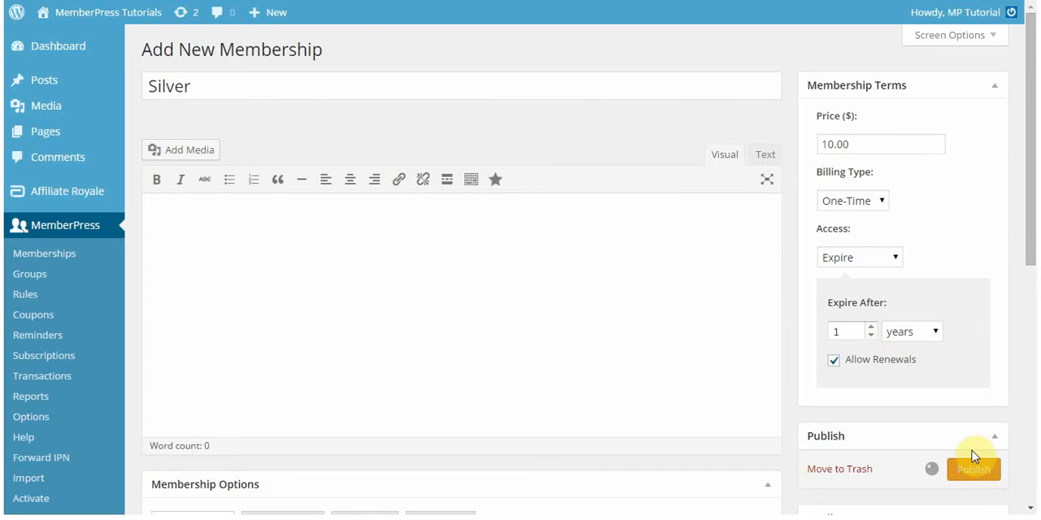
{"action": "left_click", "coordinate": [978, 465]}
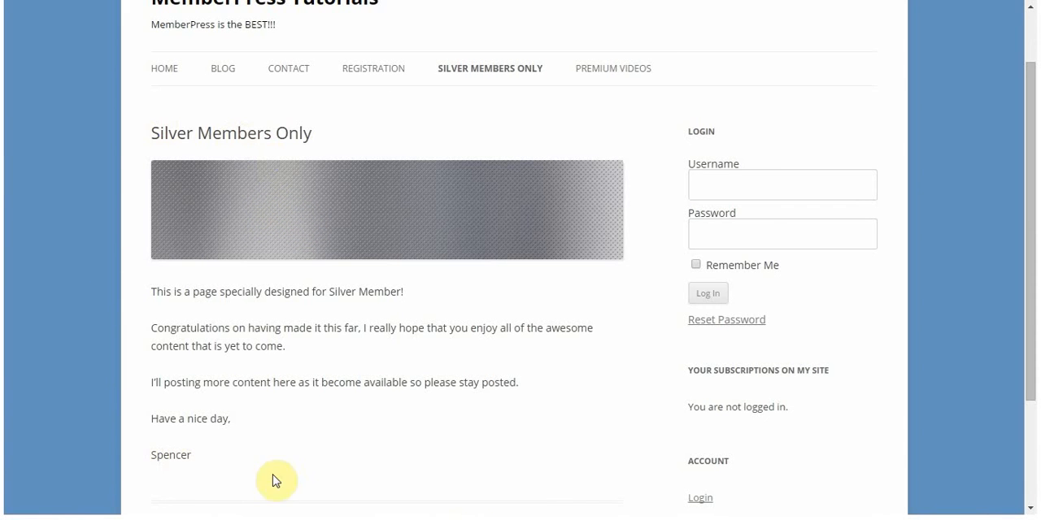
{"action": "mouse_move", "coordinate": [238, 420]}
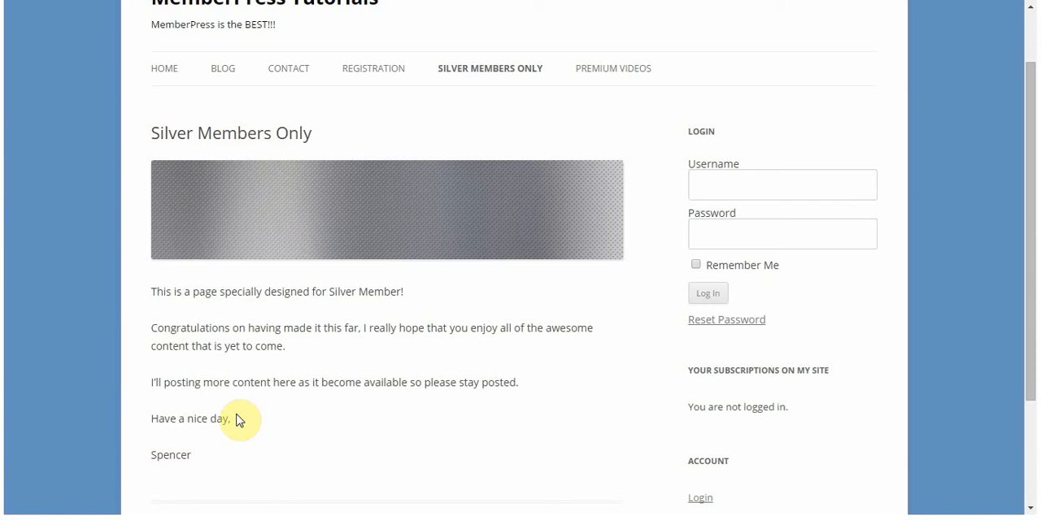
{"action": "mouse_move", "coordinate": [262, 58]}
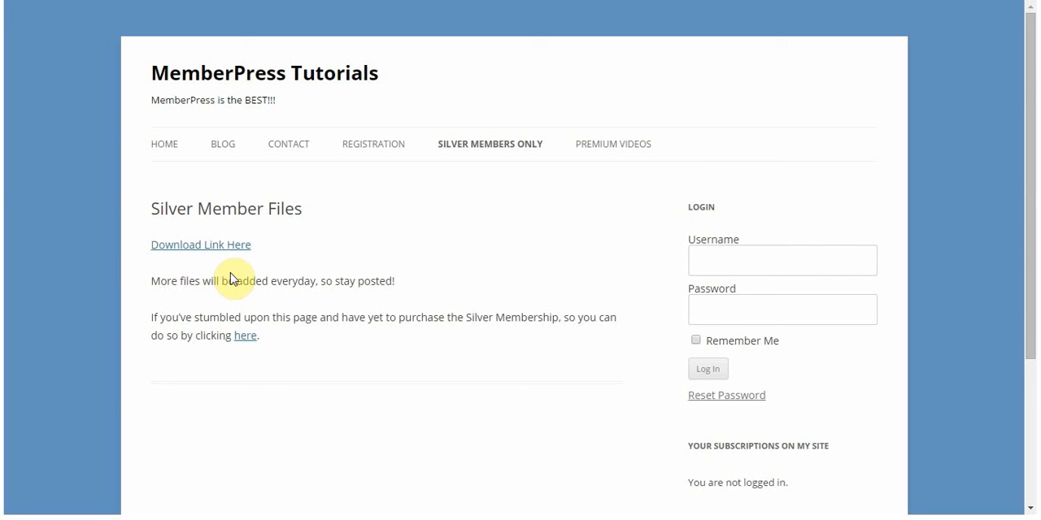
{"action": "mouse_move", "coordinate": [188, 320]}
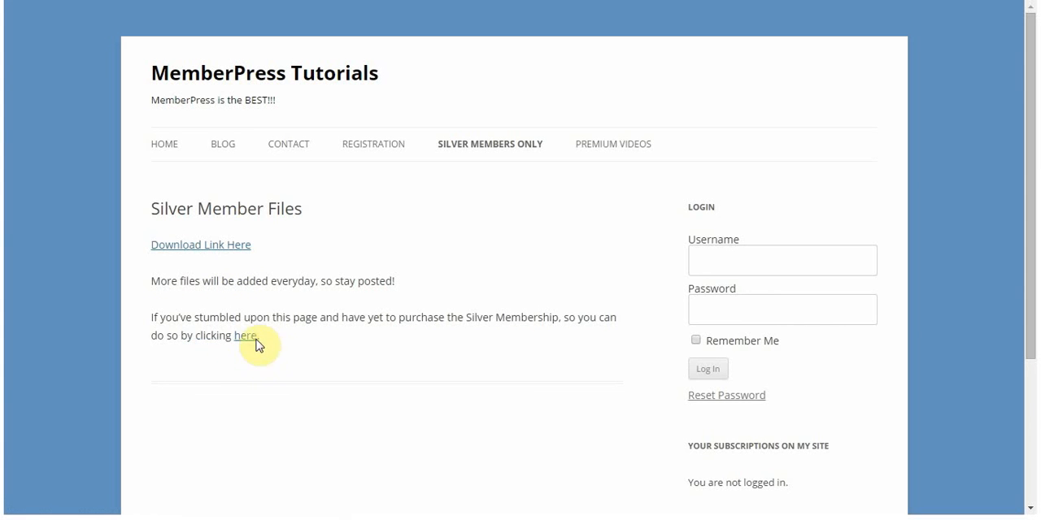
{"action": "mouse_move", "coordinate": [289, 343]}
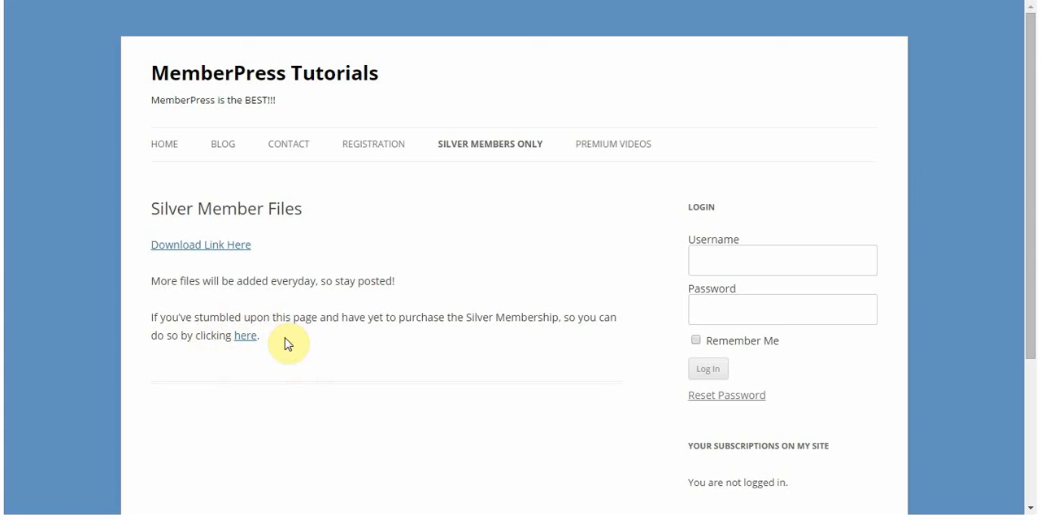
{"action": "mouse_move", "coordinate": [339, 379]}
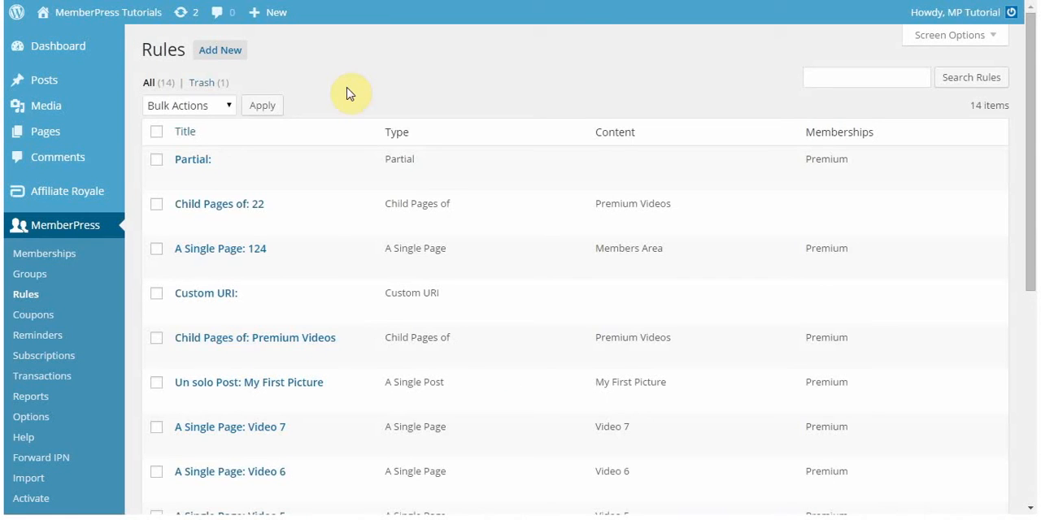
{"action": "mouse_move", "coordinate": [30, 274]}
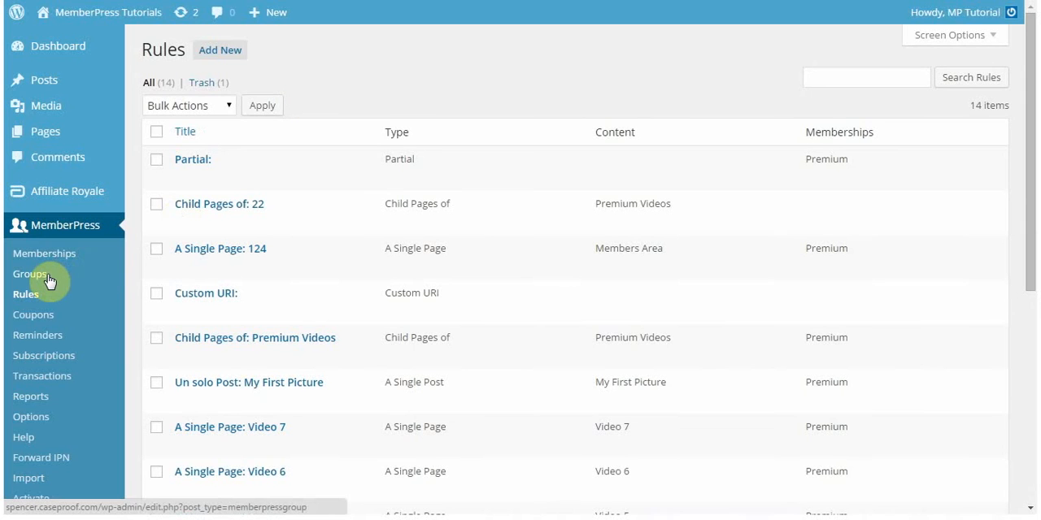
{"action": "mouse_move", "coordinate": [78, 294]}
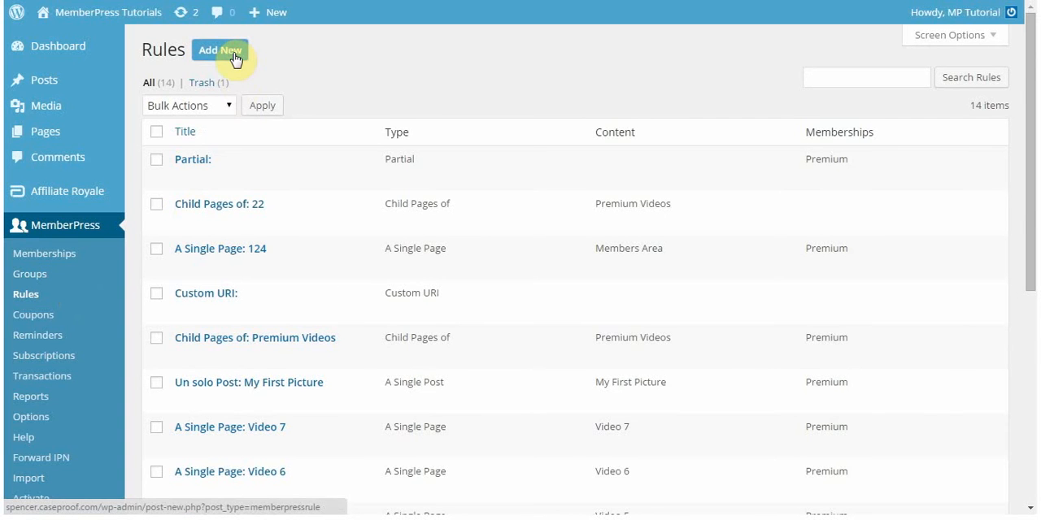
- Start a new MemberPress rule from the Rules list
{"action": "left_click", "coordinate": [219, 49]}
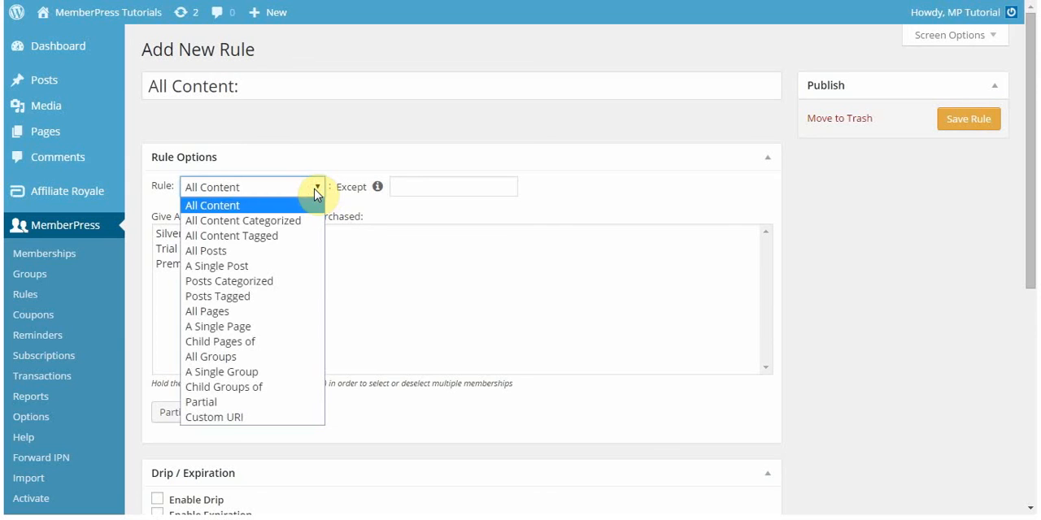
{"action": "mouse_move", "coordinate": [278, 327]}
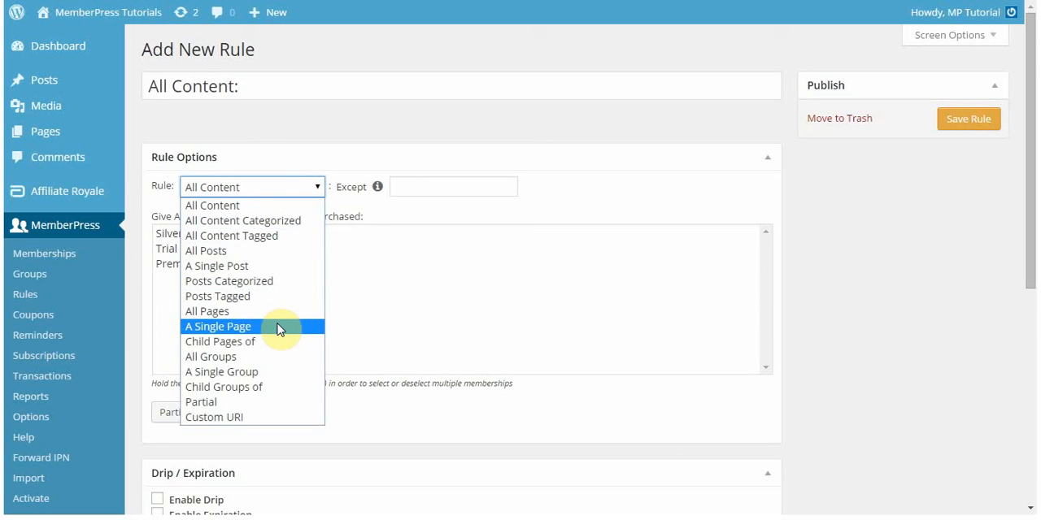
{"action": "mouse_move", "coordinate": [269, 340]}
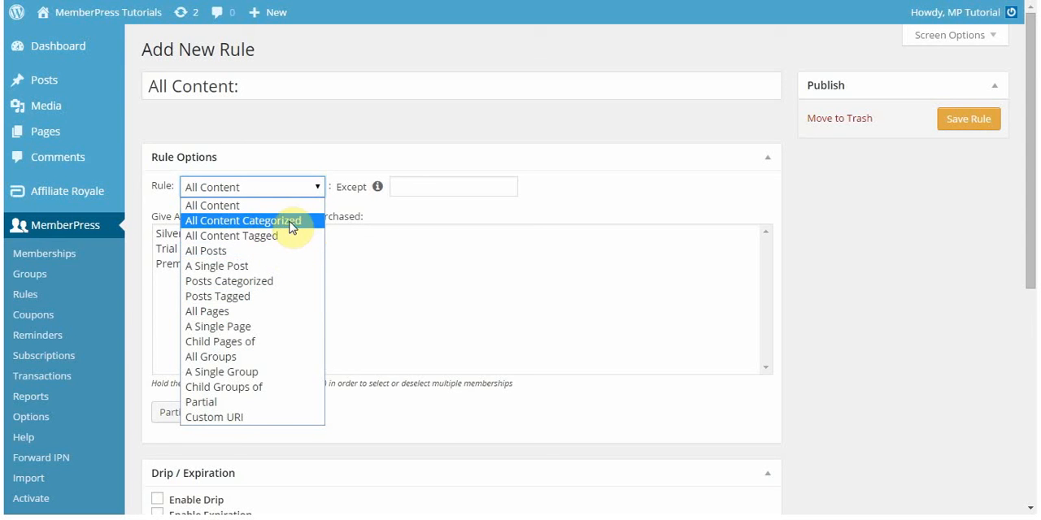
{"action": "mouse_move", "coordinate": [297, 260]}
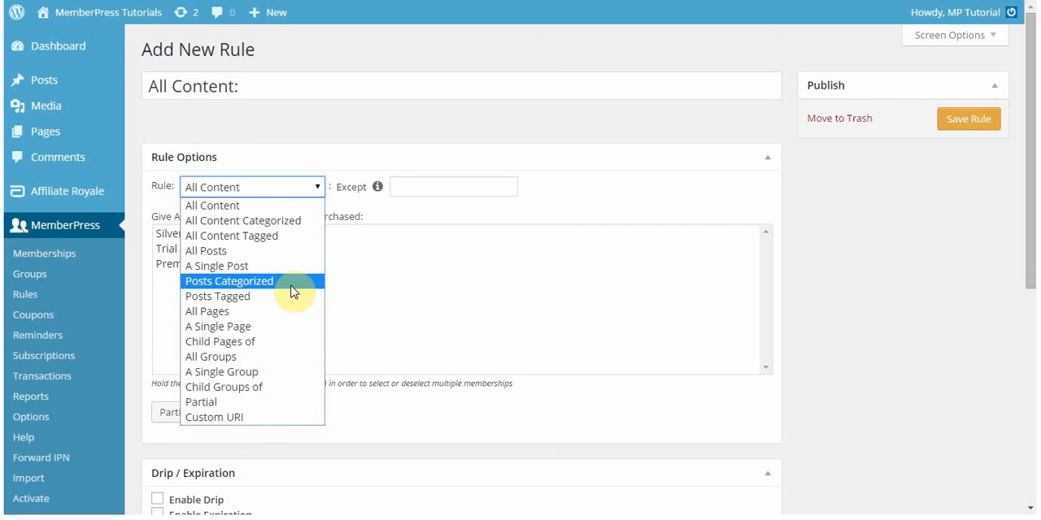
{"action": "mouse_move", "coordinate": [292, 303]}
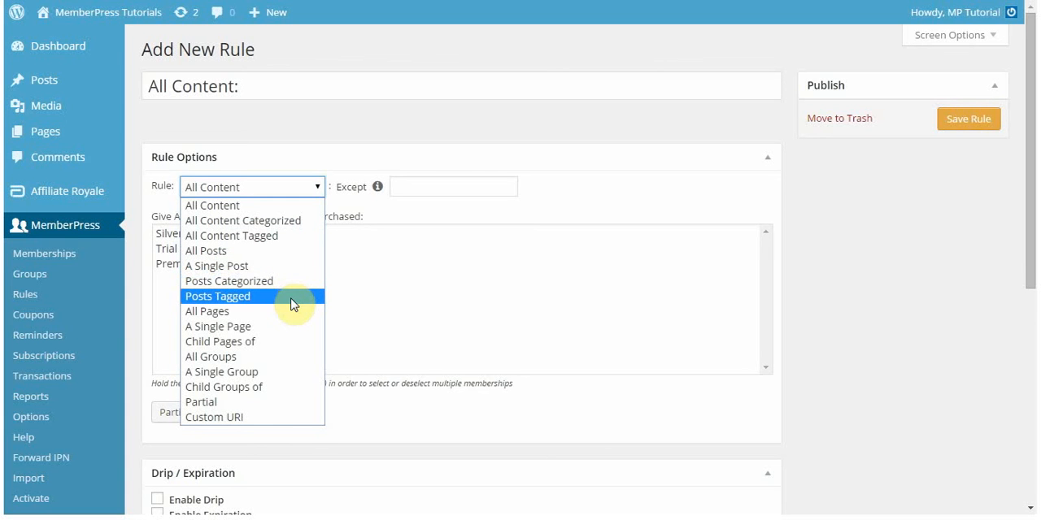
{"action": "mouse_move", "coordinate": [256, 289]}
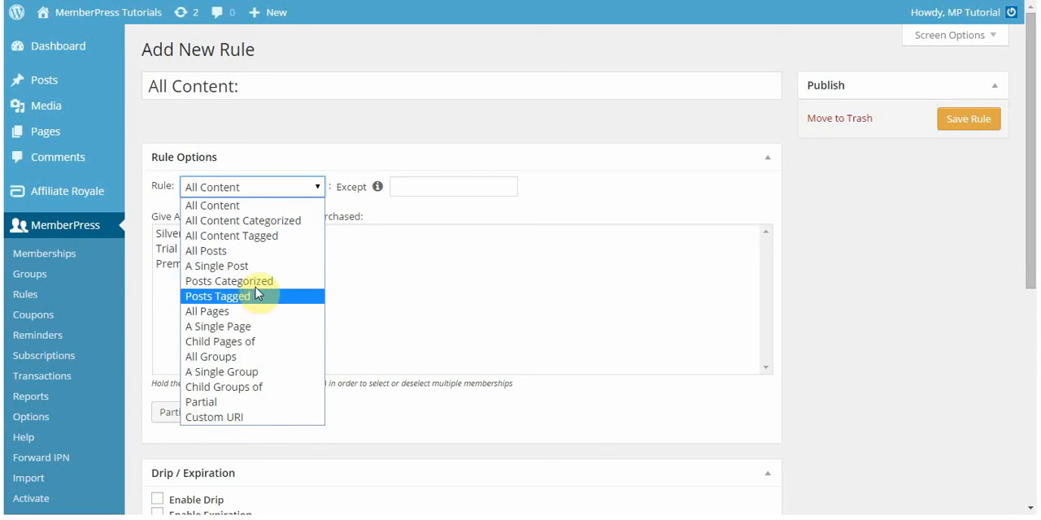
{"action": "mouse_move", "coordinate": [281, 281]}
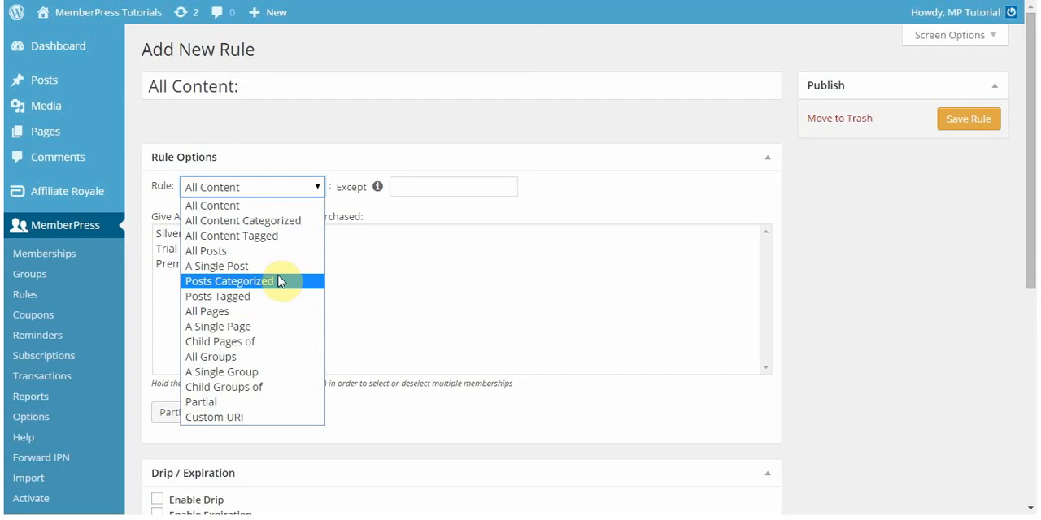
{"action": "mouse_move", "coordinate": [280, 308]}
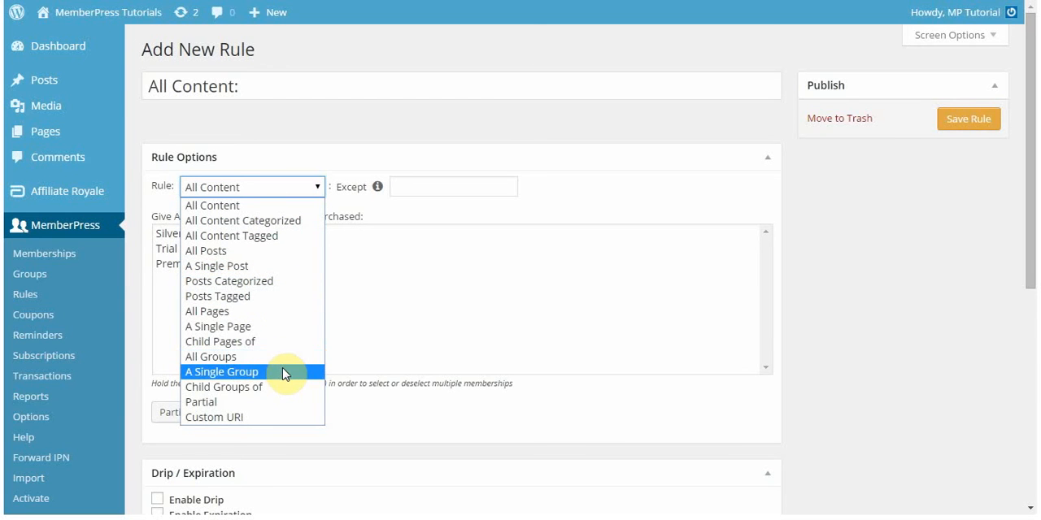
{"action": "mouse_move", "coordinate": [287, 390]}
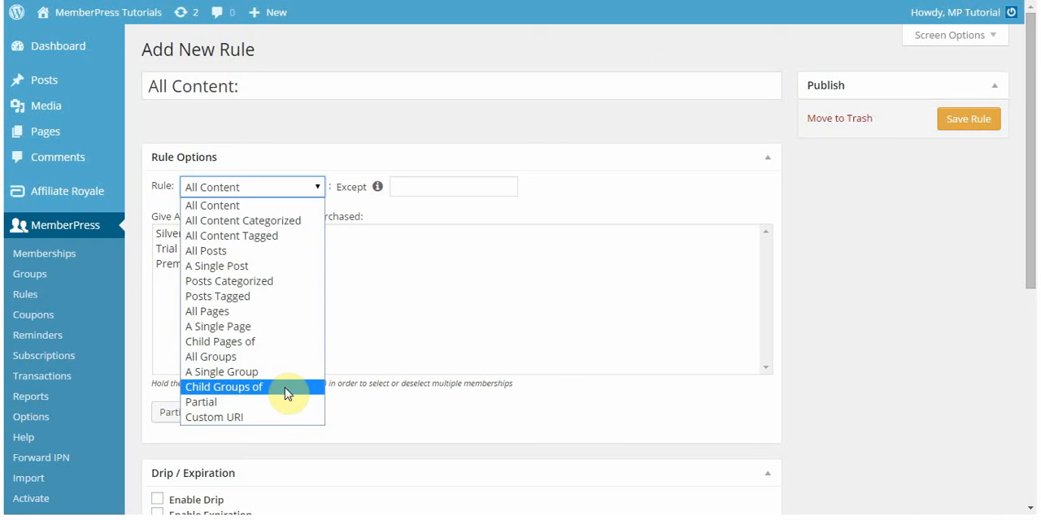
{"action": "mouse_move", "coordinate": [238, 407]}
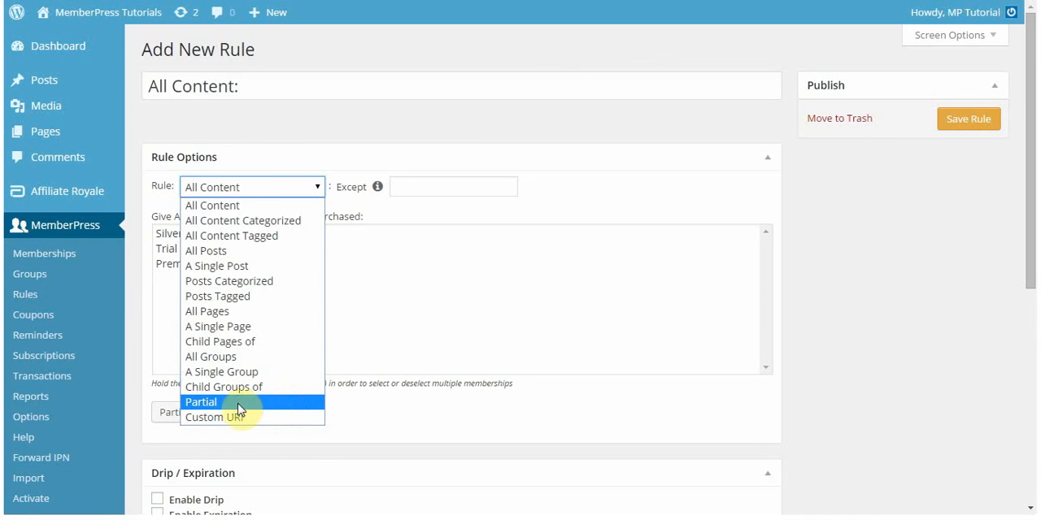
{"action": "mouse_move", "coordinate": [277, 424]}
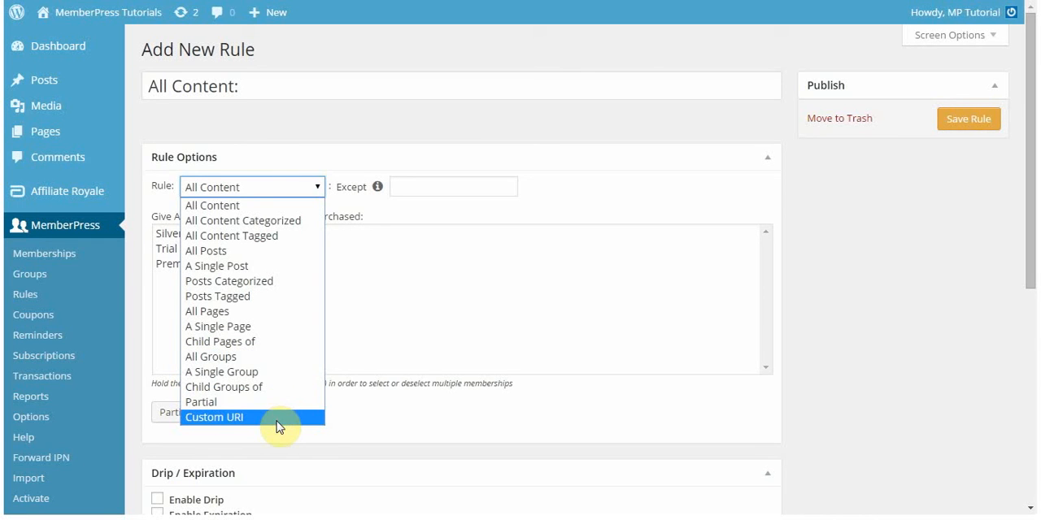
{"action": "mouse_move", "coordinate": [281, 417]}
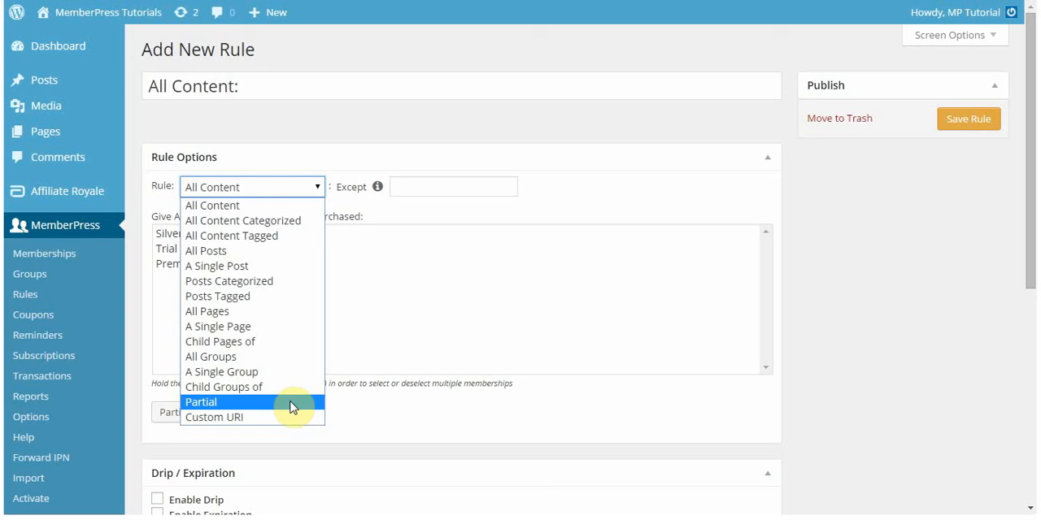
{"action": "mouse_move", "coordinate": [239, 327]}
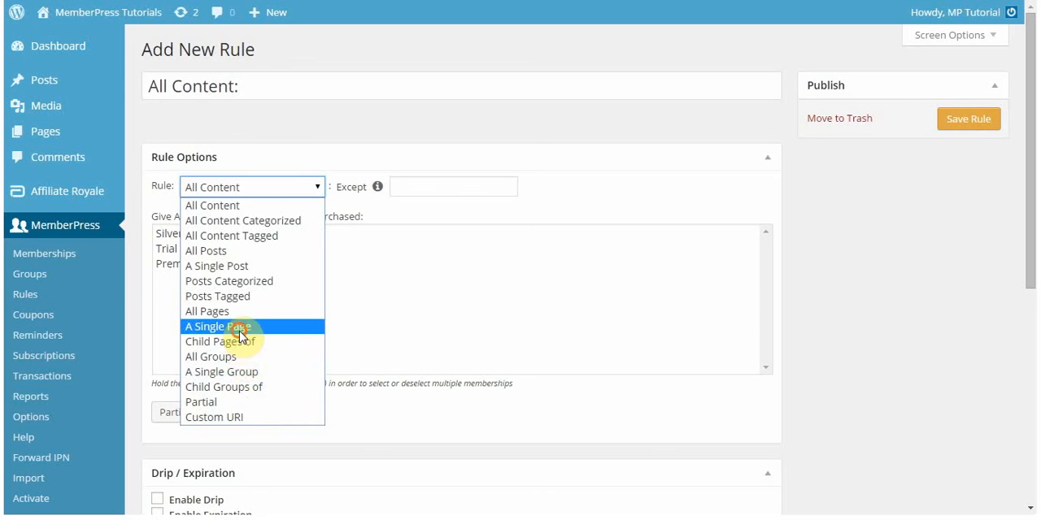
- Target the rule at the single page Silver Members Only, found by searching 'silv'
{"action": "left_click", "coordinate": [218, 326]}
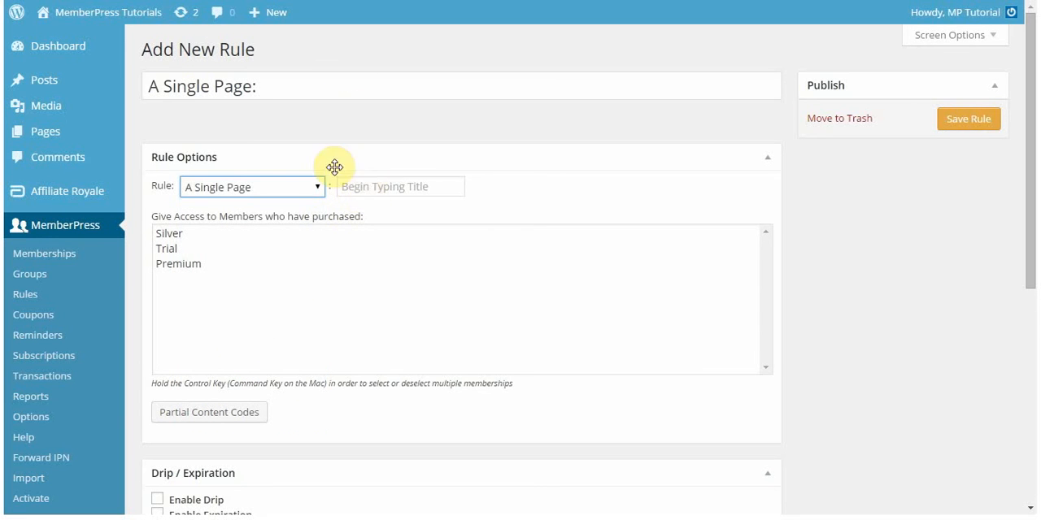
{"action": "left_click", "coordinate": [400, 186]}
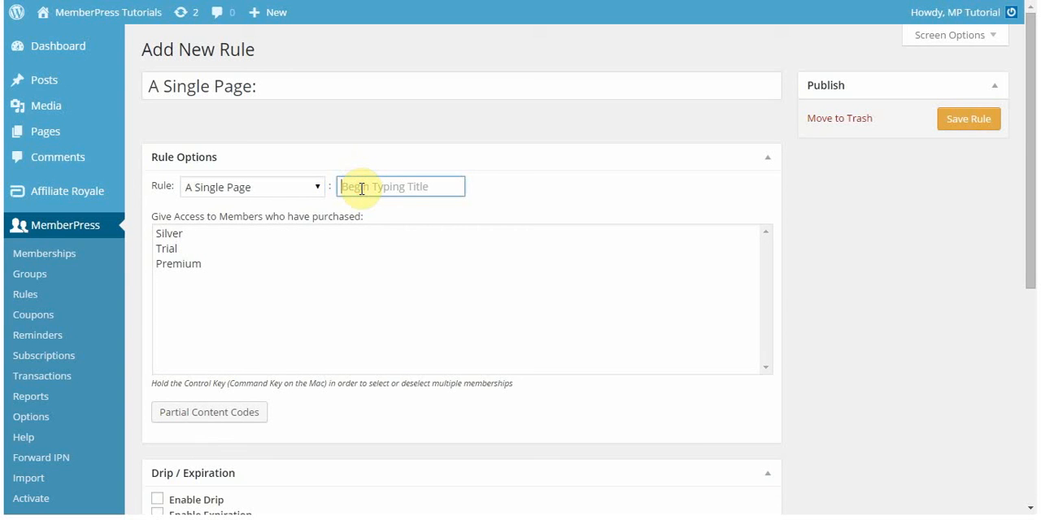
{"action": "type", "text": "silv"}
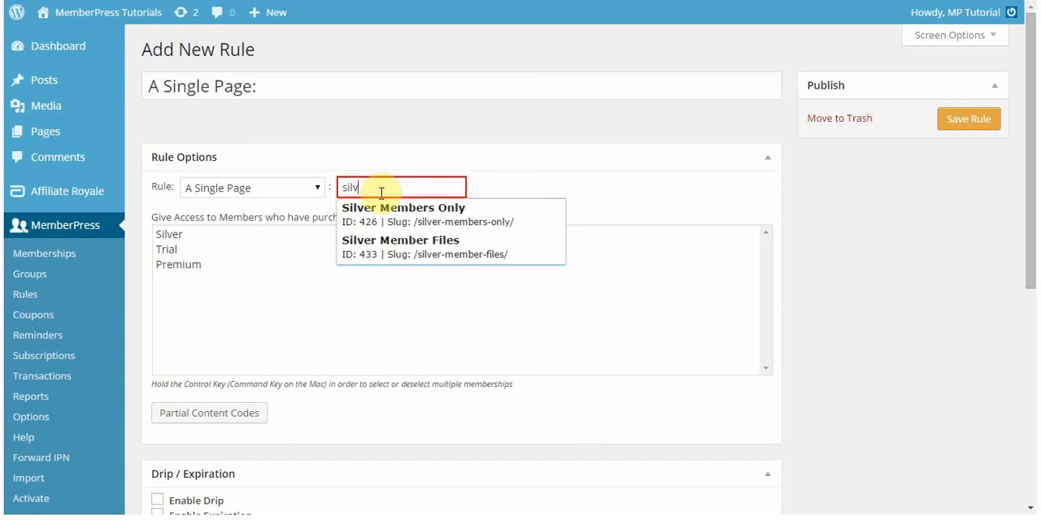
{"action": "left_click", "coordinate": [404, 214]}
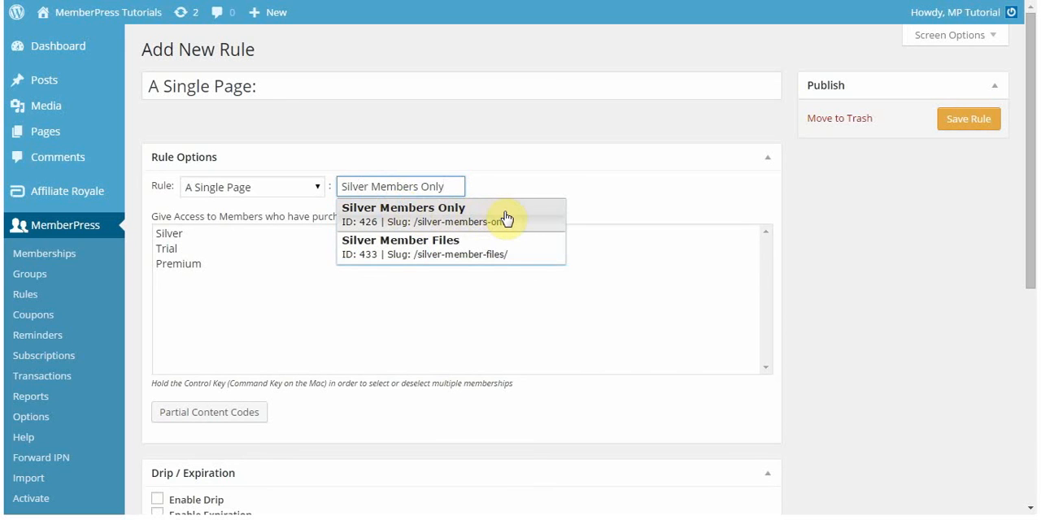
{"action": "left_click", "coordinate": [402, 214]}
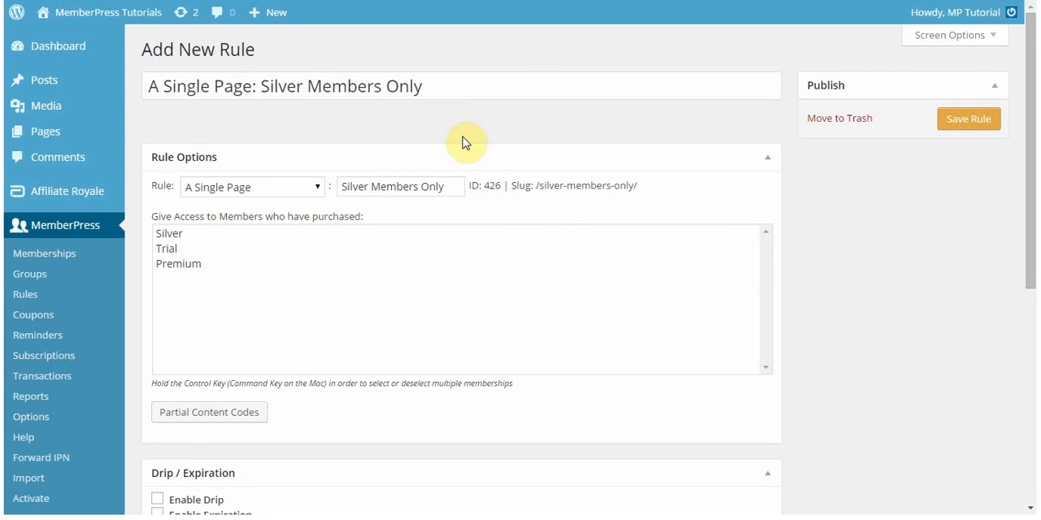
{"action": "mouse_move", "coordinate": [334, 154]}
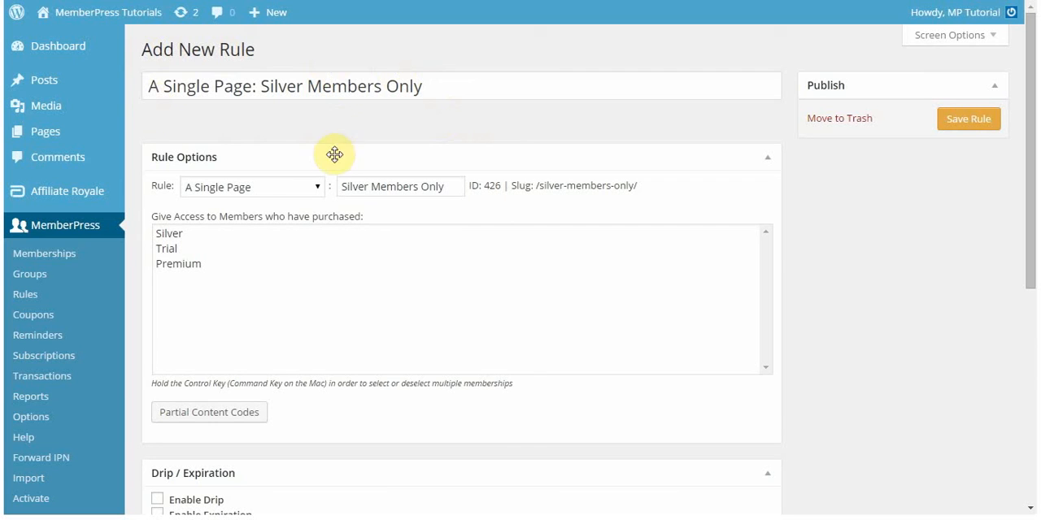
{"action": "mouse_move", "coordinate": [418, 202]}
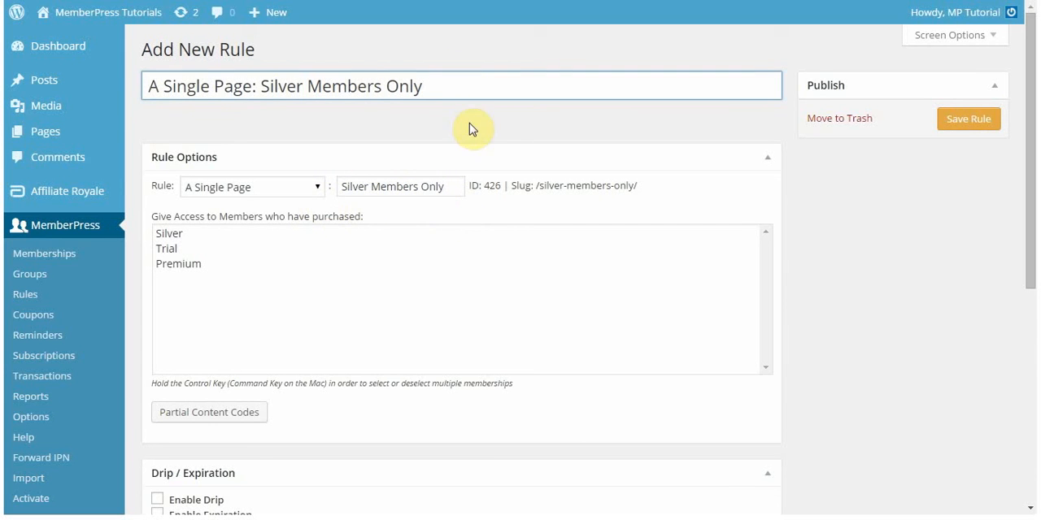
{"action": "mouse_move", "coordinate": [274, 214]}
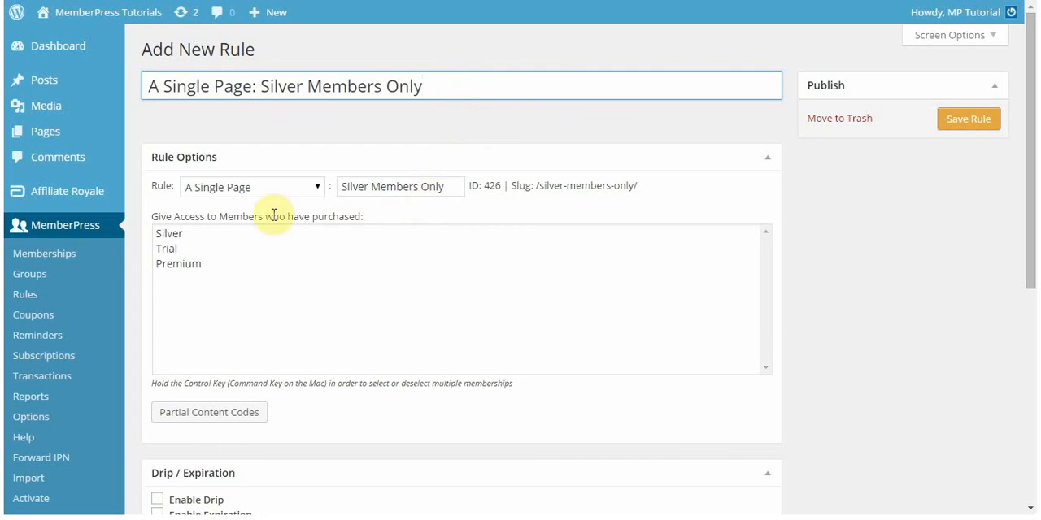
{"action": "left_click", "coordinate": [169, 233]}
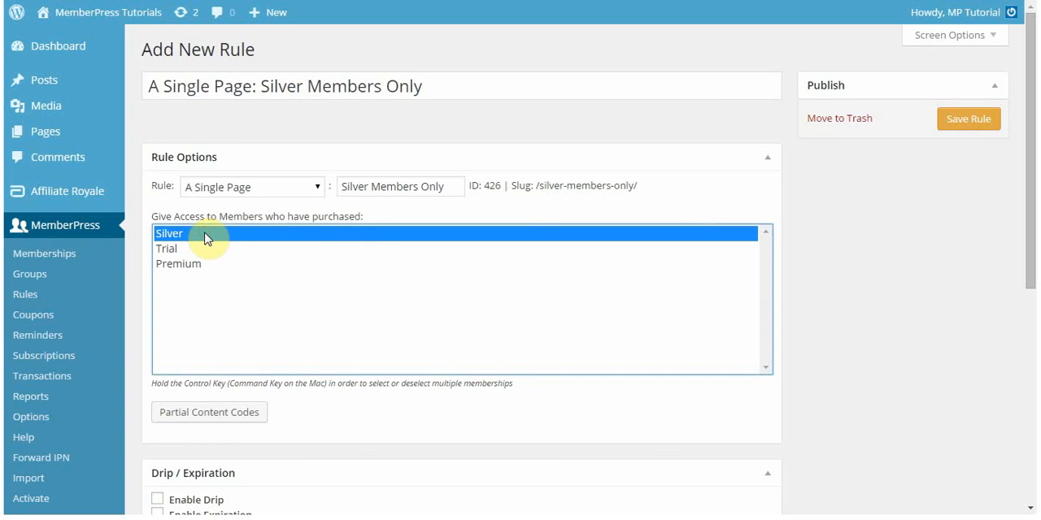
{"action": "mouse_move", "coordinate": [195, 258]}
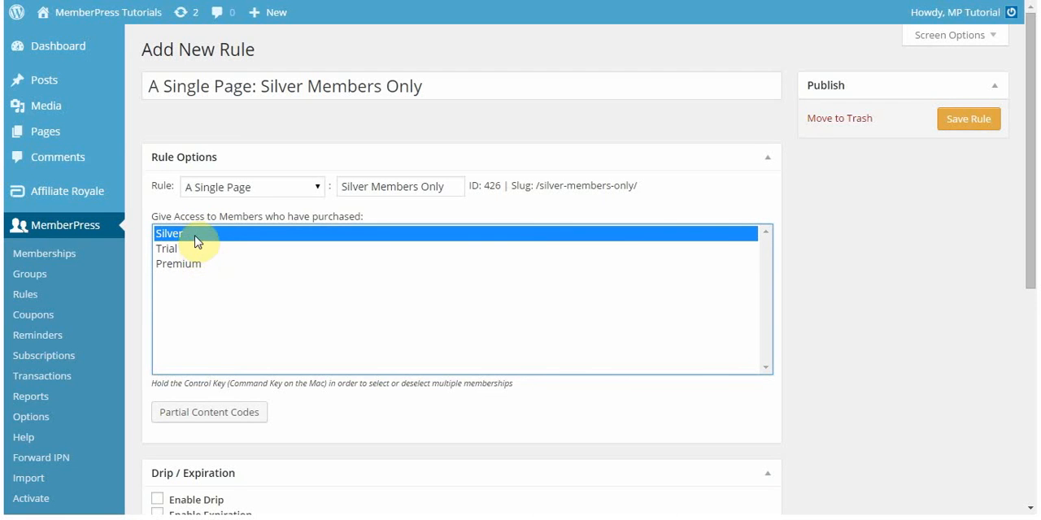
{"action": "mouse_move", "coordinate": [217, 250]}
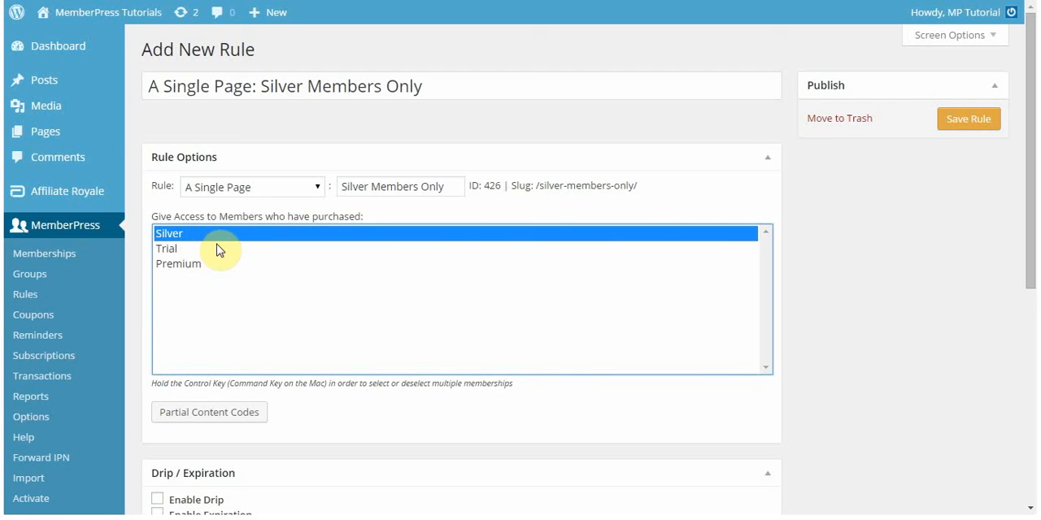
{"action": "mouse_move", "coordinate": [204, 249]}
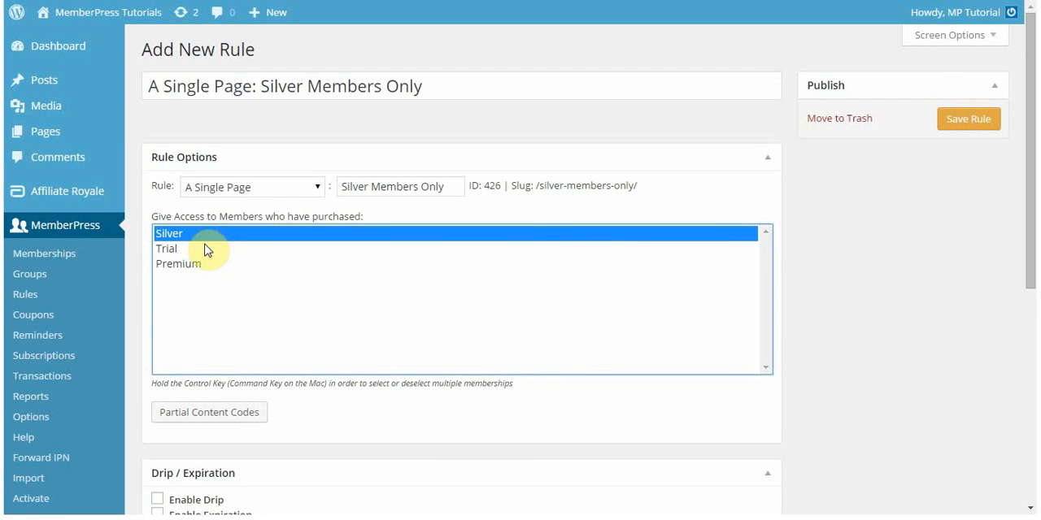
{"action": "mouse_move", "coordinate": [205, 241]}
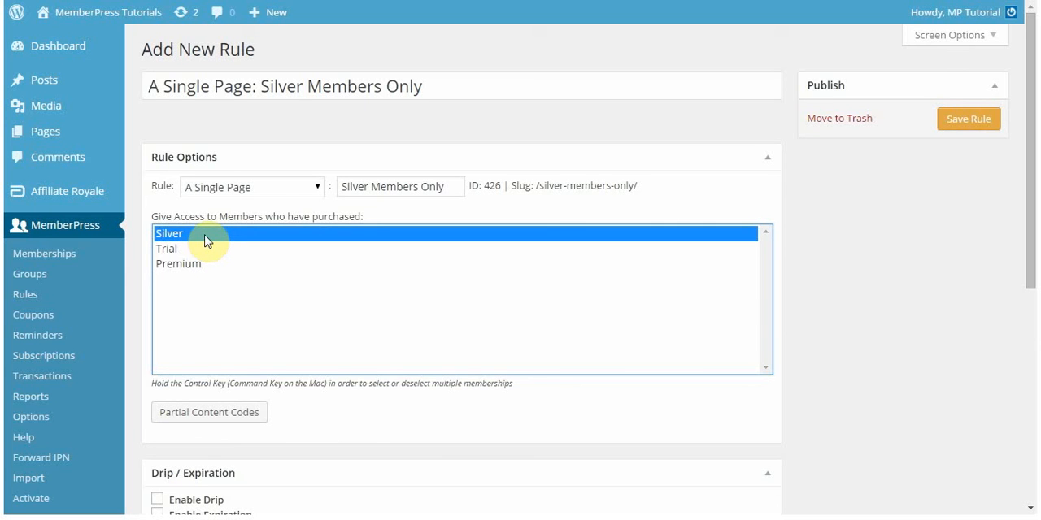
{"action": "mouse_move", "coordinate": [226, 263]}
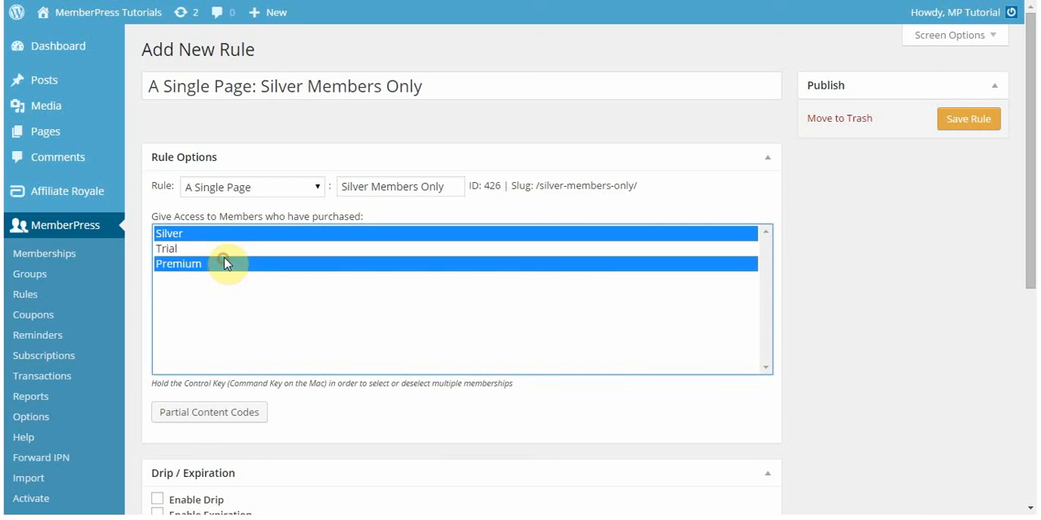
{"action": "left_click", "coordinate": [178, 263]}
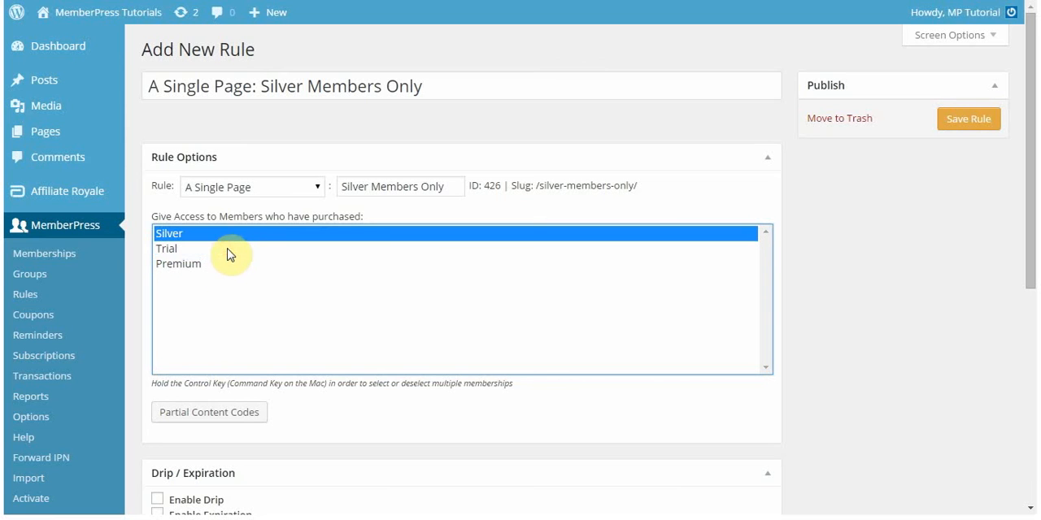
{"action": "mouse_move", "coordinate": [157, 248]}
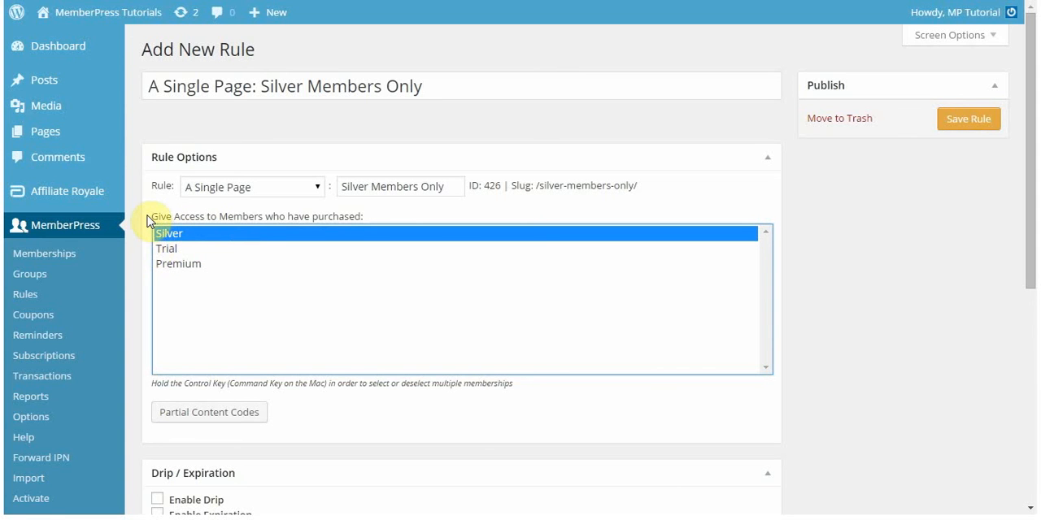
{"action": "scroll", "scroll_direction": "down", "scroll_amount": 3}
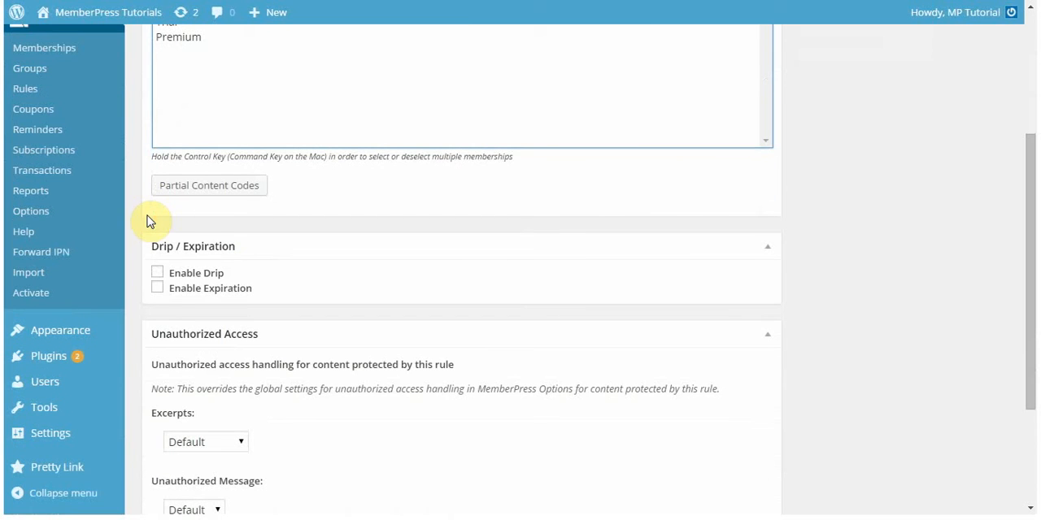
{"action": "mouse_move", "coordinate": [162, 277]}
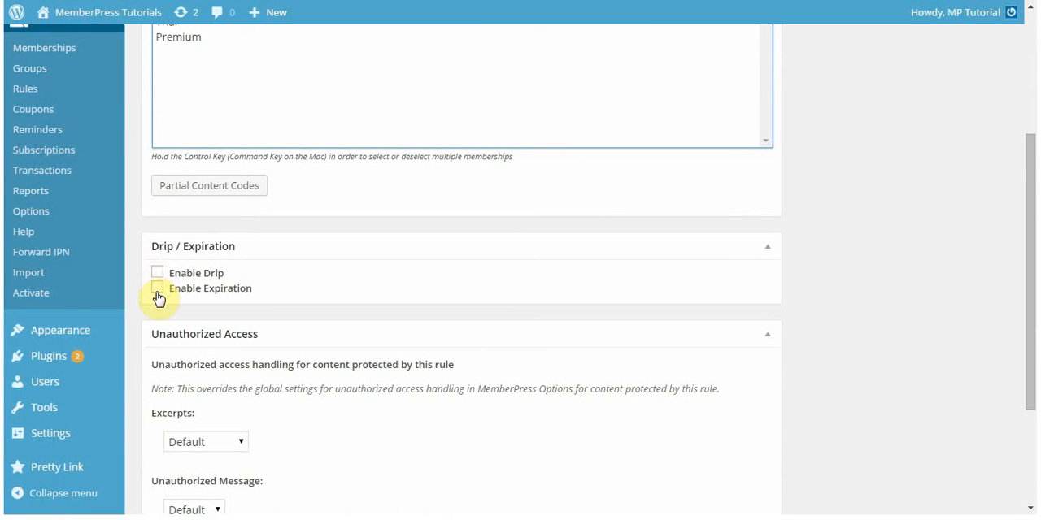
{"action": "left_click", "coordinate": [157, 273]}
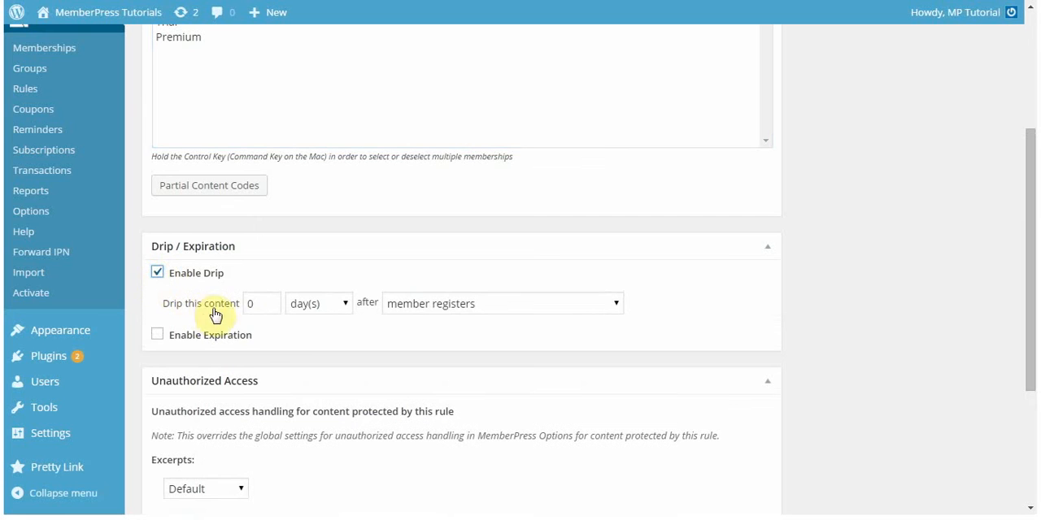
{"action": "mouse_move", "coordinate": [318, 332]}
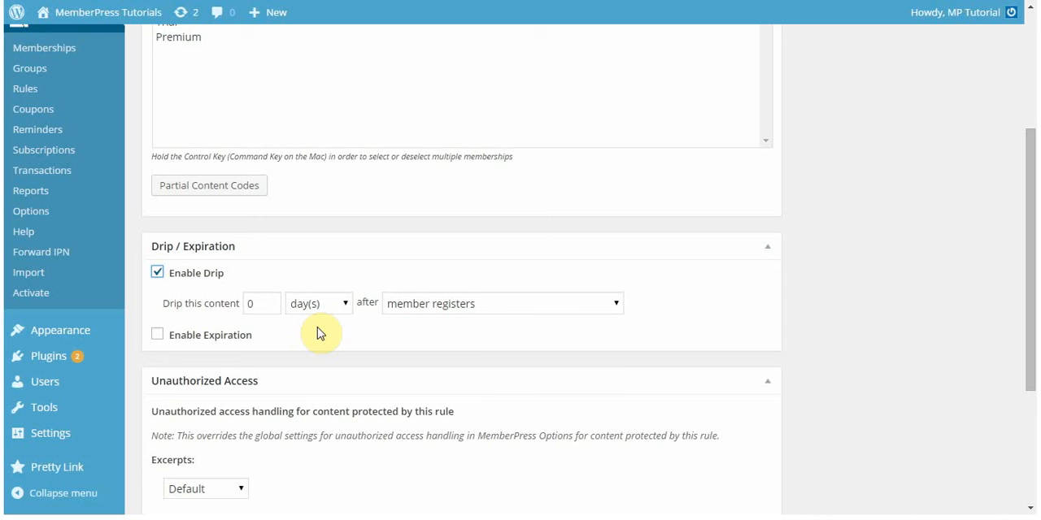
{"action": "left_click", "coordinate": [502, 304]}
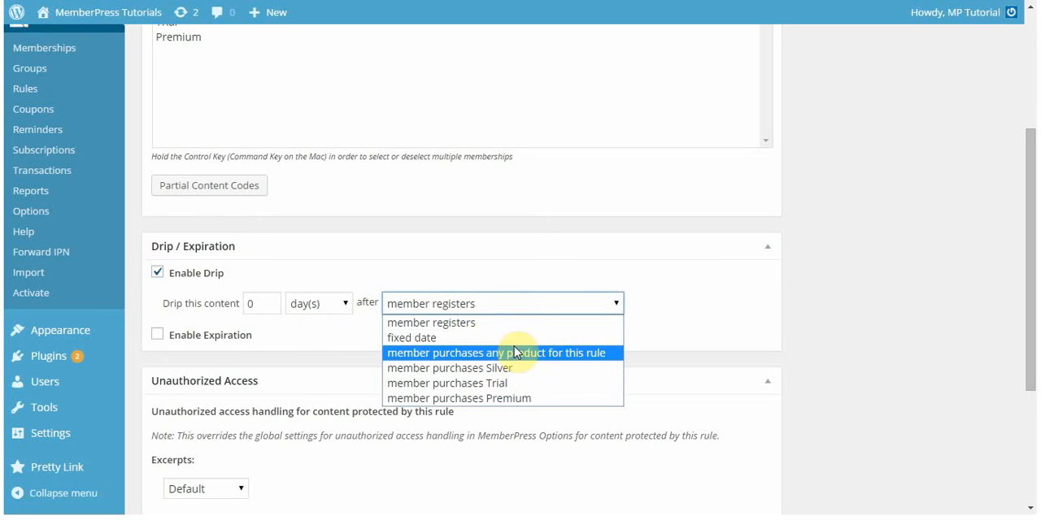
{"action": "mouse_move", "coordinate": [575, 391]}
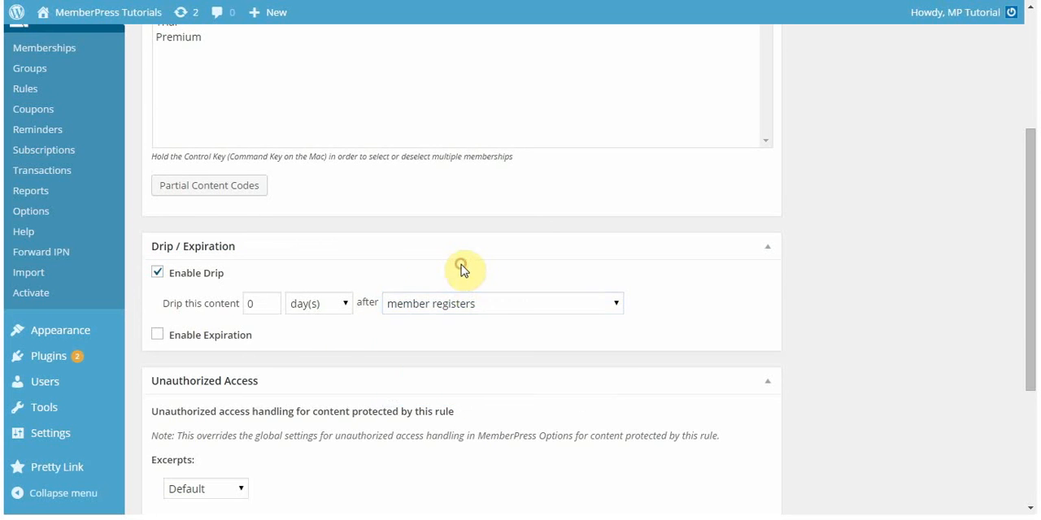
{"action": "left_click", "coordinate": [158, 272]}
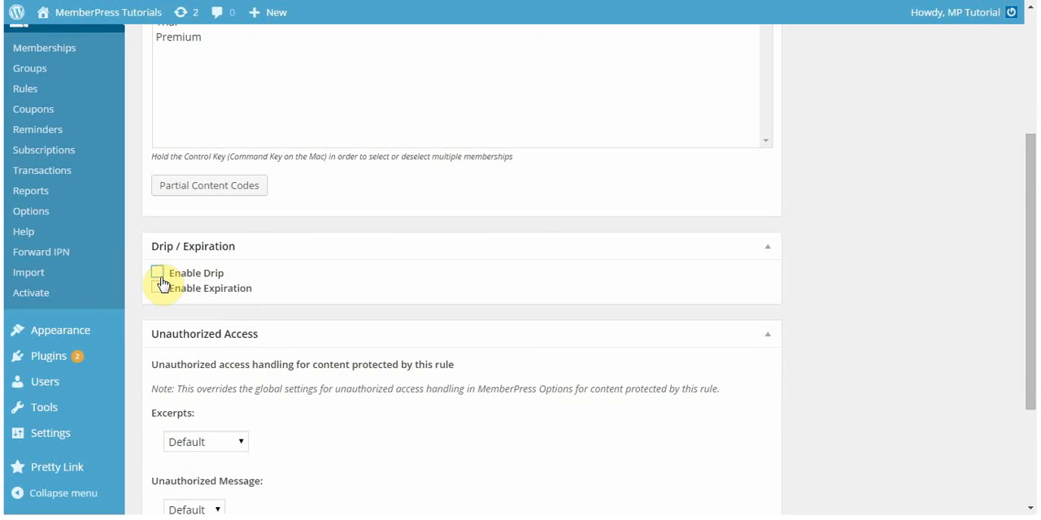
{"action": "left_click", "coordinate": [157, 288]}
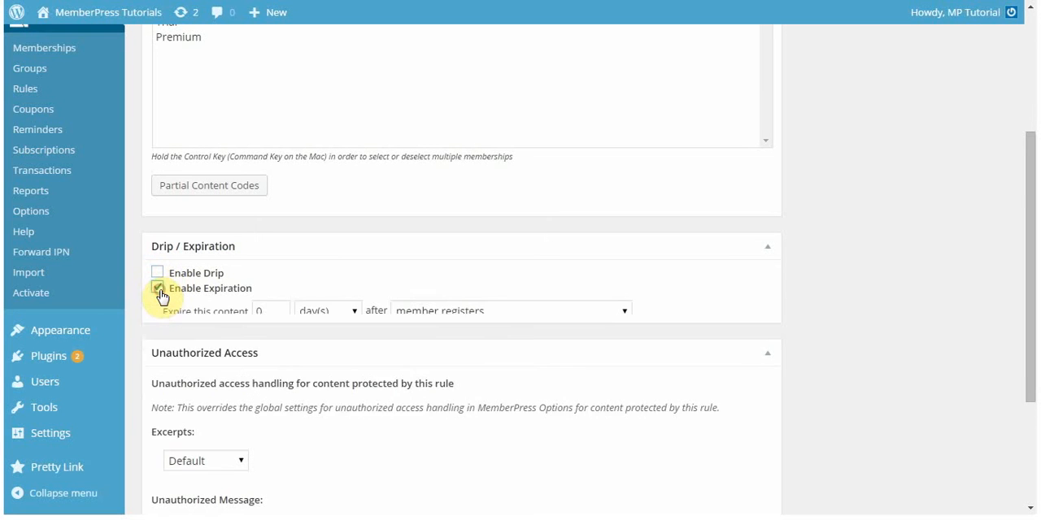
{"action": "left_click", "coordinate": [157, 288]}
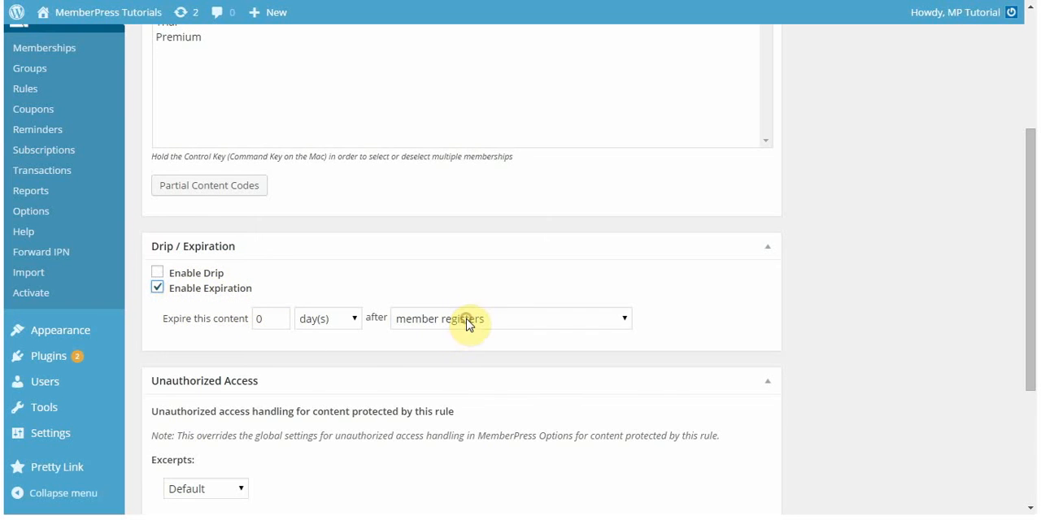
{"action": "left_click", "coordinate": [510, 319]}
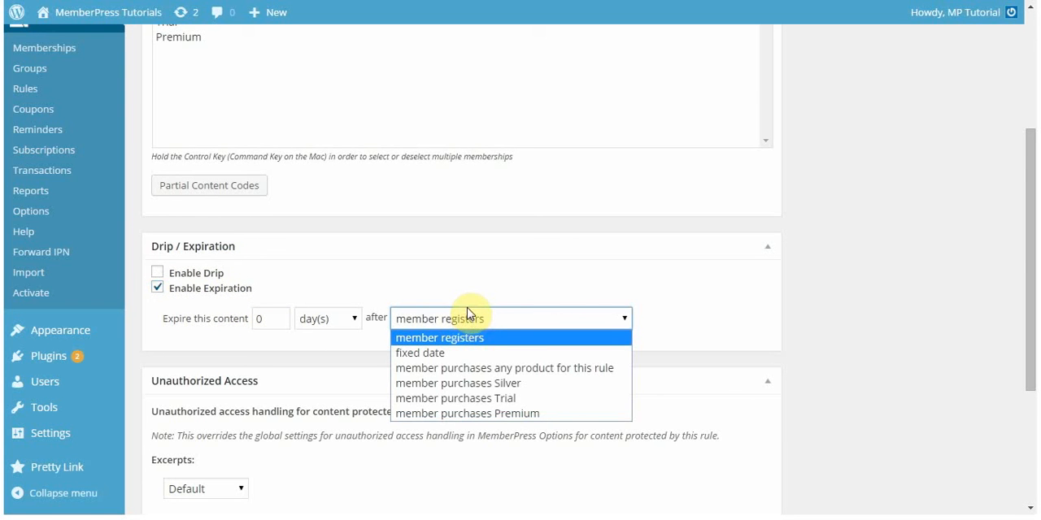
{"action": "mouse_move", "coordinate": [472, 334]}
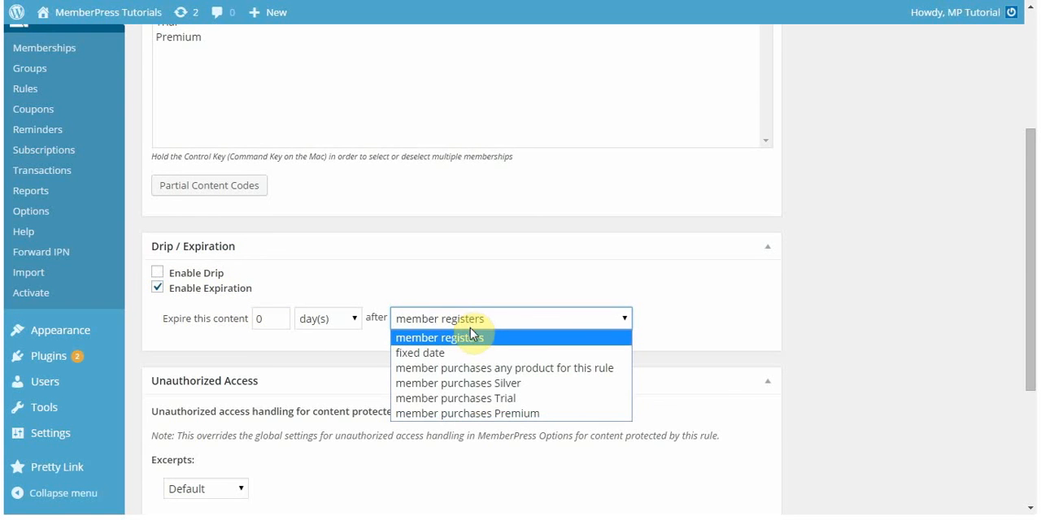
{"action": "mouse_move", "coordinate": [507, 346]}
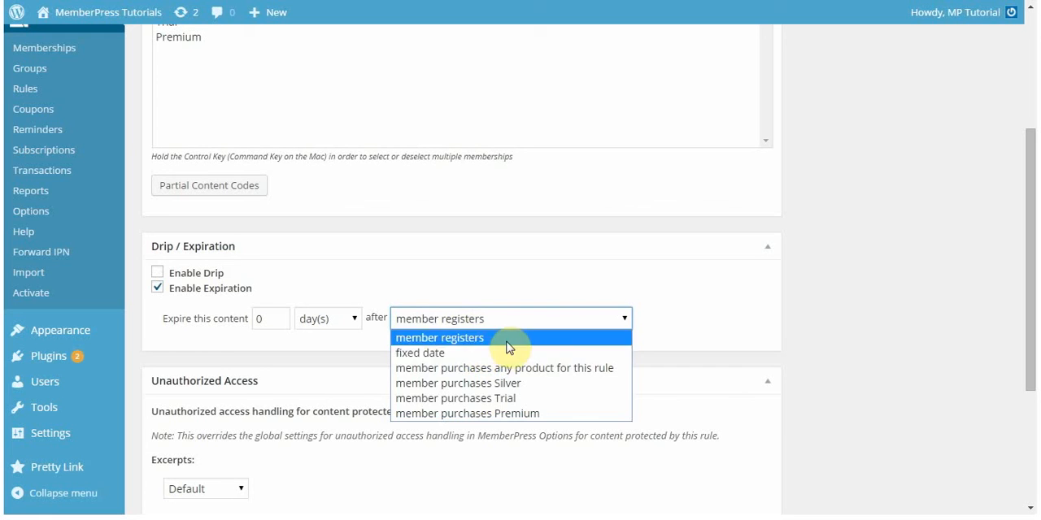
{"action": "mouse_move", "coordinate": [548, 339]}
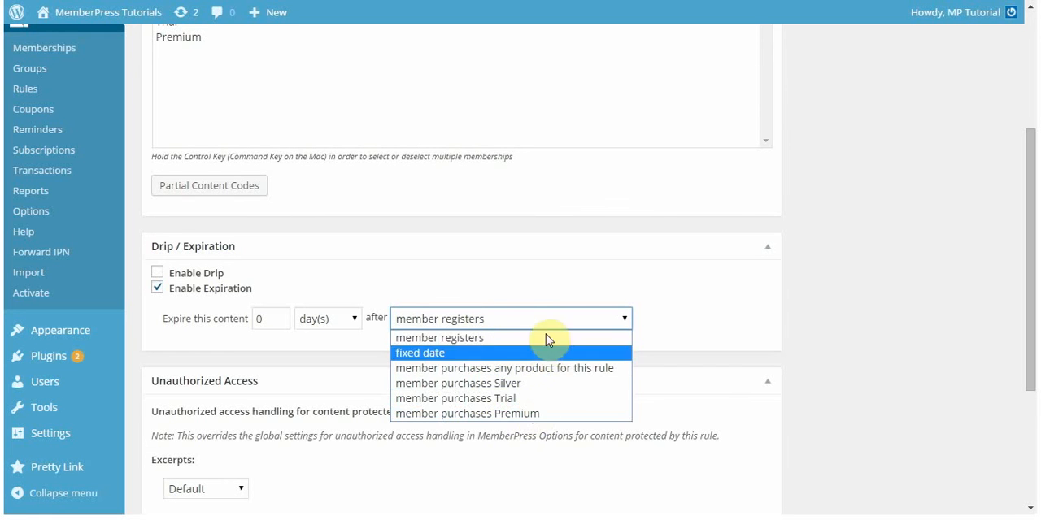
{"action": "mouse_move", "coordinate": [551, 364]}
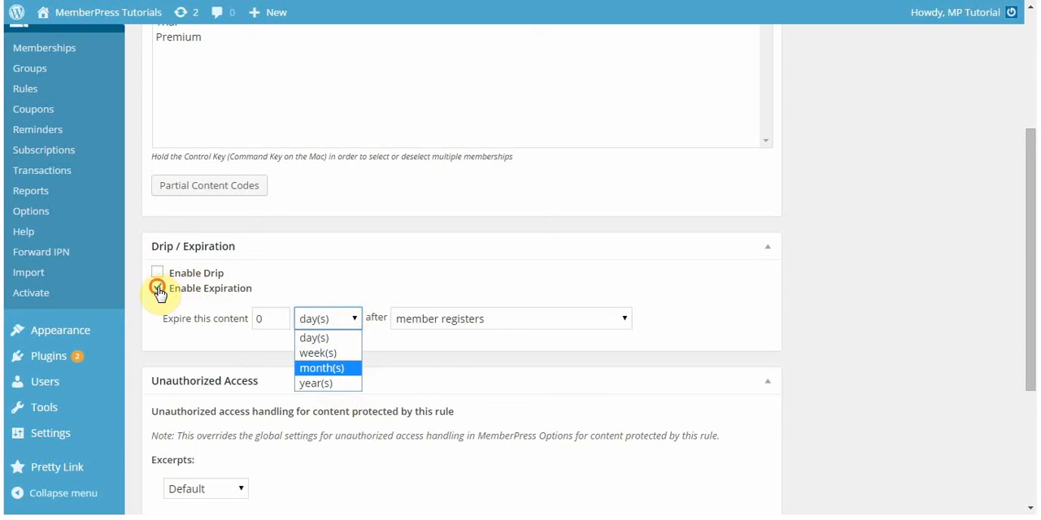
{"action": "left_click", "coordinate": [157, 288]}
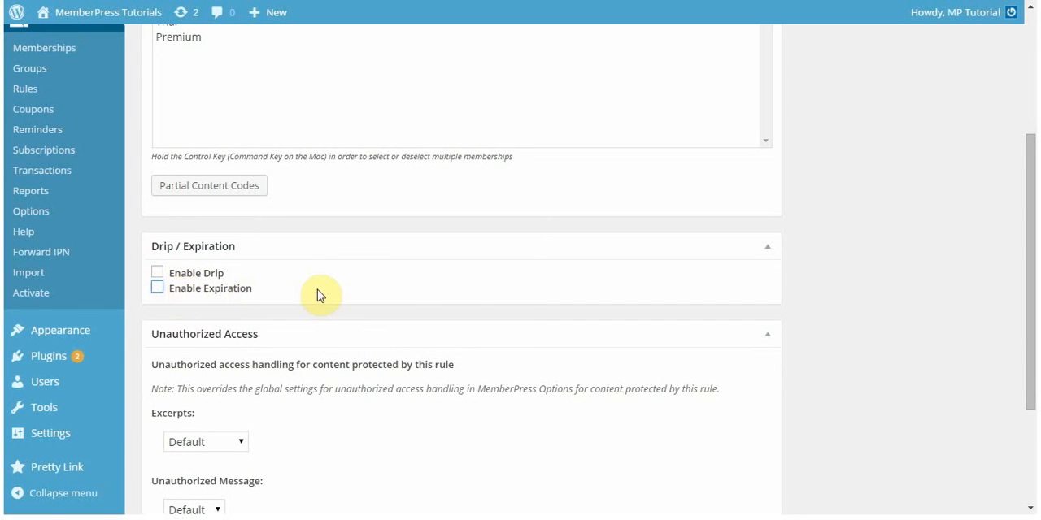
- Keep Unauthorized Access excerpts at Default and open the Unauthorized Message choices
{"action": "scroll", "scroll_direction": "down", "scroll_amount": 3}
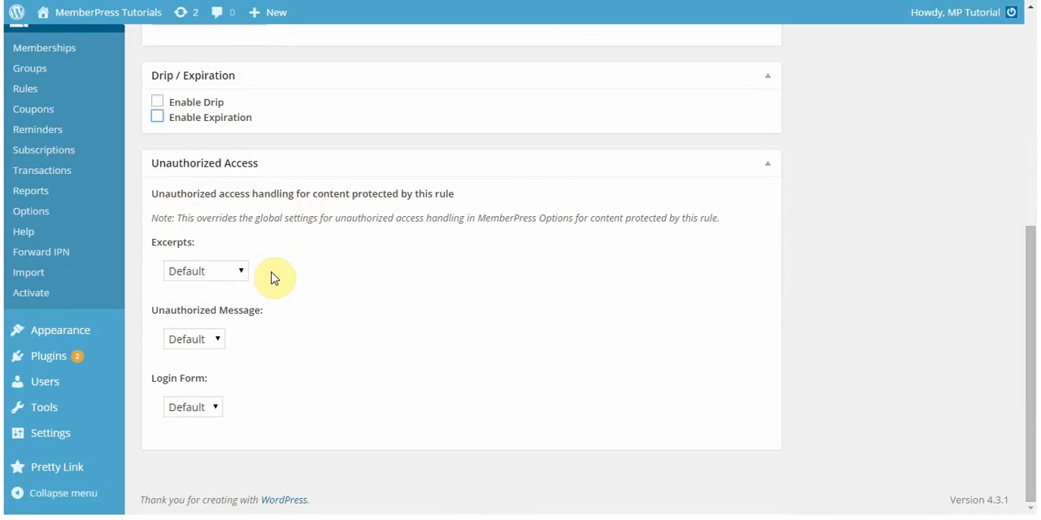
{"action": "mouse_move", "coordinate": [187, 231]}
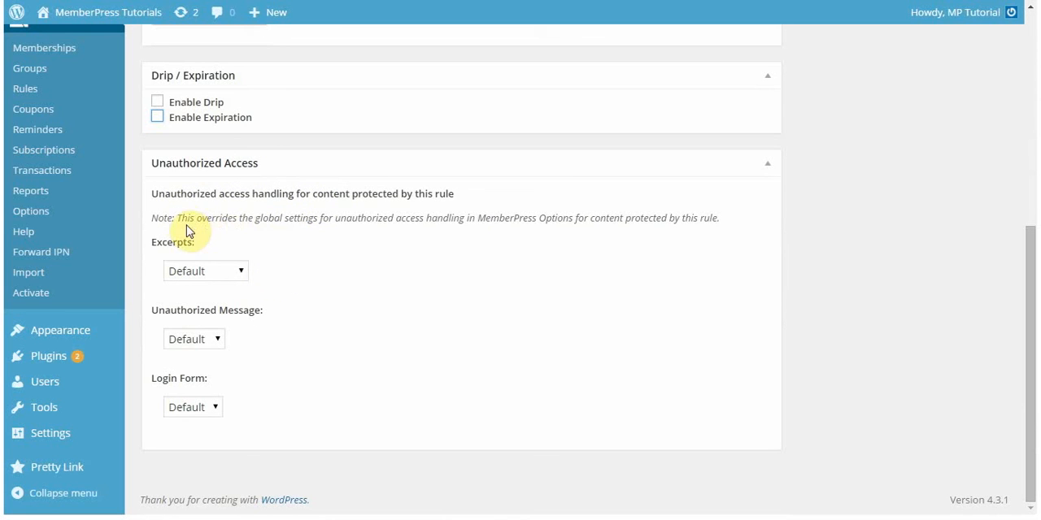
{"action": "mouse_move", "coordinate": [494, 238]}
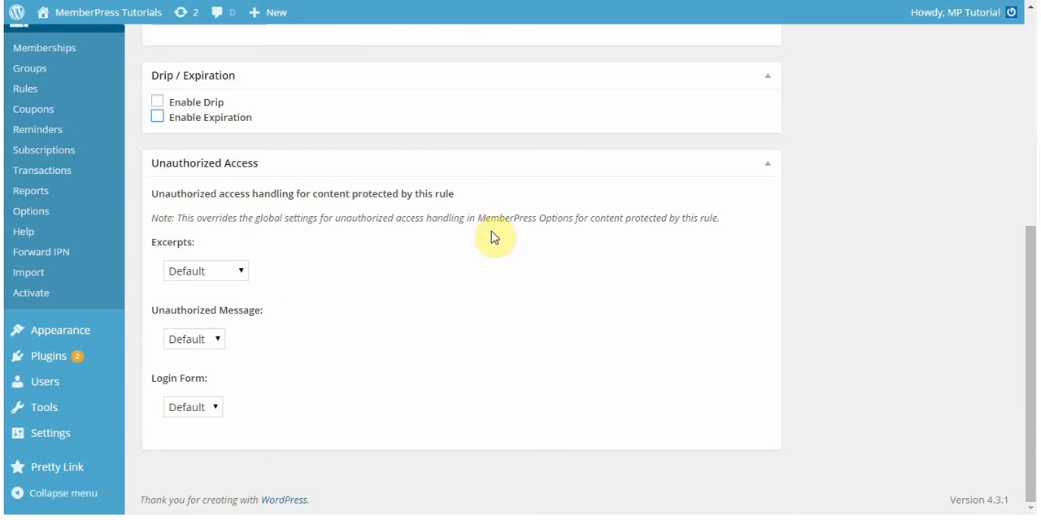
{"action": "mouse_move", "coordinate": [463, 240]}
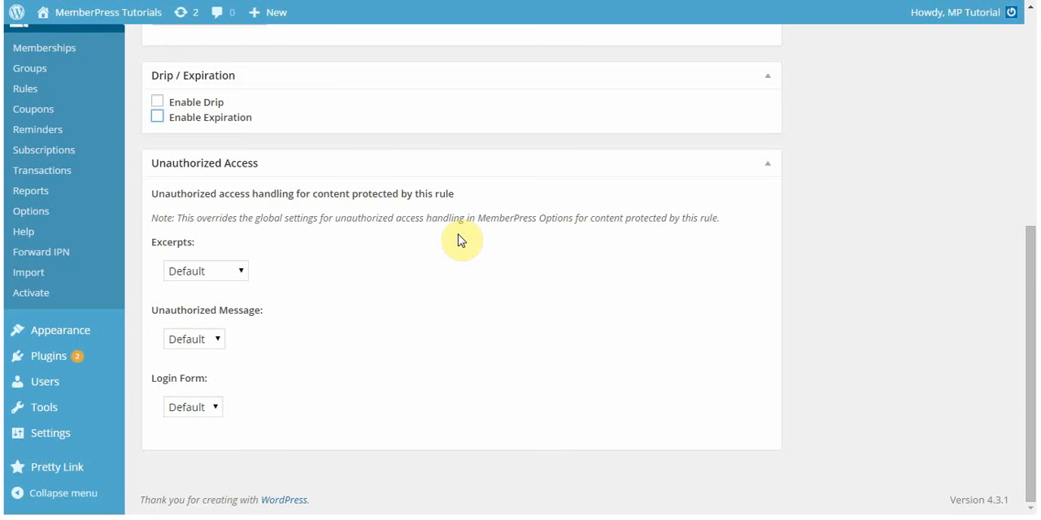
{"action": "mouse_move", "coordinate": [457, 238]}
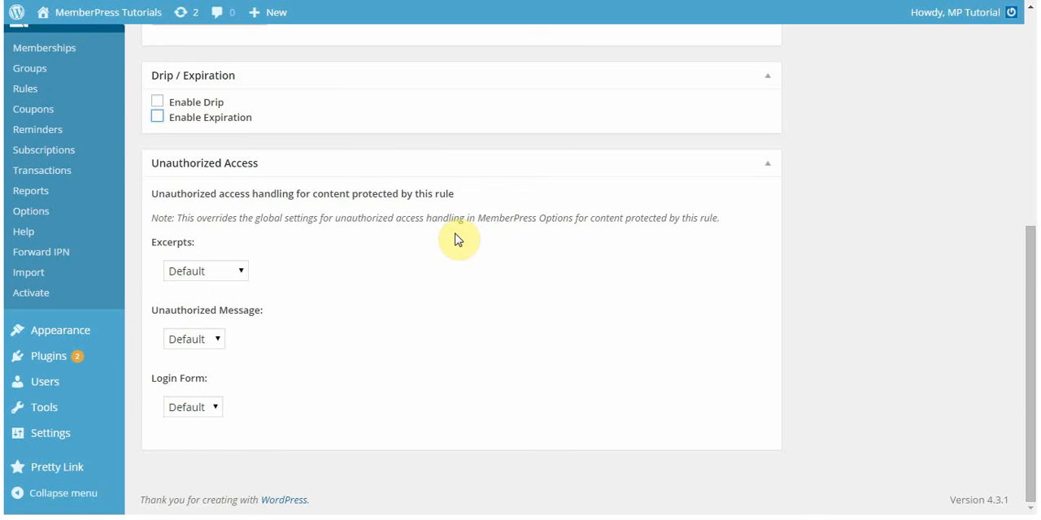
{"action": "mouse_move", "coordinate": [311, 323]}
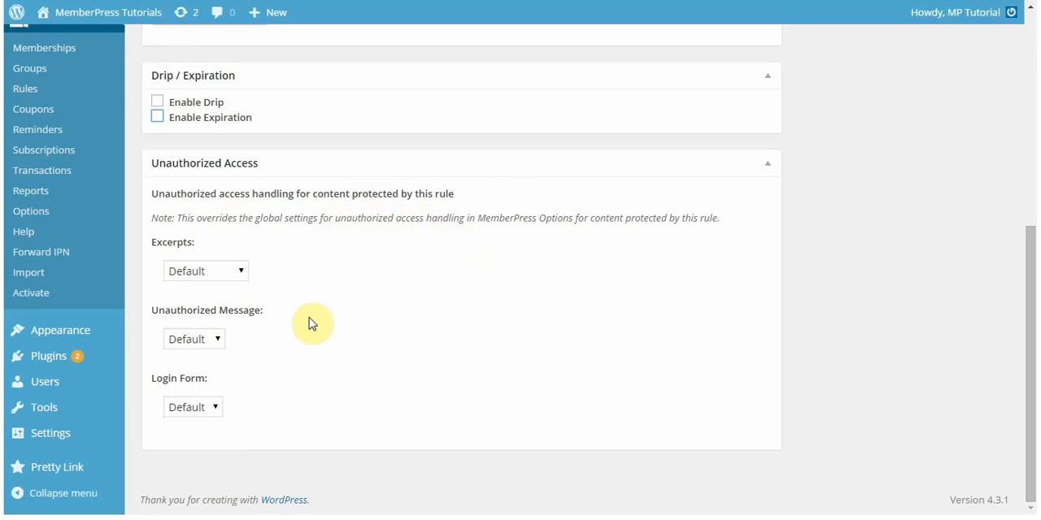
{"action": "mouse_move", "coordinate": [303, 274]}
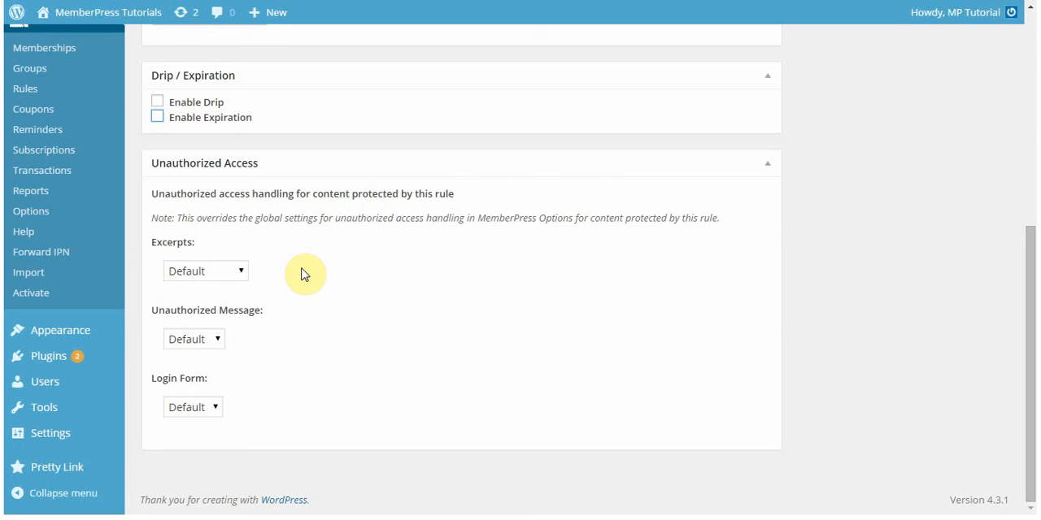
{"action": "mouse_move", "coordinate": [246, 276]}
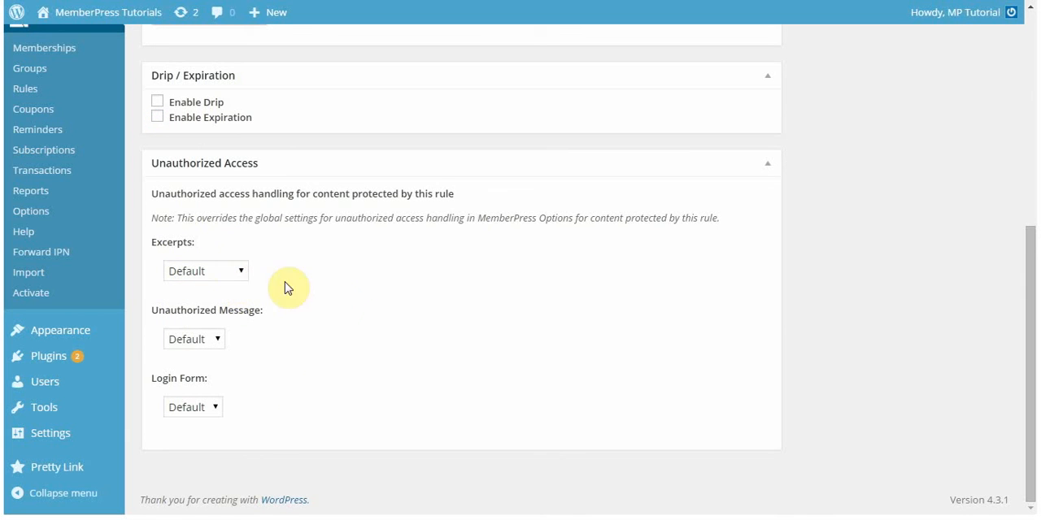
{"action": "left_click", "coordinate": [205, 271]}
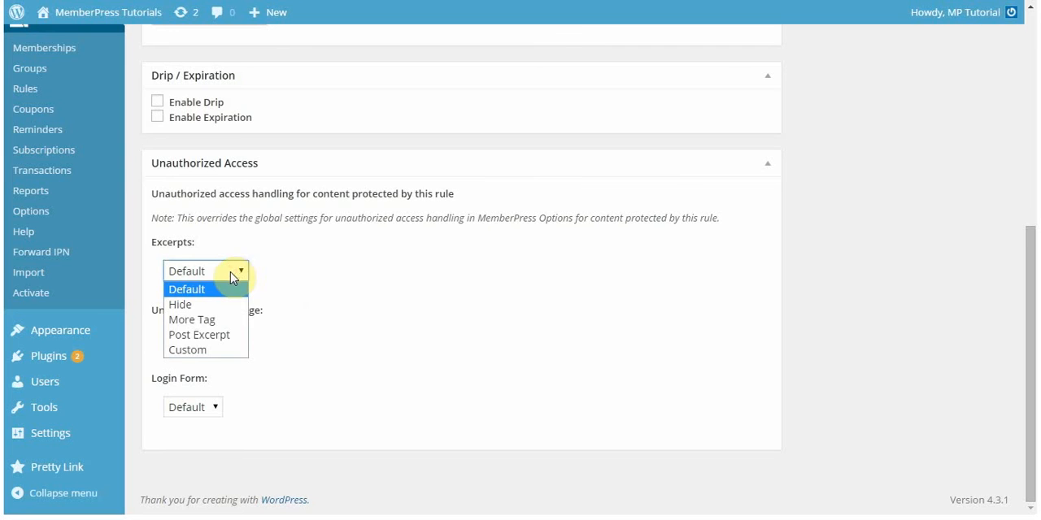
{"action": "left_click", "coordinate": [186, 289]}
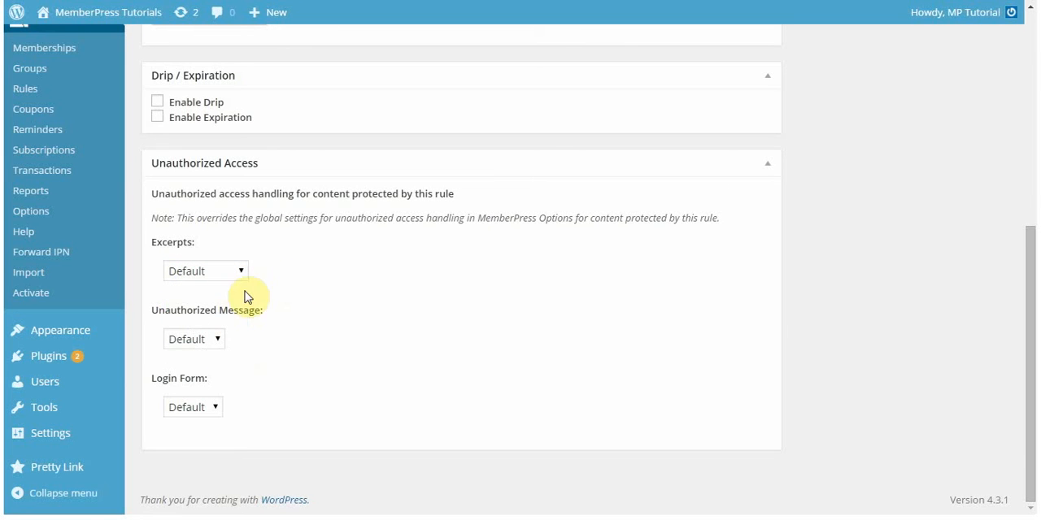
{"action": "mouse_move", "coordinate": [268, 271]}
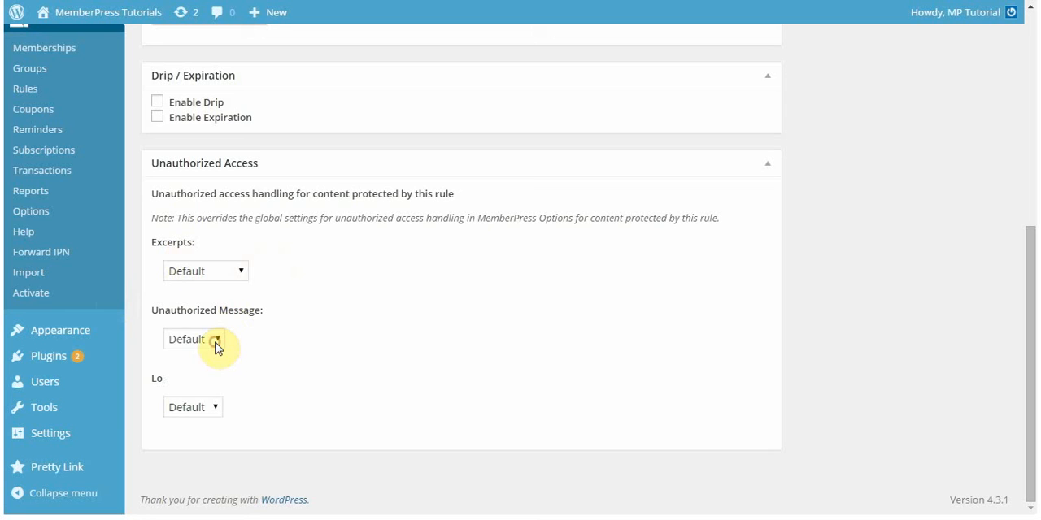
{"action": "left_click", "coordinate": [213, 339]}
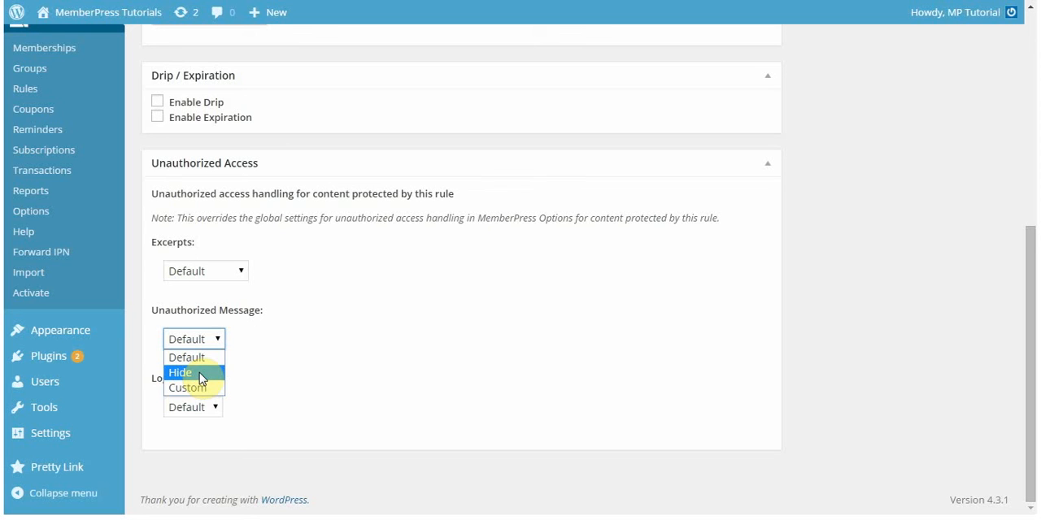
- Set a Custom message: 'Oops you've found my Silver Content... sorry you can't see this, please register'
{"action": "left_click", "coordinate": [186, 388]}
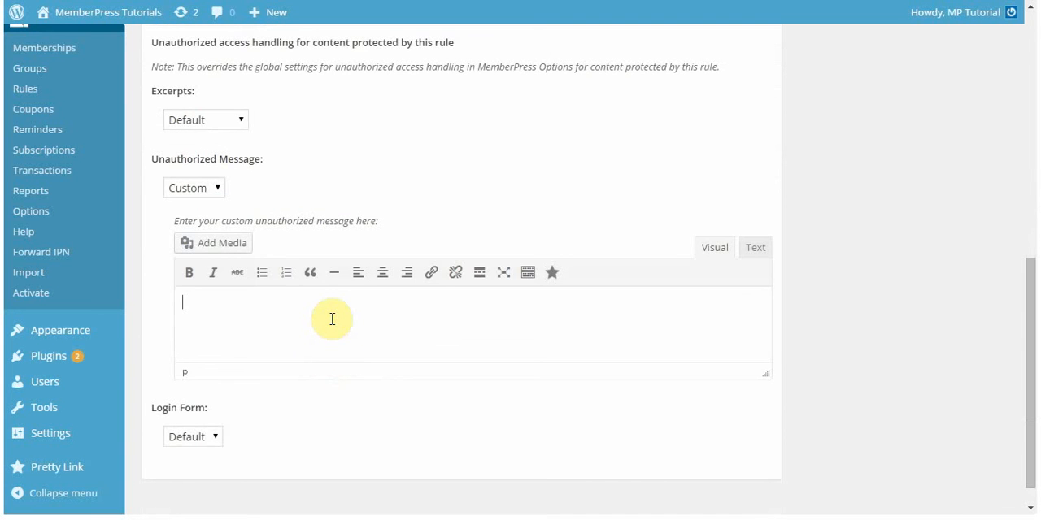
{"action": "type", "text": "Oo"}
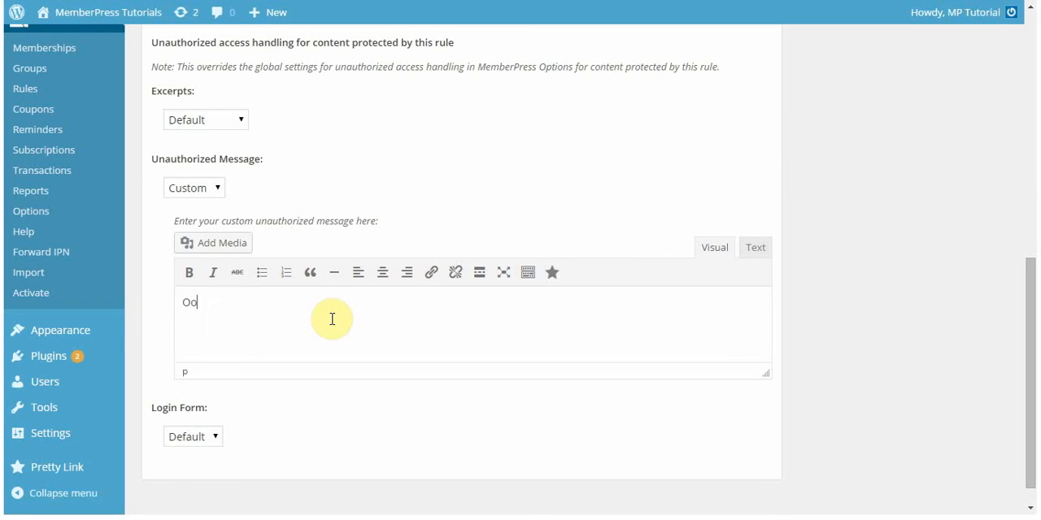
{"action": "type", "text": "ops"}
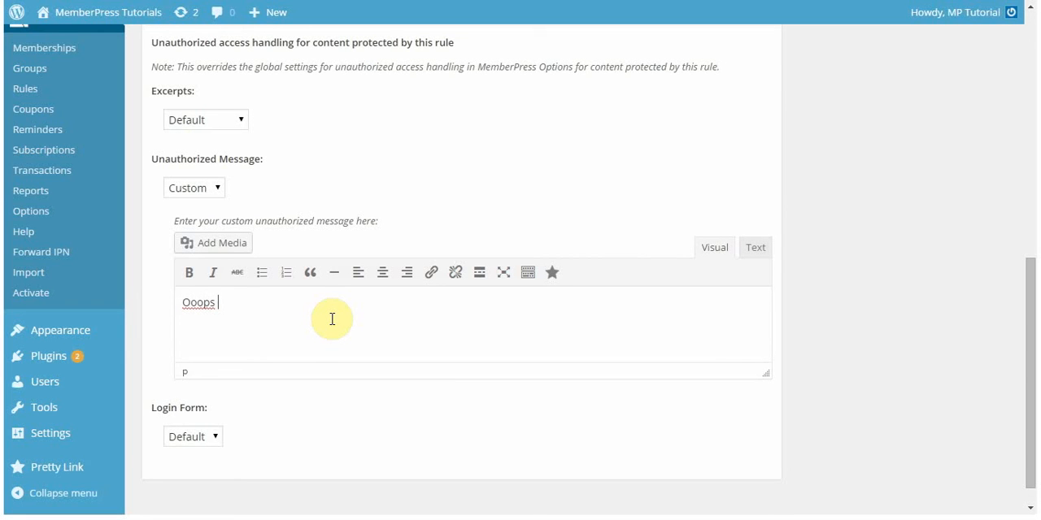
{"action": "type", "text": "you've"}
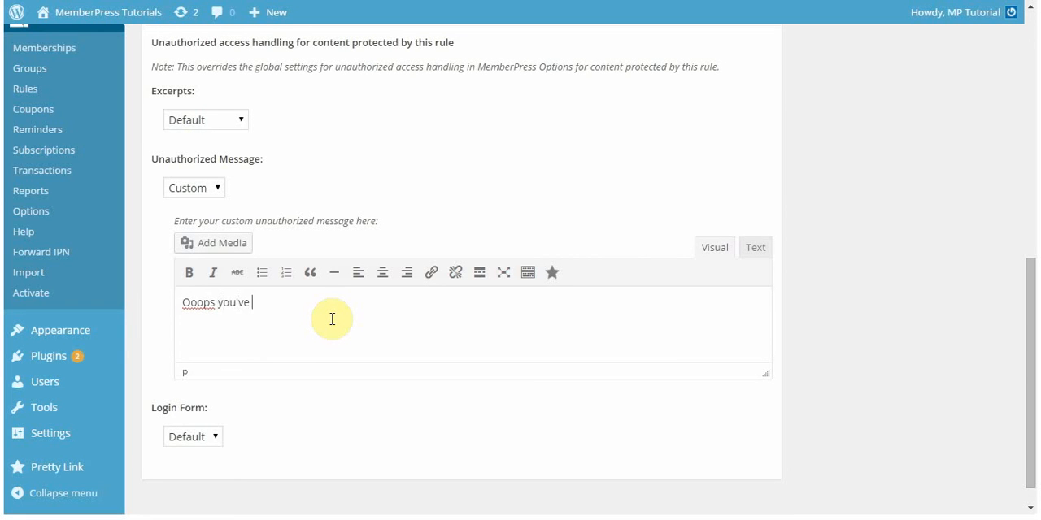
{"action": "type", "text": "found my Sil"}
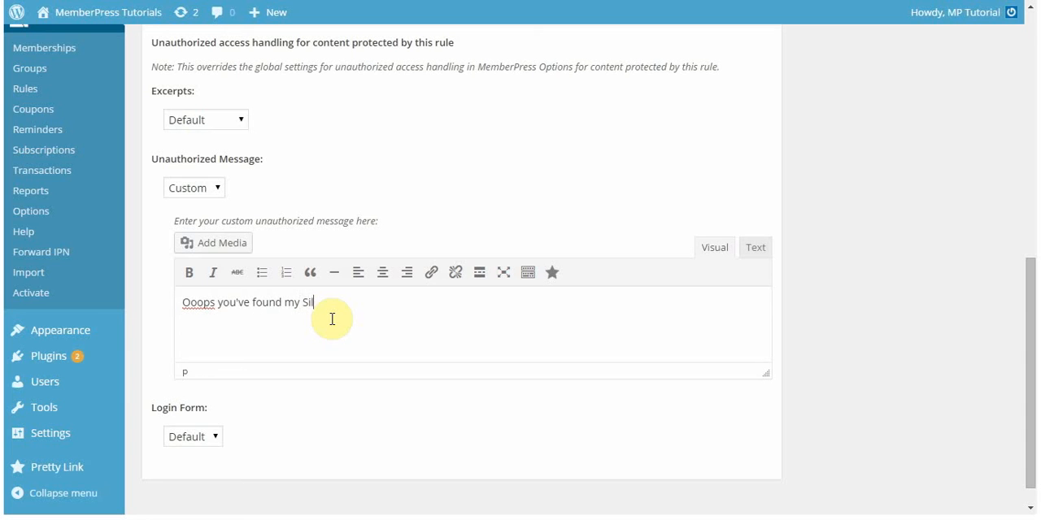
{"action": "type", "text": "ver Content"}
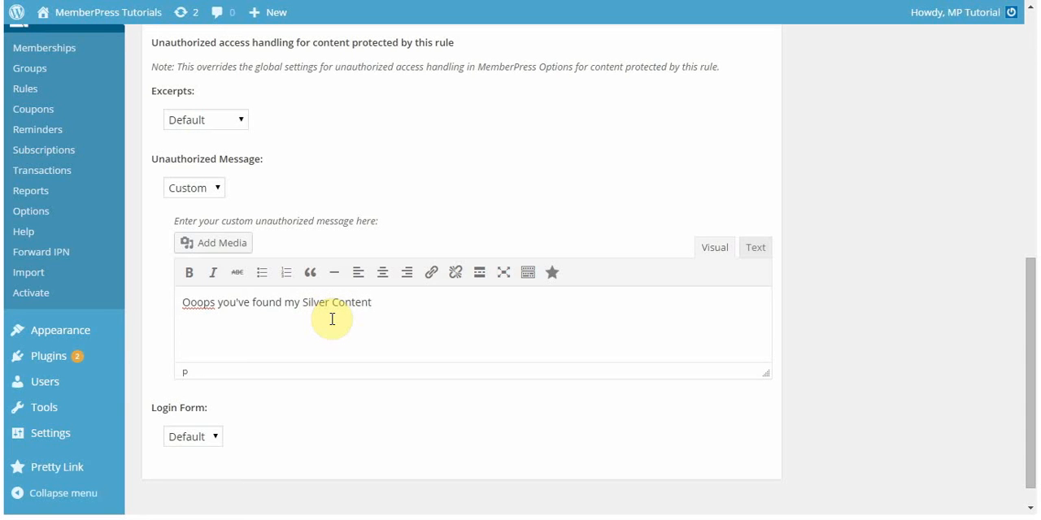
{"action": "type", "text": ". . .  sorry"}
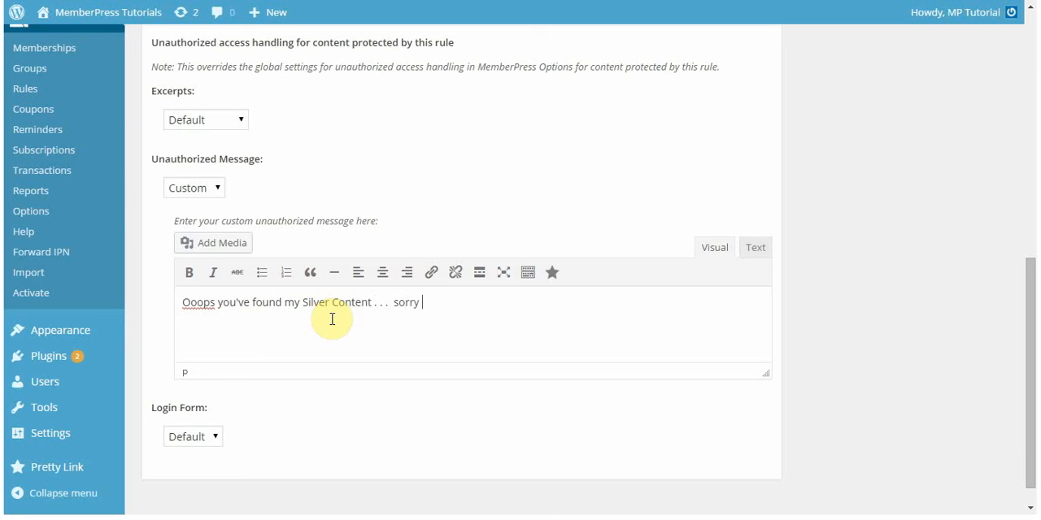
{"action": "type", "text": "you can't see t"}
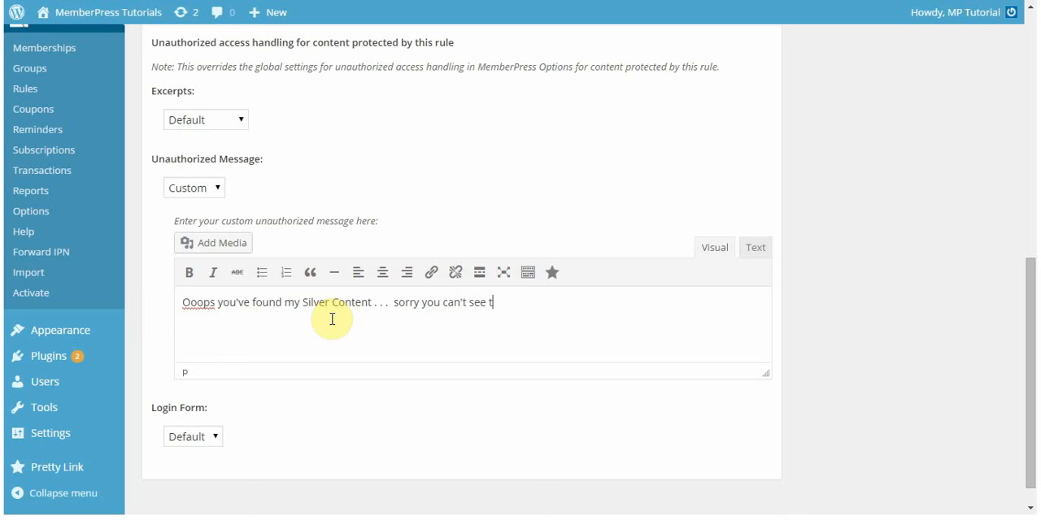
{"action": "type", "text": "his, pleas"}
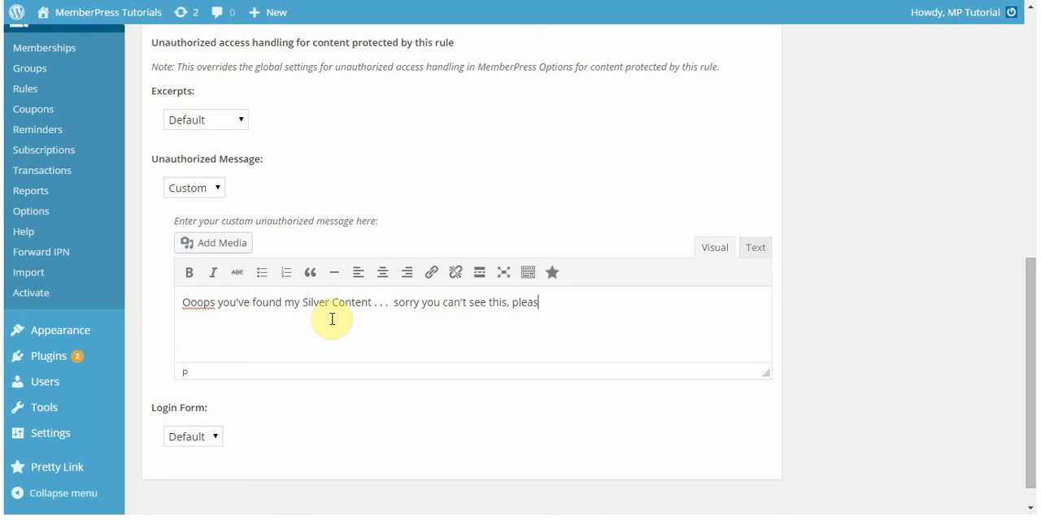
{"action": "type", "text": "e register!"}
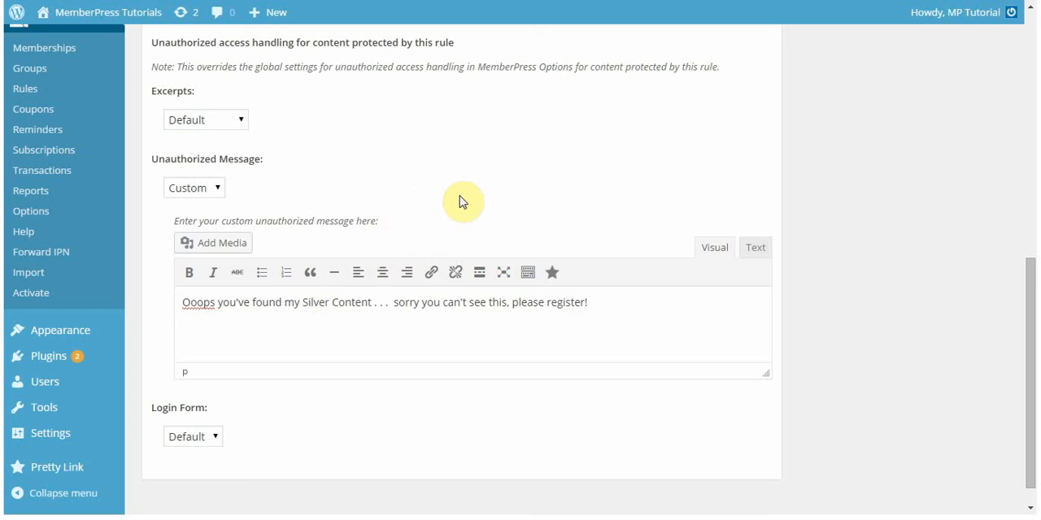
{"action": "mouse_move", "coordinate": [454, 186]}
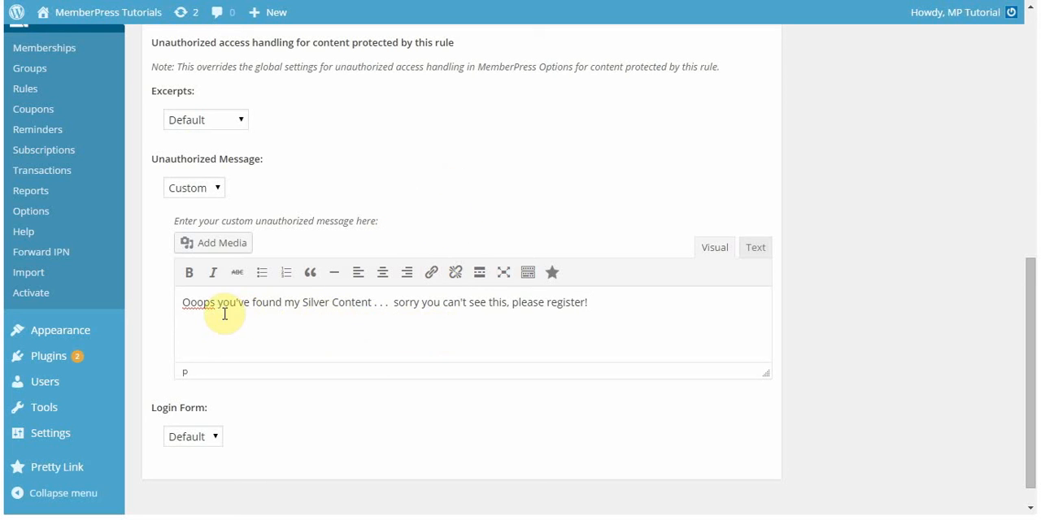
{"action": "mouse_move", "coordinate": [721, 317]}
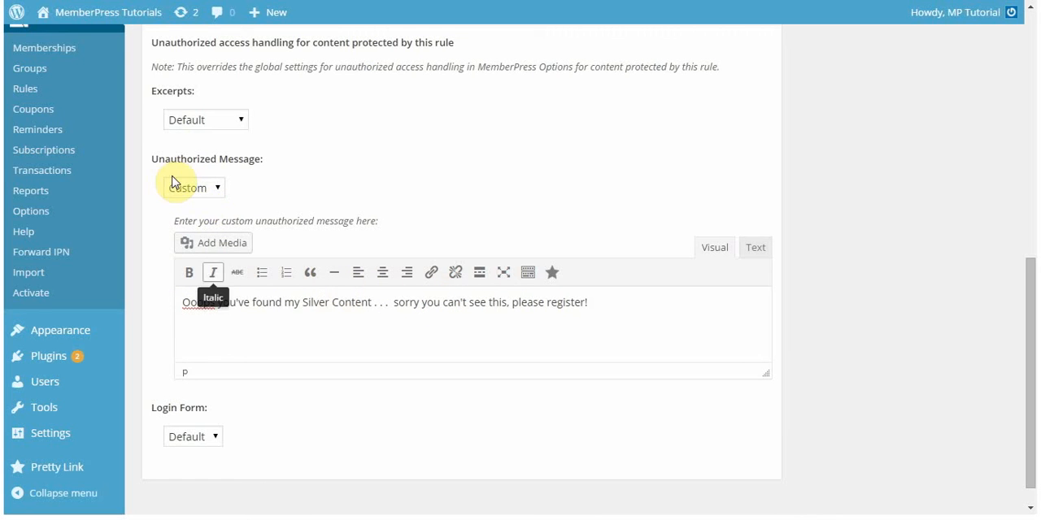
- Set the rule's Login Form option to Hide
{"action": "scroll", "scroll_direction": "down", "scroll_amount": 3}
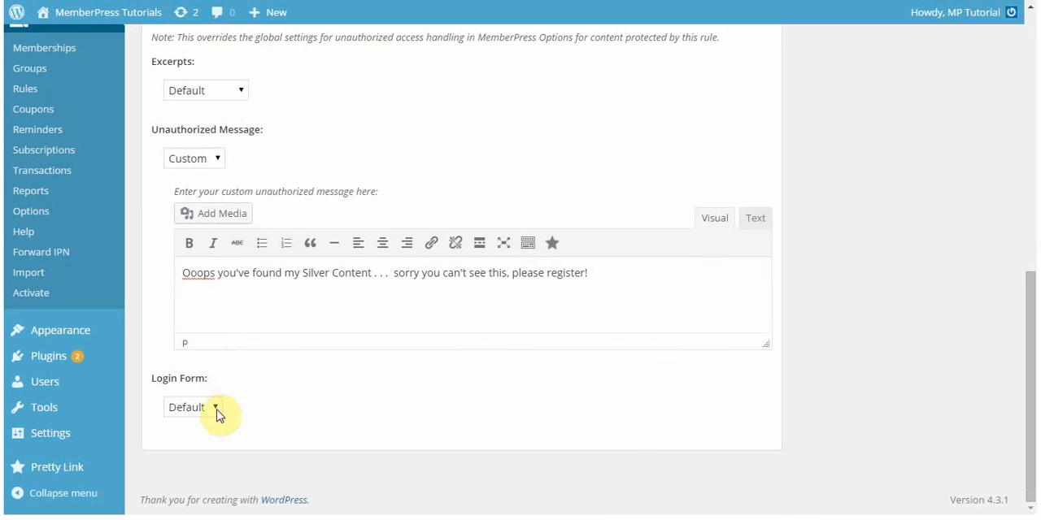
{"action": "left_click", "coordinate": [193, 407]}
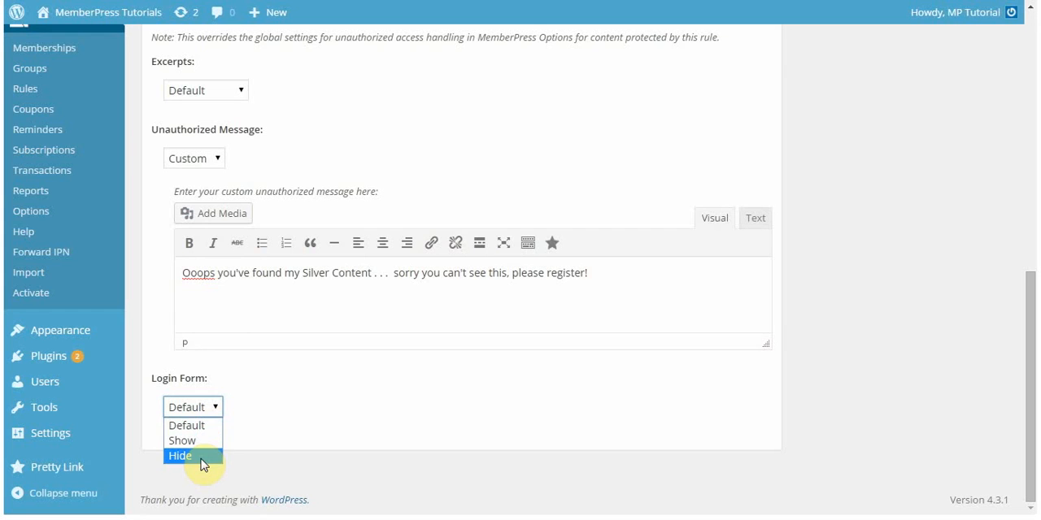
{"action": "left_click", "coordinate": [179, 456]}
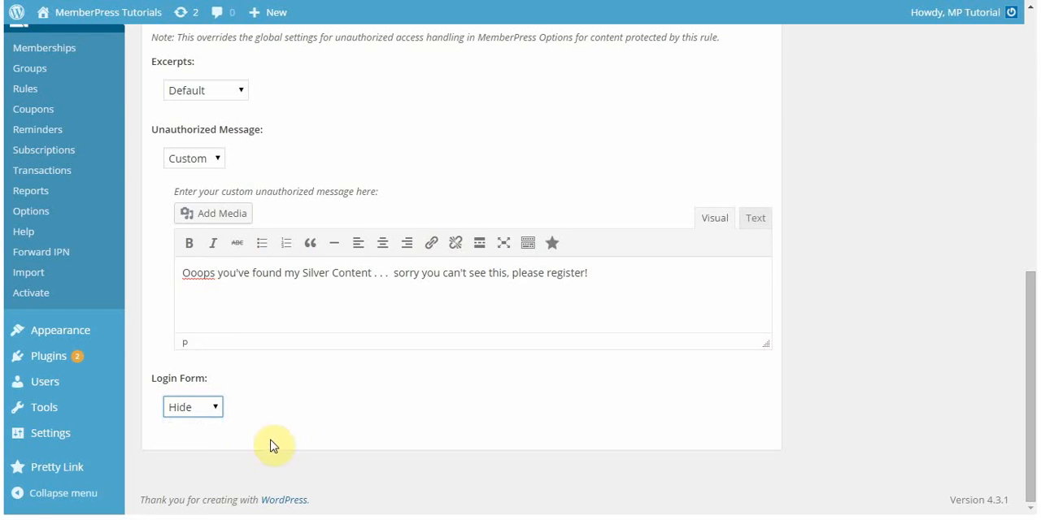
{"action": "mouse_move", "coordinate": [278, 404]}
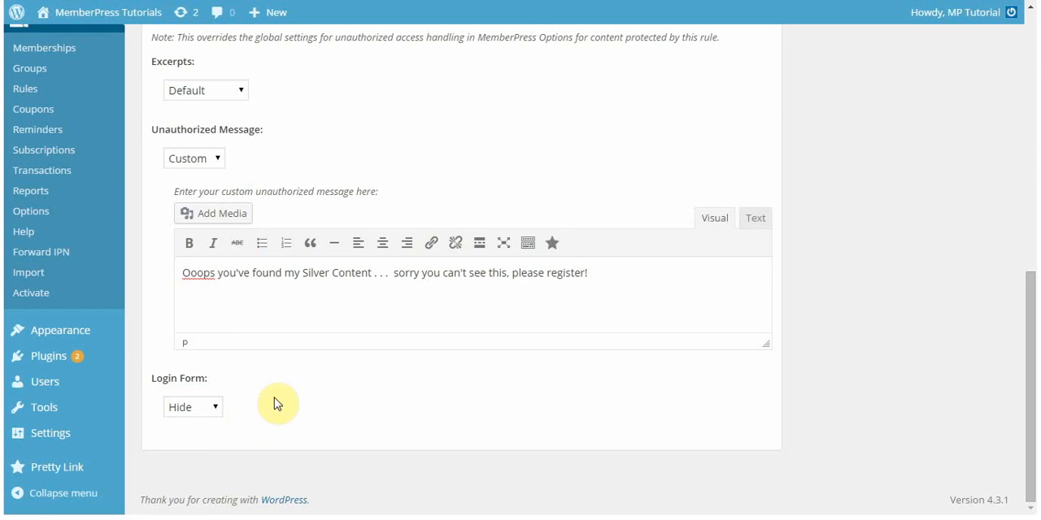
{"action": "mouse_move", "coordinate": [210, 383]}
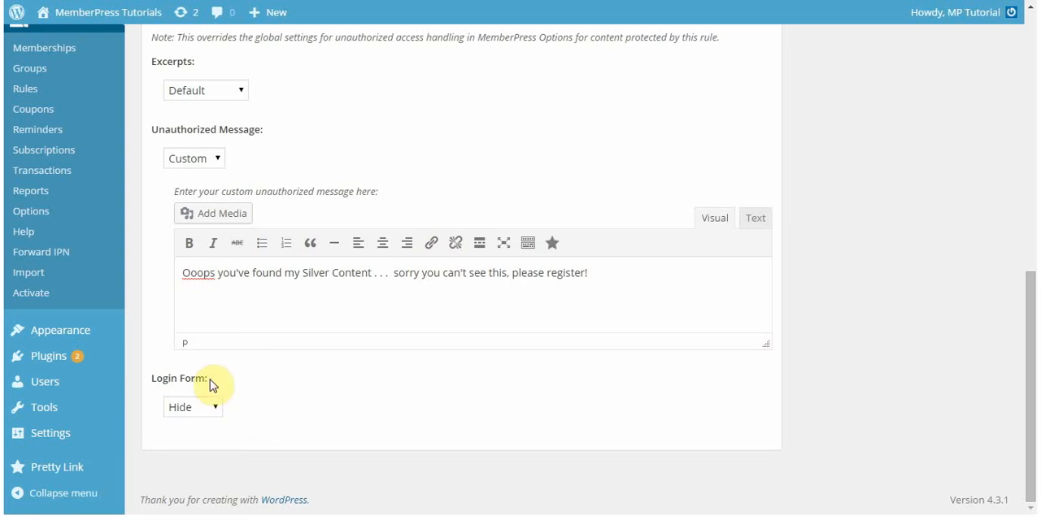
{"action": "mouse_move", "coordinate": [229, 385]}
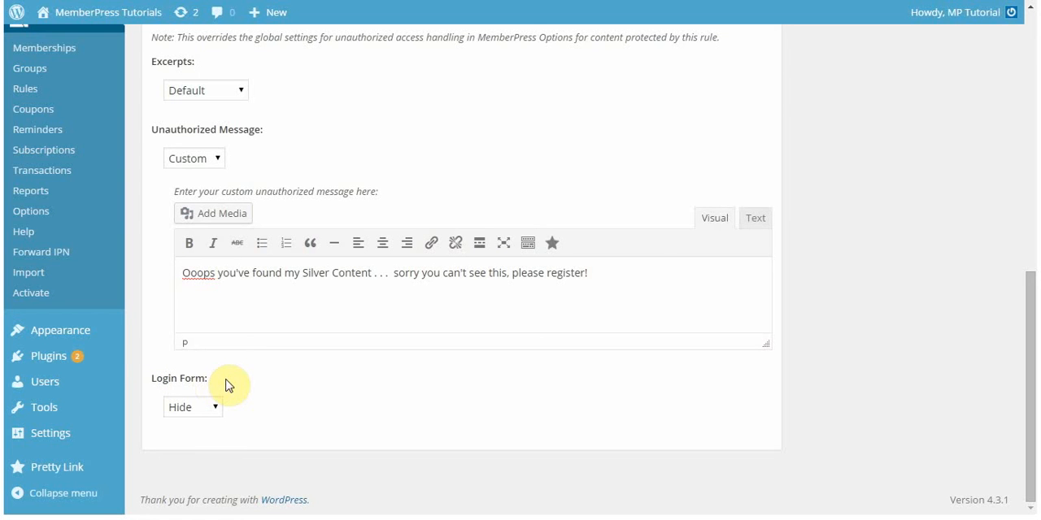
{"action": "mouse_move", "coordinate": [591, 421]}
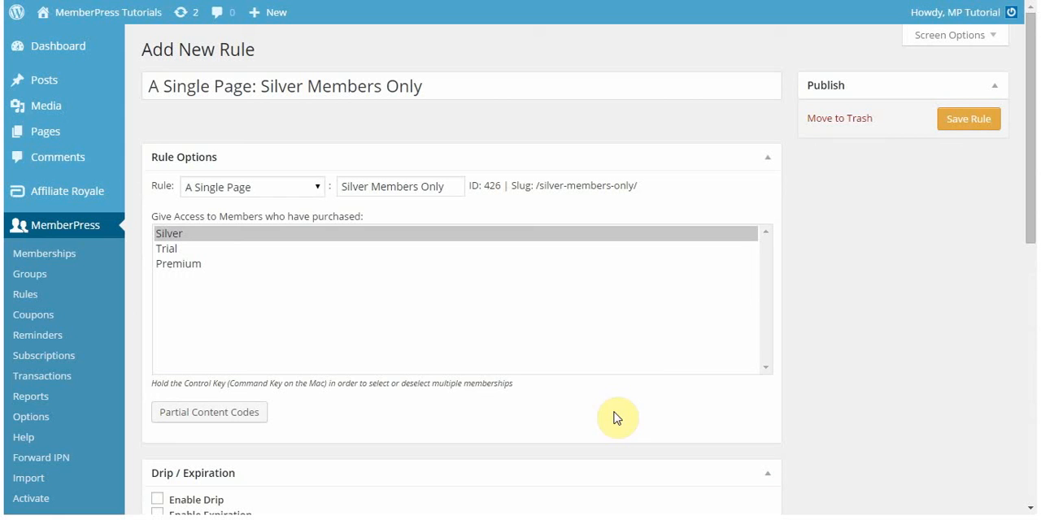
{"action": "mouse_move", "coordinate": [918, 134]}
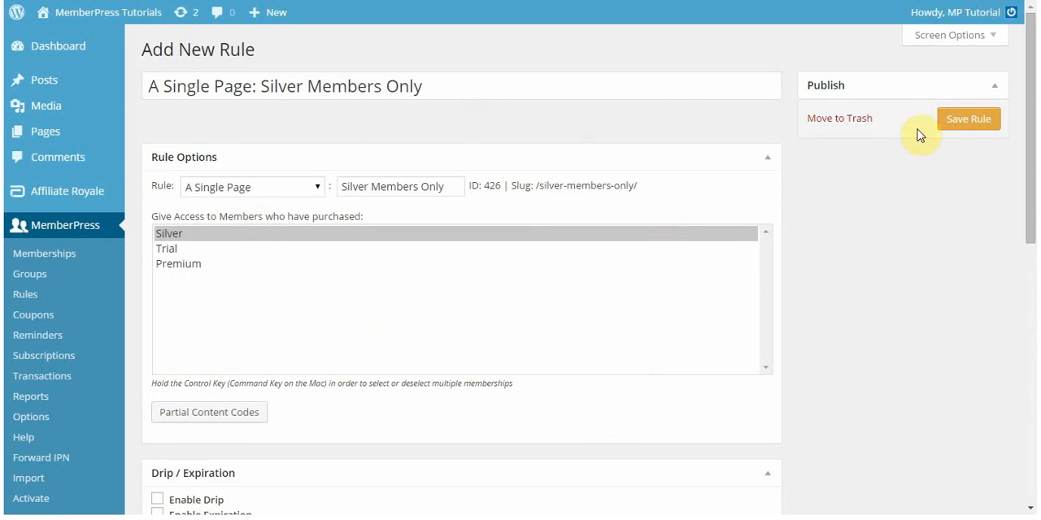
- Save the Silver Members Only rule
{"action": "left_click", "coordinate": [971, 118]}
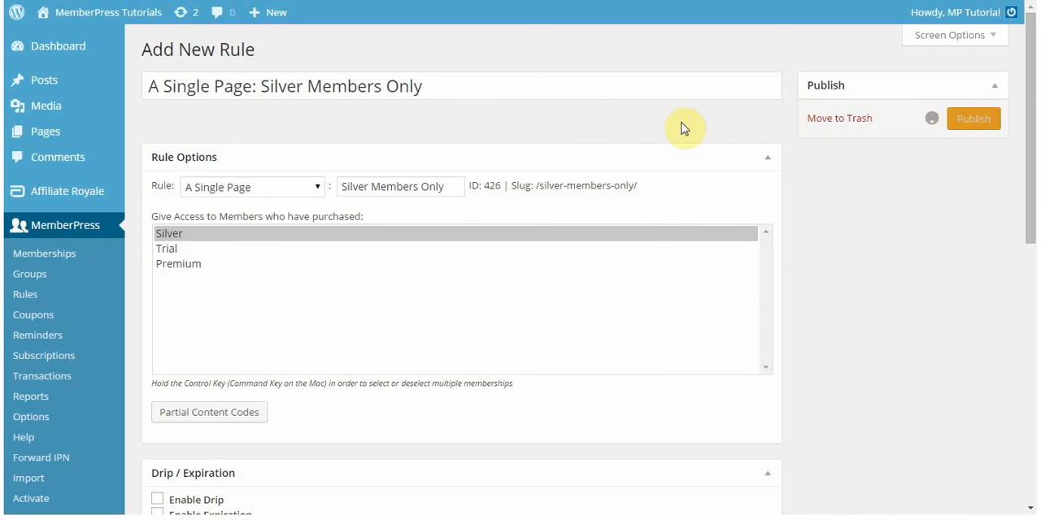
{"action": "left_click", "coordinate": [972, 118]}
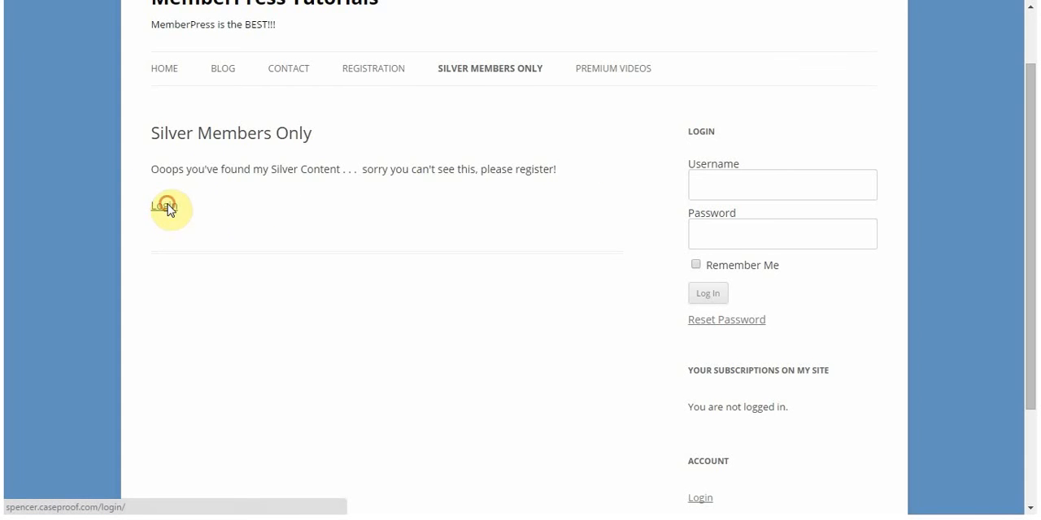
- While logged out, visit the login page, then open the Silver Member Files page
{"action": "left_click", "coordinate": [162, 205]}
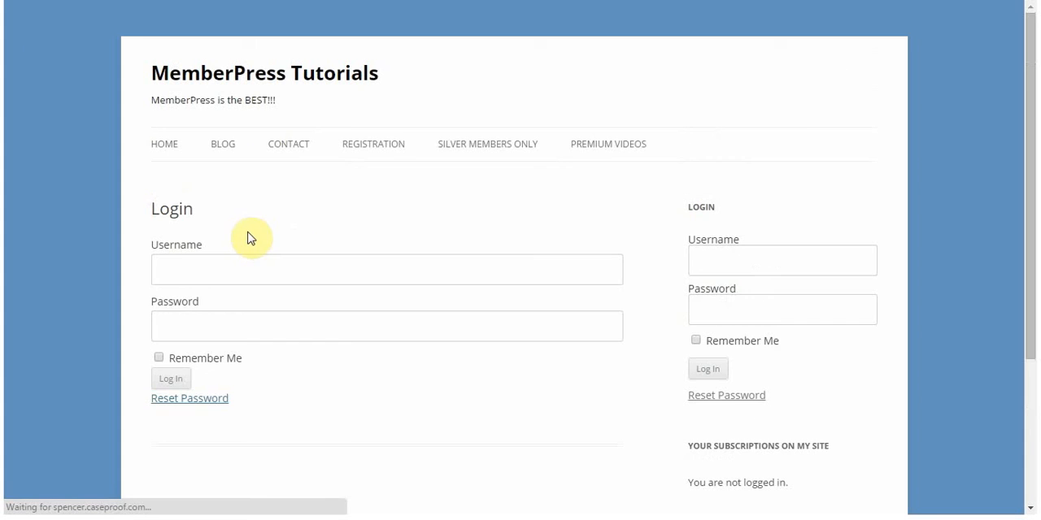
{"action": "left_click", "coordinate": [386, 325]}
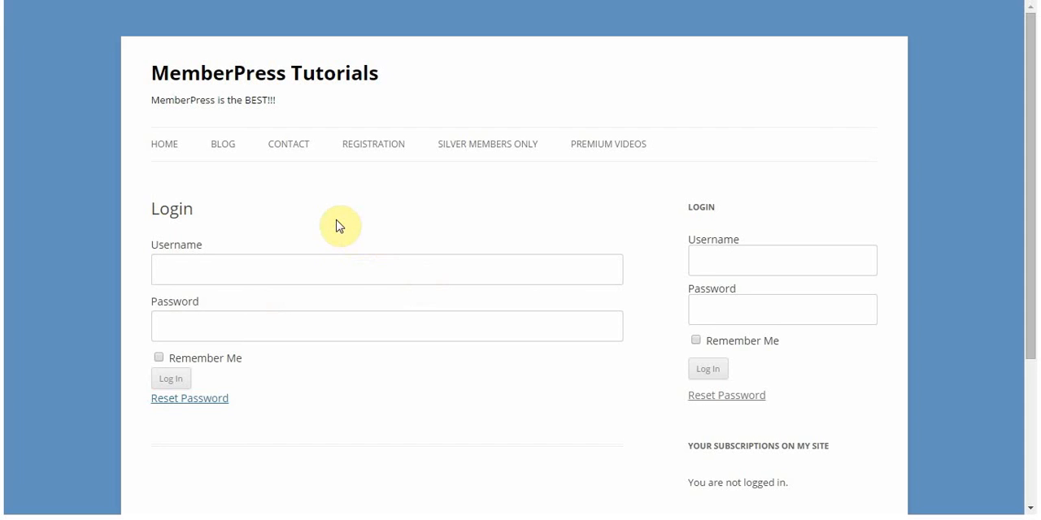
{"action": "mouse_move", "coordinate": [275, 217]}
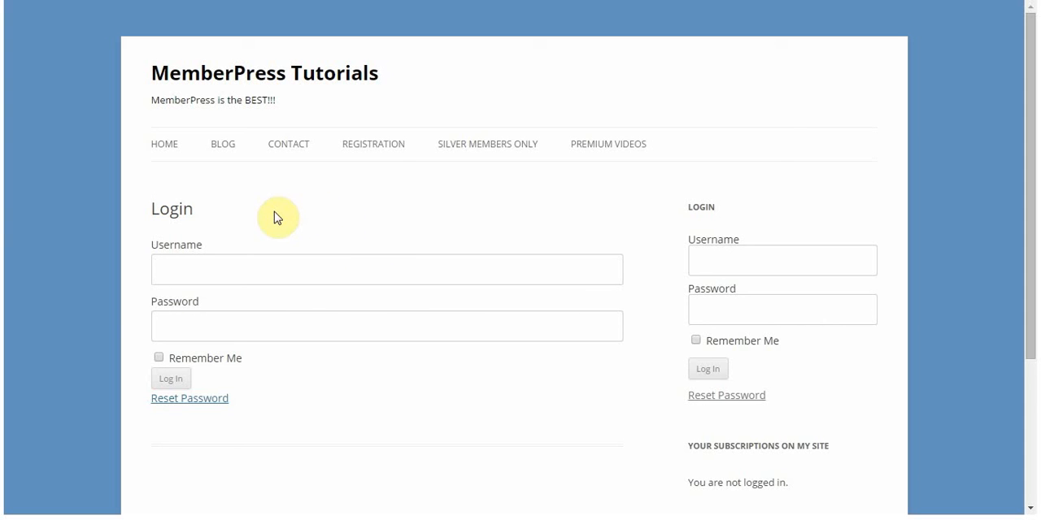
{"action": "left_click", "coordinate": [487, 144]}
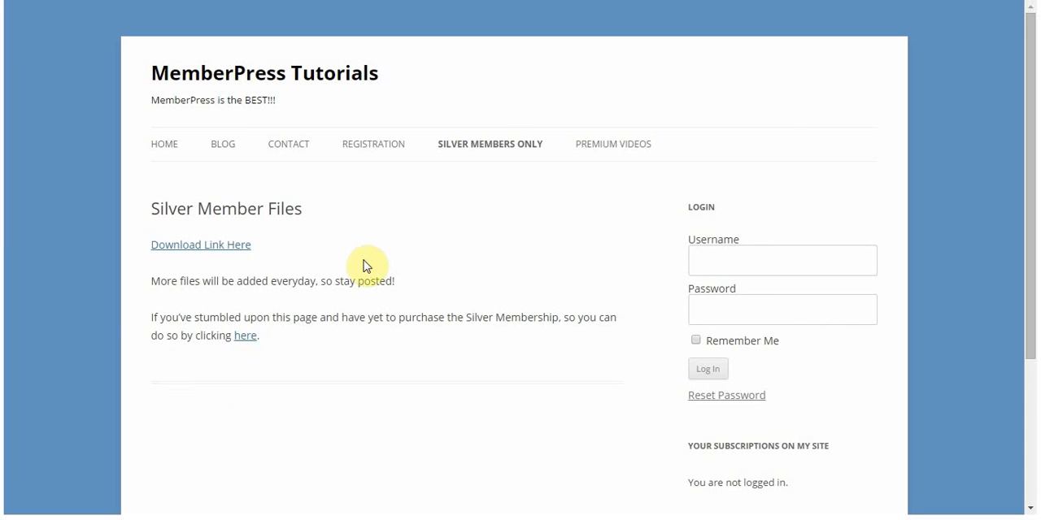
{"action": "mouse_move", "coordinate": [151, 254]}
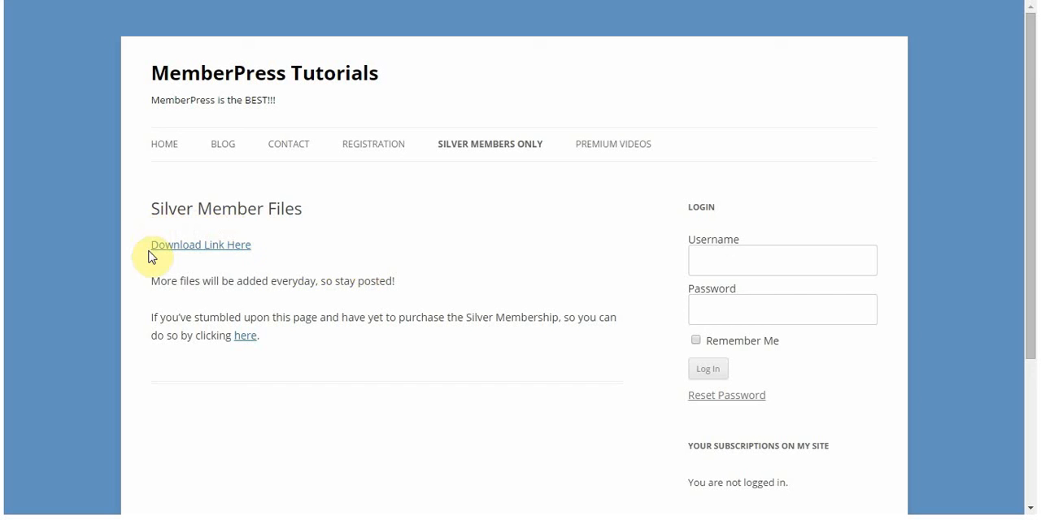
{"action": "mouse_move", "coordinate": [279, 238]}
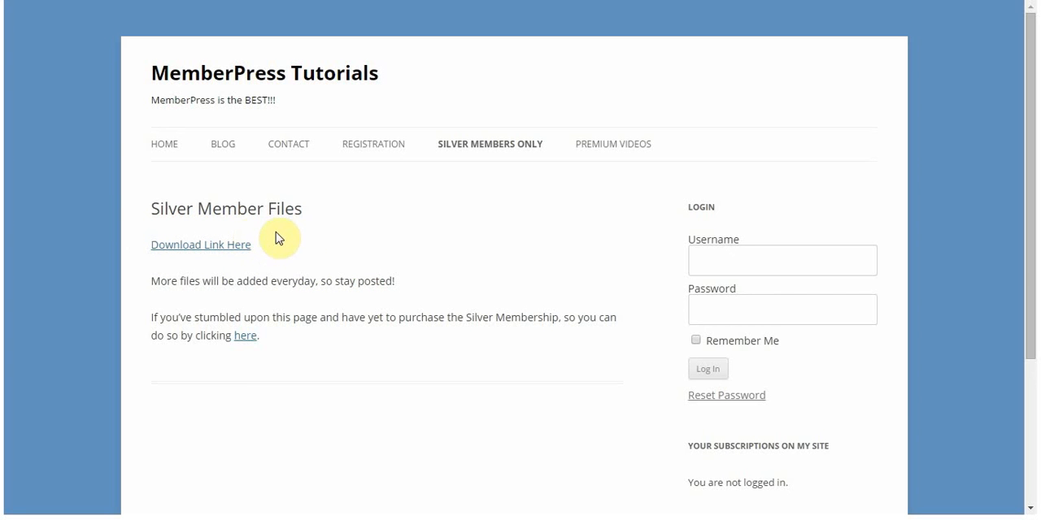
{"action": "mouse_move", "coordinate": [338, 334]}
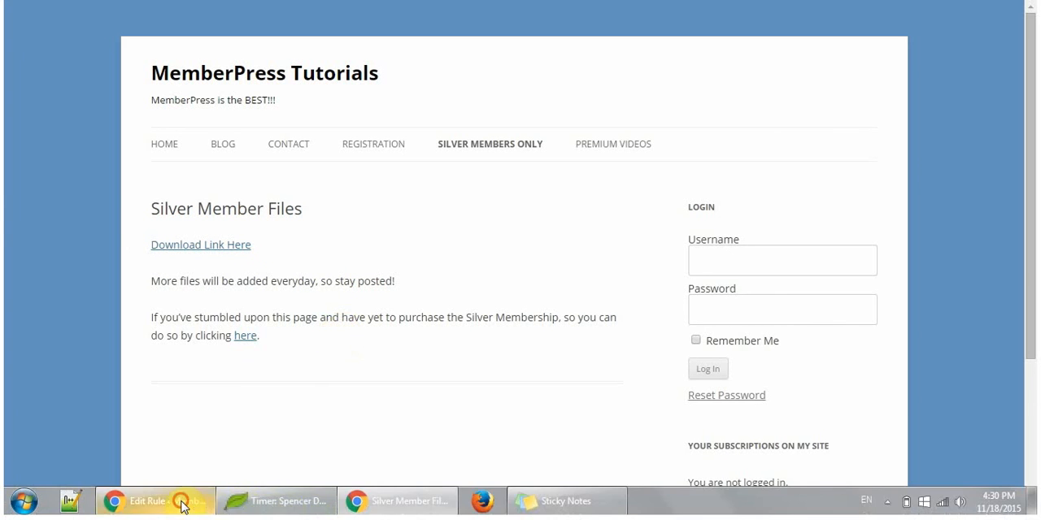
- Reveal the Silver rule's Partial Content Codes and select the opening mepr-show shortcode tag
{"action": "left_click", "coordinate": [147, 501]}
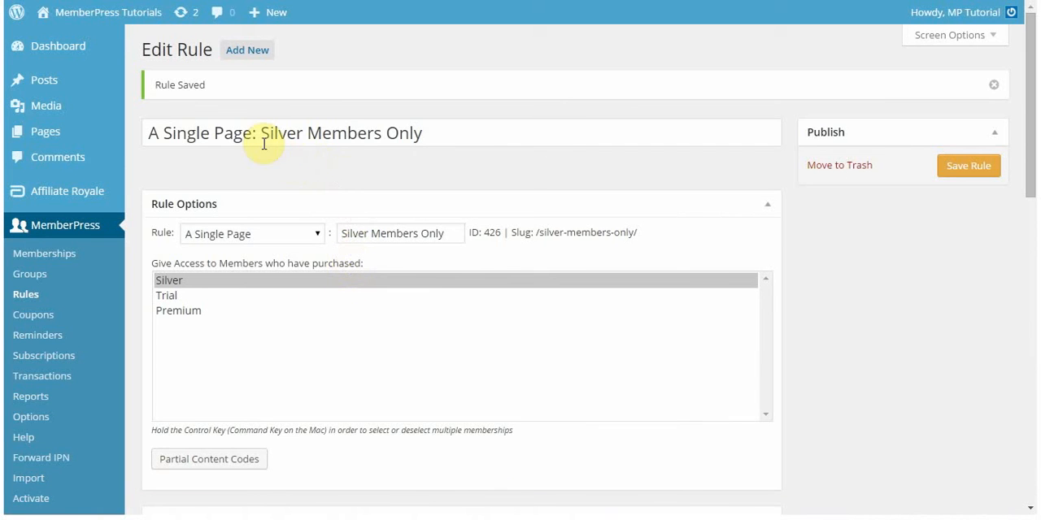
{"action": "scroll", "scroll_direction": "down", "scroll_amount": 3}
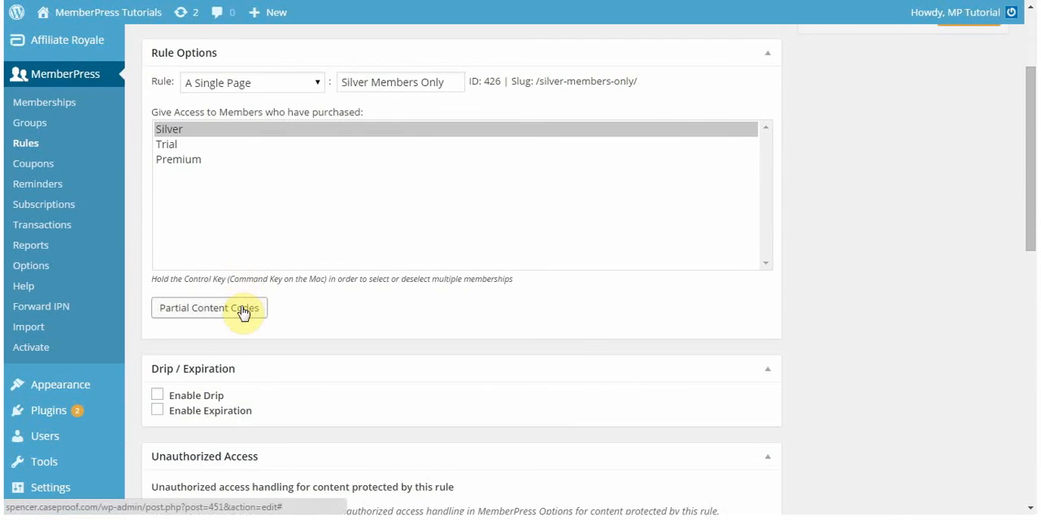
{"action": "left_click", "coordinate": [209, 308]}
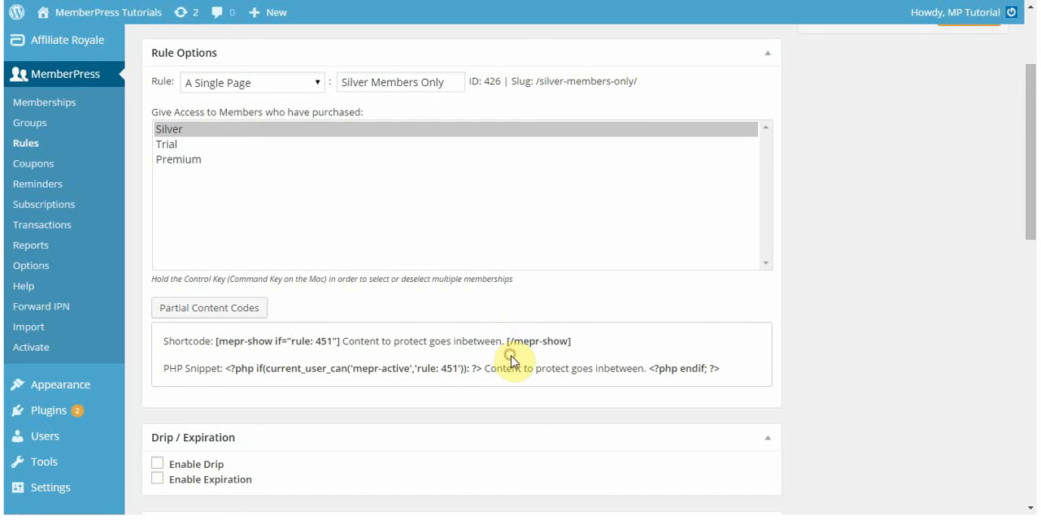
{"action": "mouse_move", "coordinate": [346, 342]}
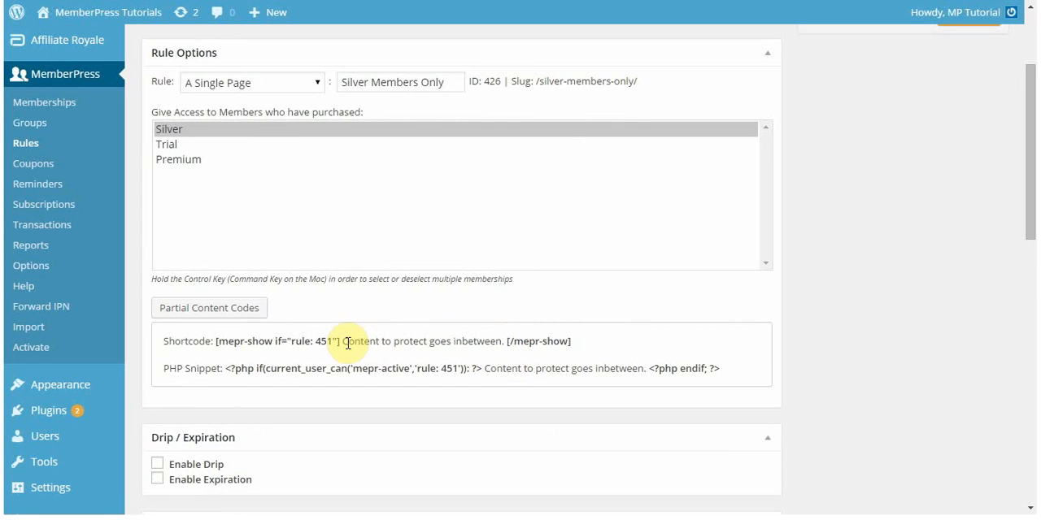
{"action": "mouse_move", "coordinate": [230, 344]}
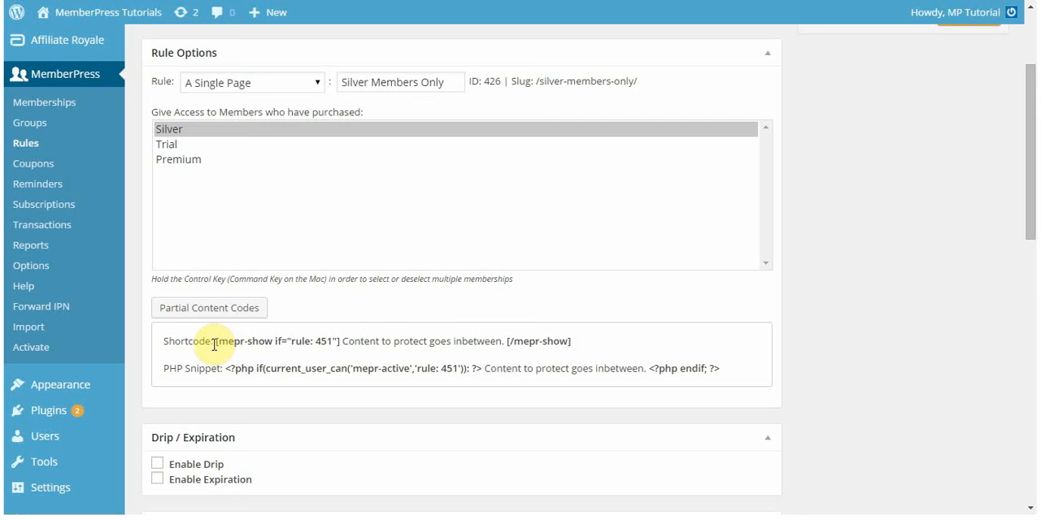
{"action": "left_click_drag", "start_coordinate": [216, 341], "coordinate": [334, 341]}
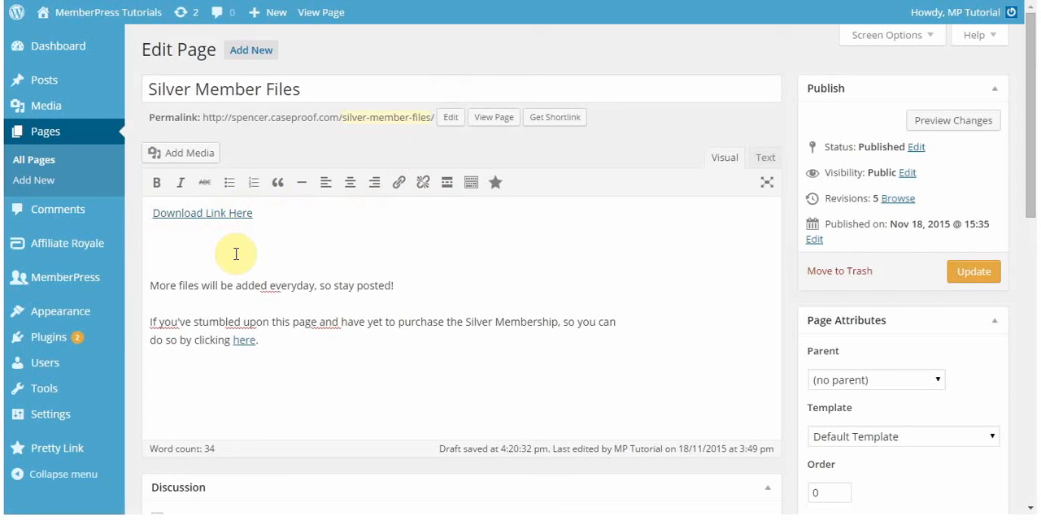
{"action": "mouse_move", "coordinate": [234, 285]}
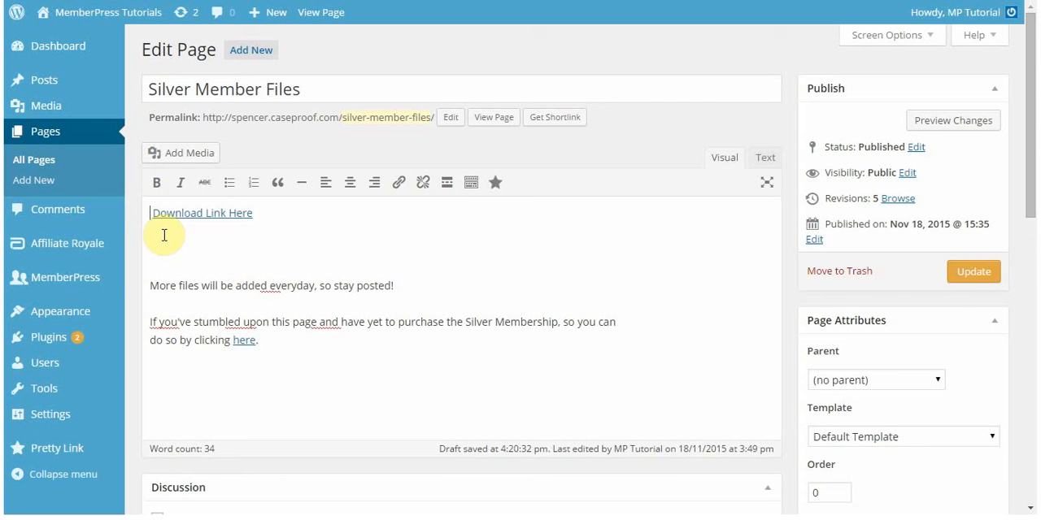
- Insert the [mepr-show if="rule: 451"] tag around the Download Link Here line
{"action": "type", "text": "[mepr-show if=\"rule: 451\"]"}
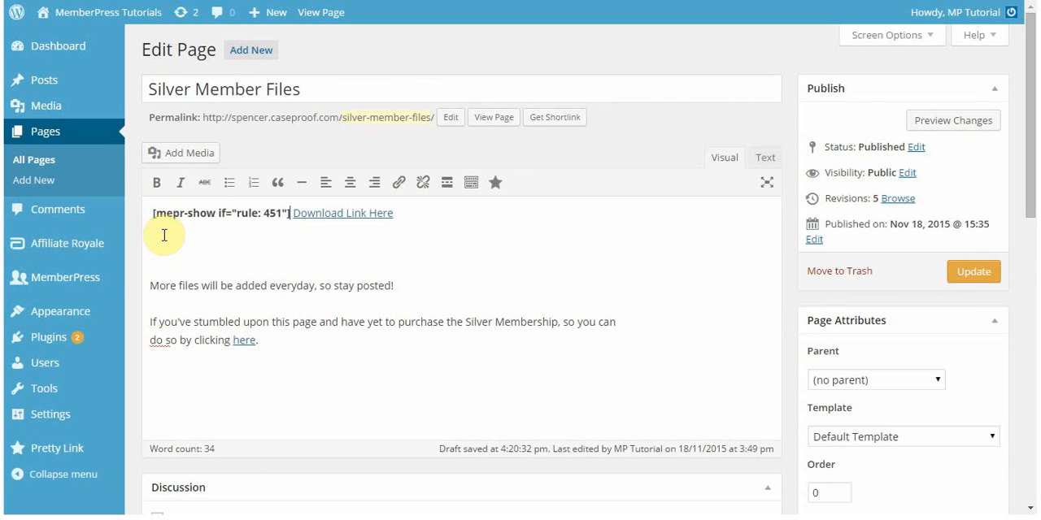
{"action": "left_click_drag", "start_coordinate": [288, 213], "coordinate": [153, 213]}
{"action": "type", "text": " [/mepr-show]"}
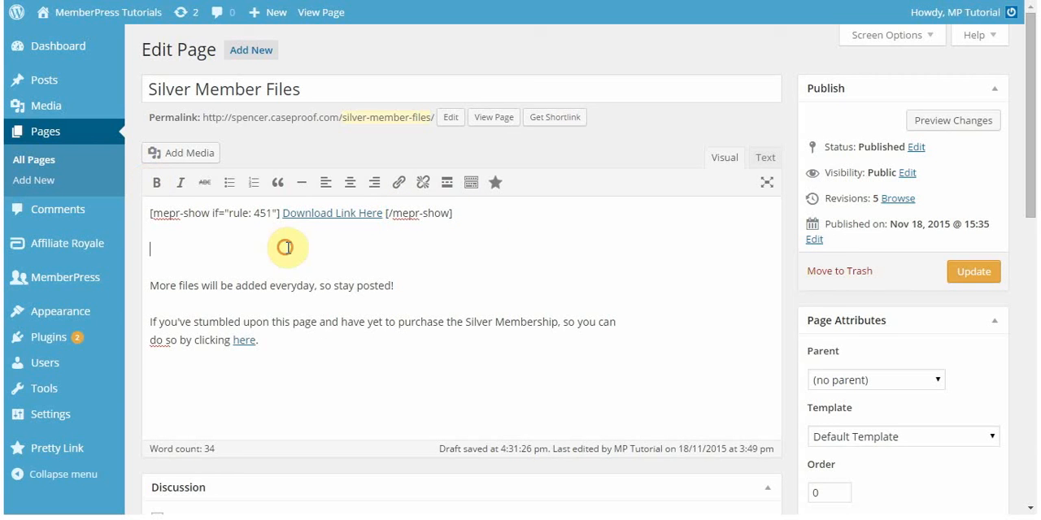
{"action": "mouse_move", "coordinate": [208, 233]}
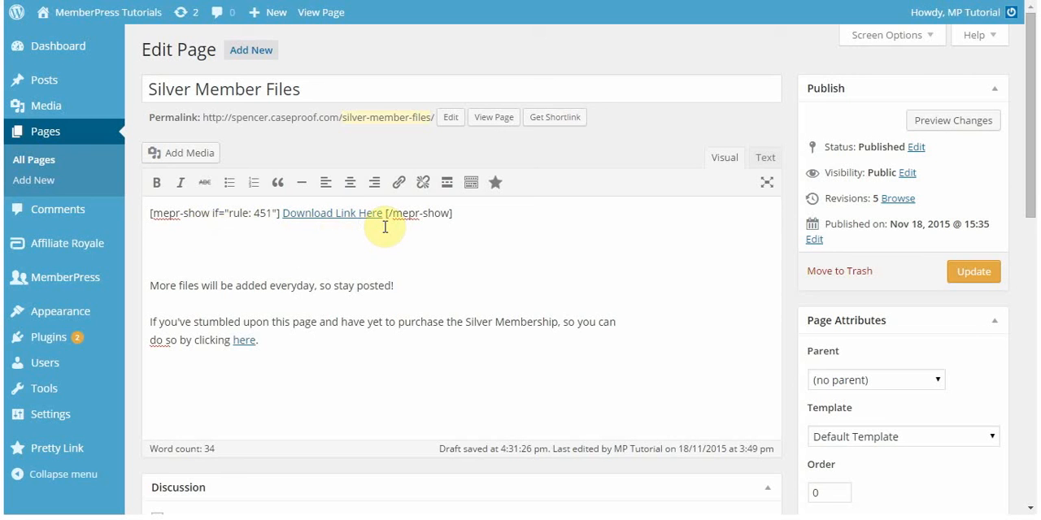
{"action": "mouse_move", "coordinate": [275, 232]}
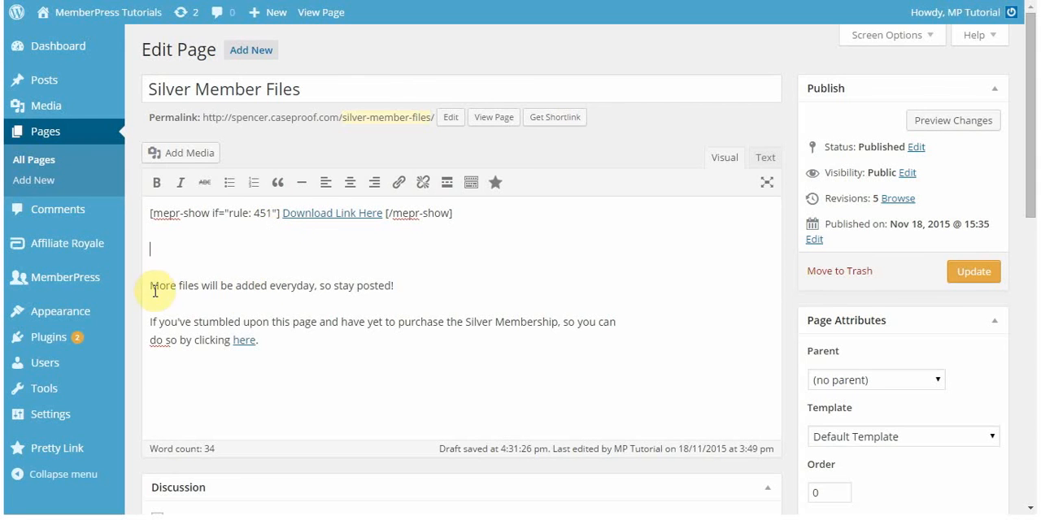
{"action": "mouse_move", "coordinate": [340, 226]}
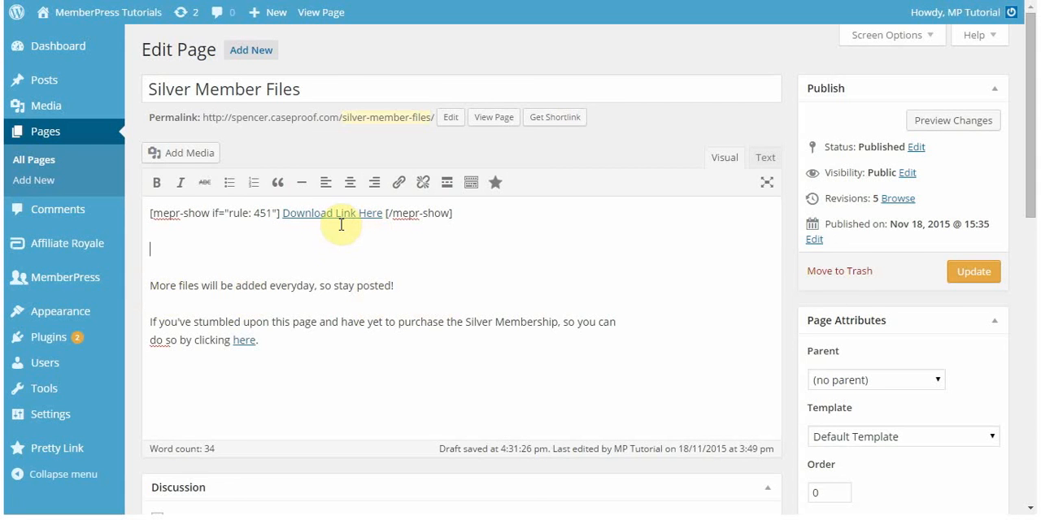
{"action": "mouse_move", "coordinate": [387, 262]}
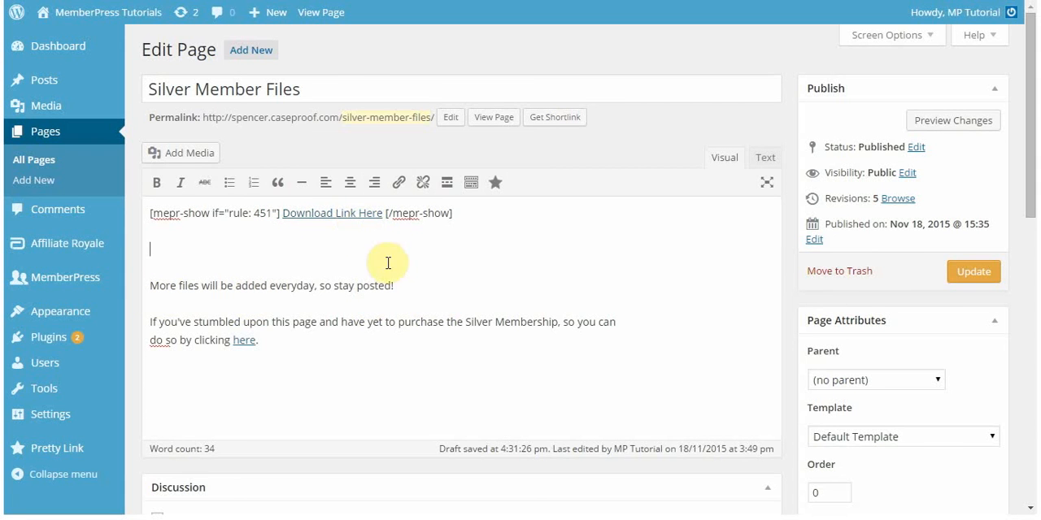
{"action": "mouse_move", "coordinate": [185, 325]}
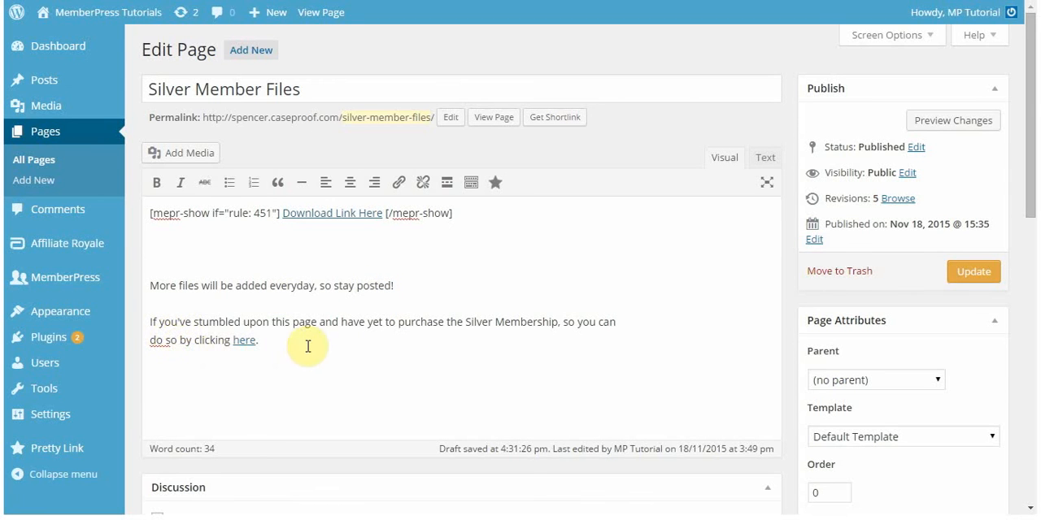
{"action": "mouse_move", "coordinate": [297, 399]}
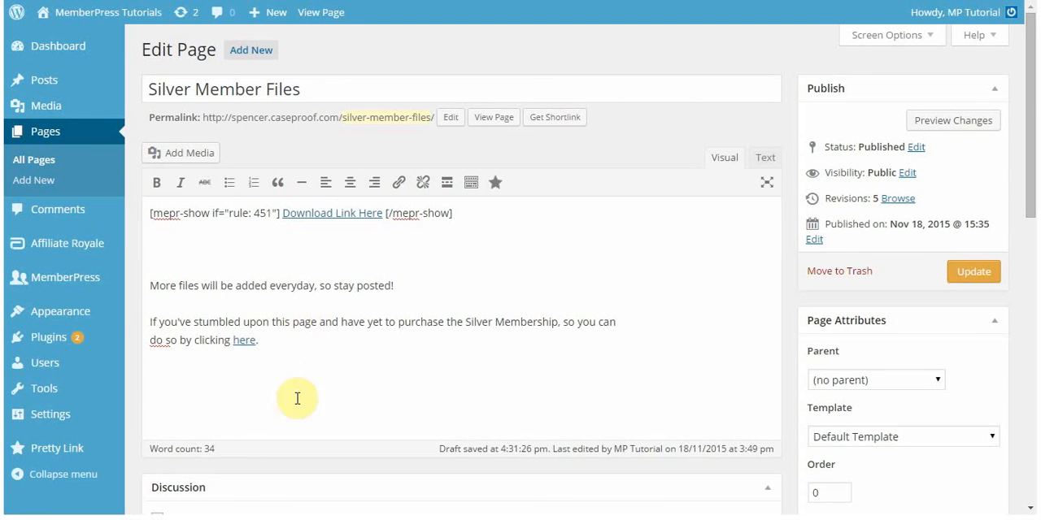
- Update the Silver Member Files page to save the wrapped download link
{"action": "left_click", "coordinate": [972, 271]}
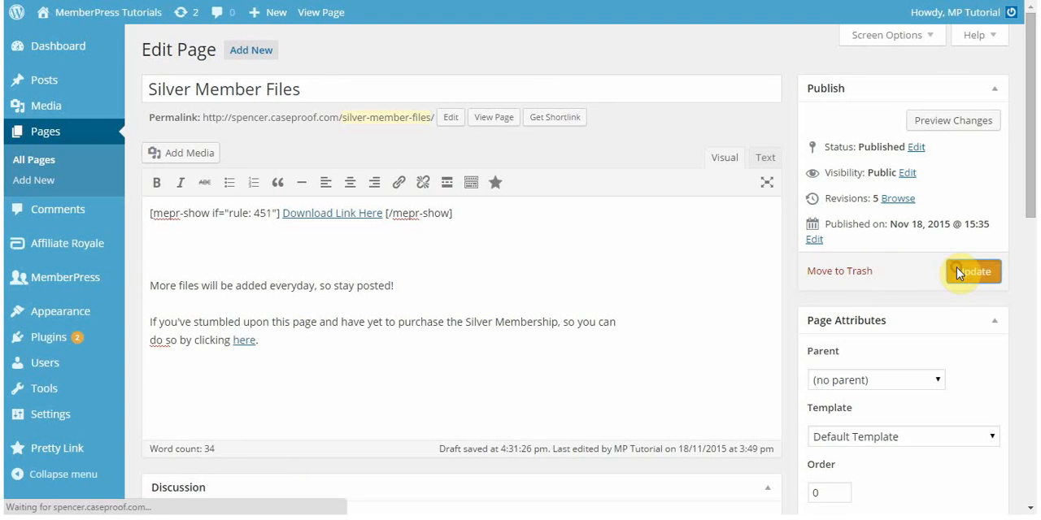
{"action": "left_click", "coordinate": [970, 271]}
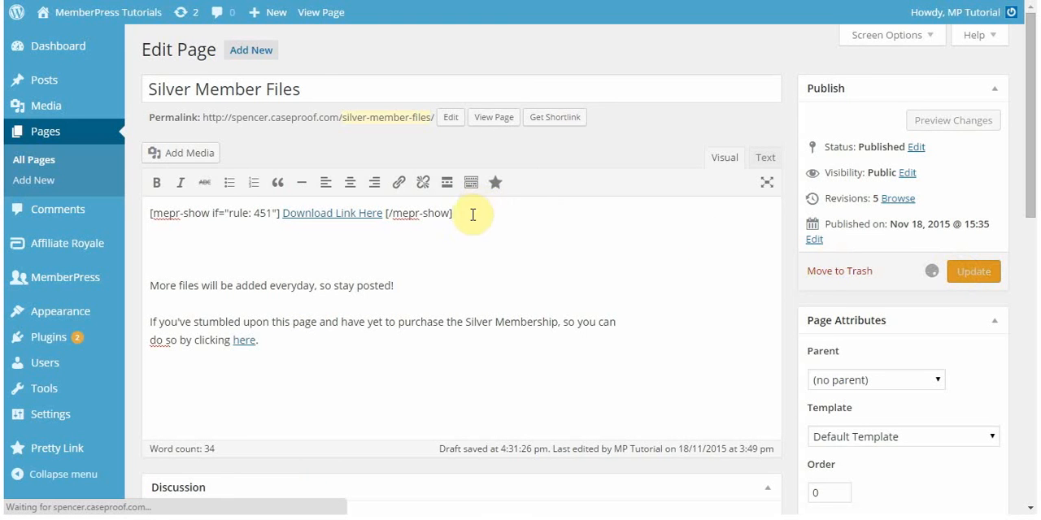
{"action": "mouse_move", "coordinate": [439, 269]}
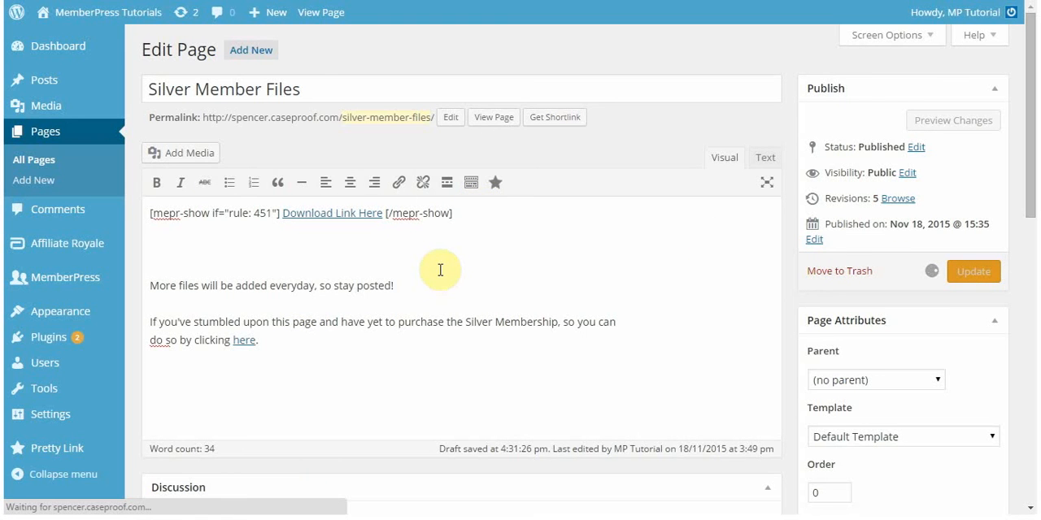
{"action": "mouse_move", "coordinate": [450, 261]}
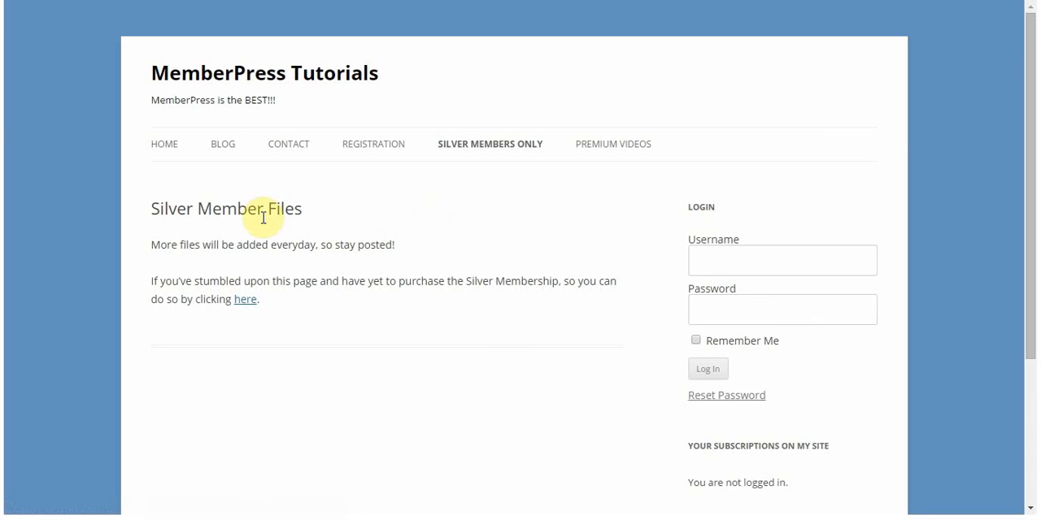
{"action": "mouse_move", "coordinate": [179, 234]}
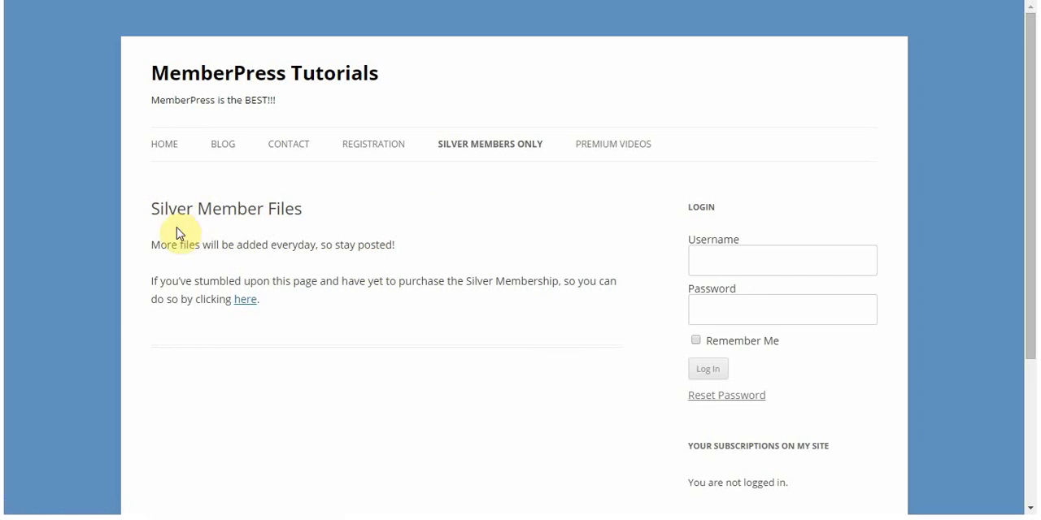
{"action": "mouse_move", "coordinate": [304, 258]}
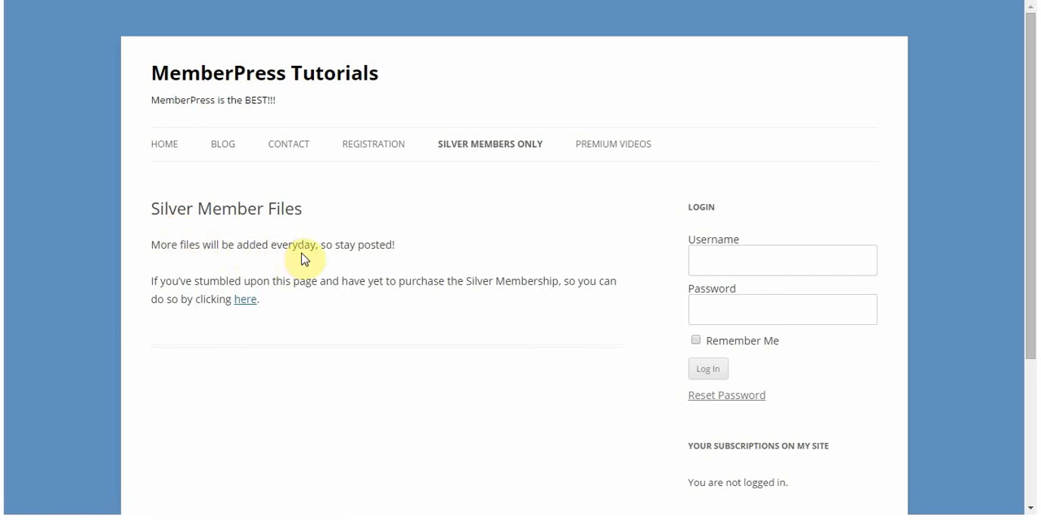
{"action": "mouse_move", "coordinate": [200, 292]}
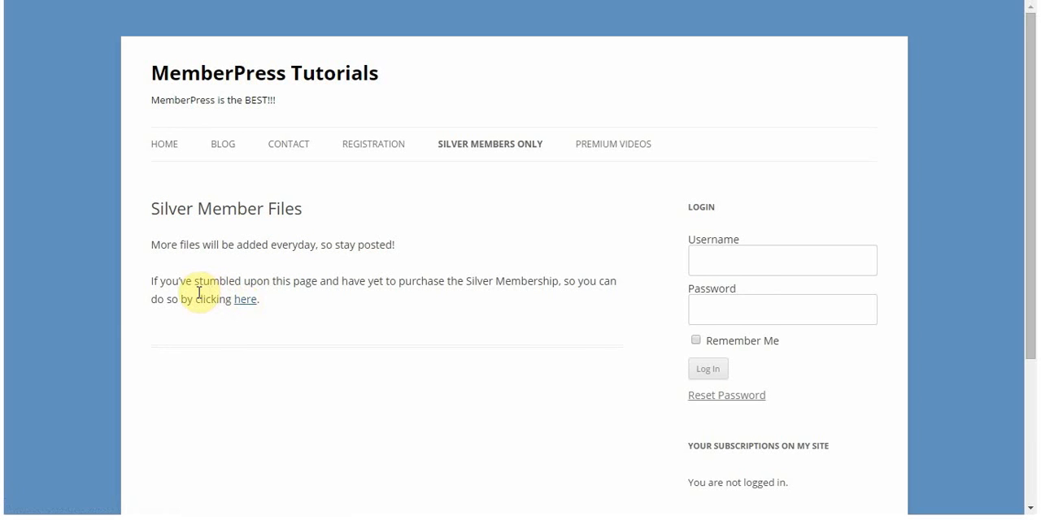